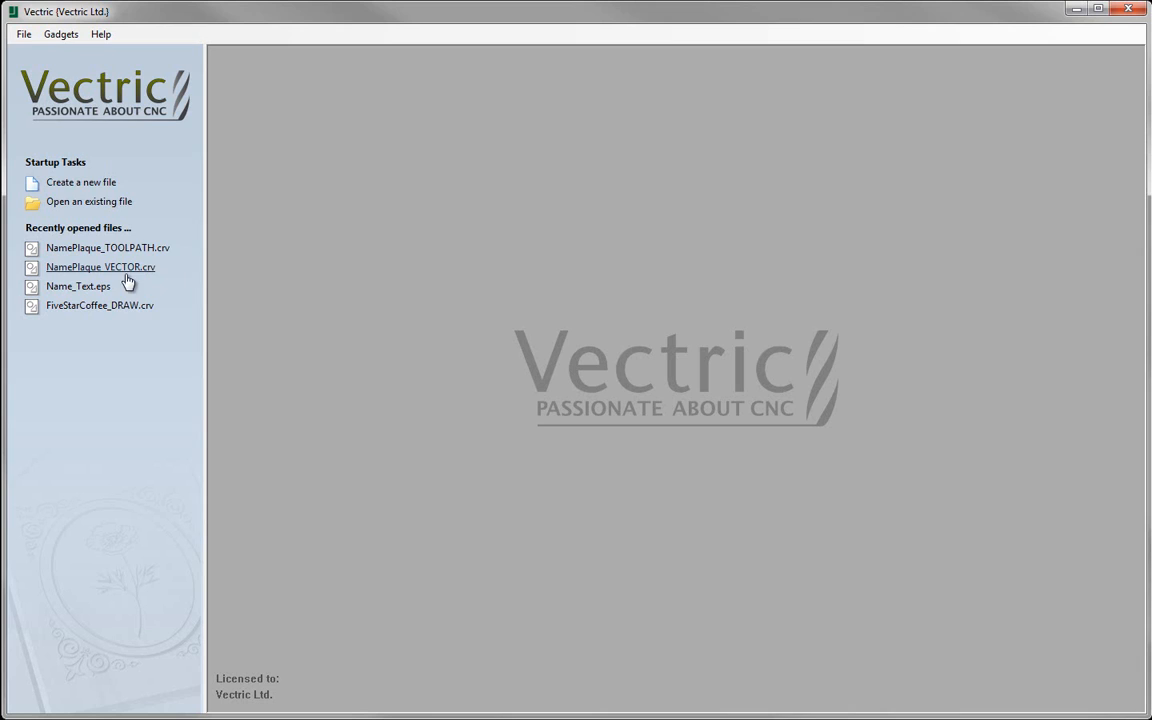
# Create a new 42 by 38 inch job on 0.75-inch-thick material.
pyautogui.click(80, 182)
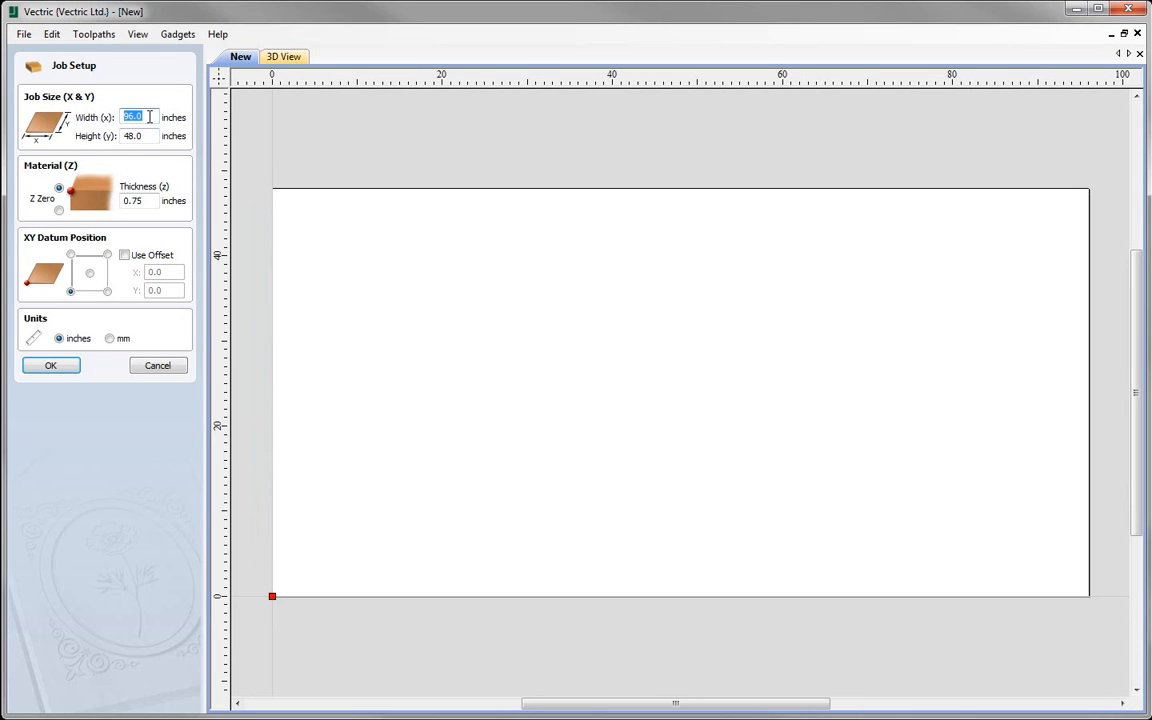
pyautogui.write('42')
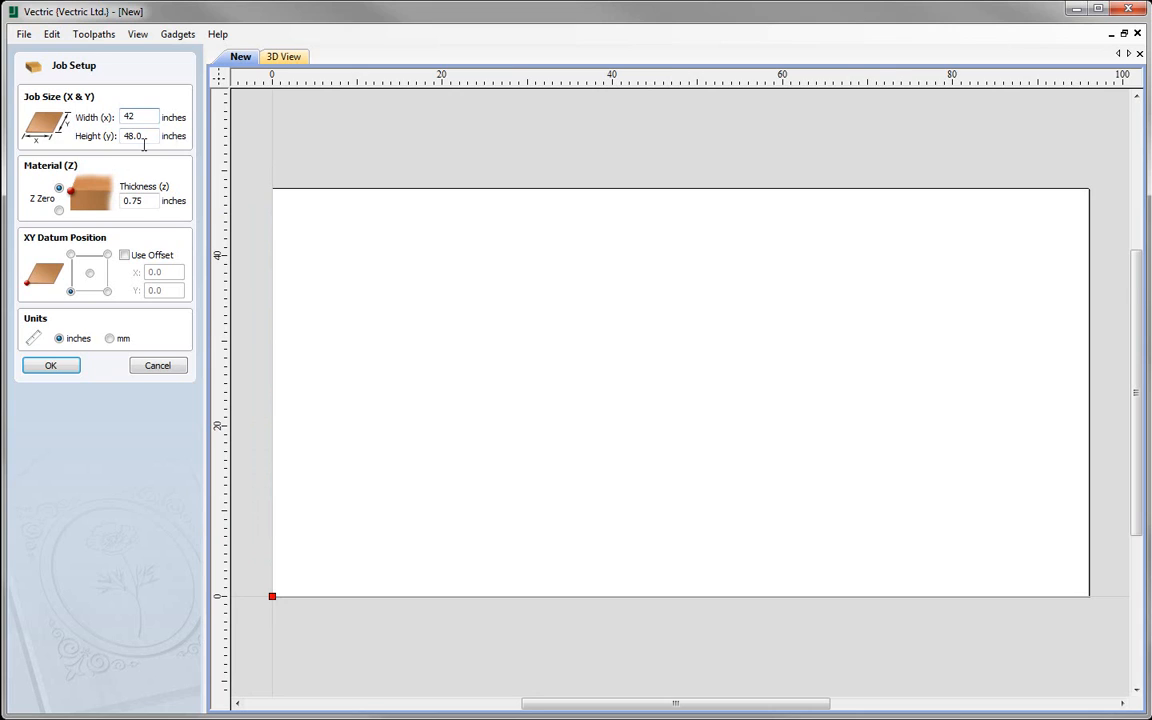
pyautogui.write('38')
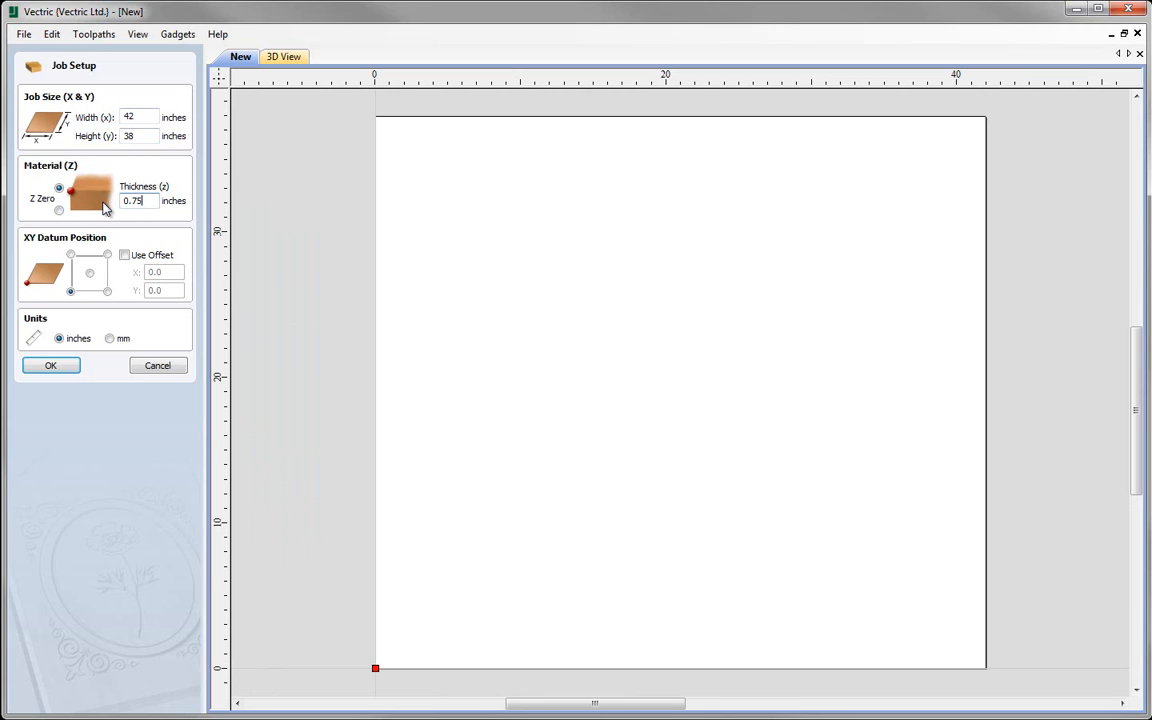
pyautogui.moveTo(183, 242)
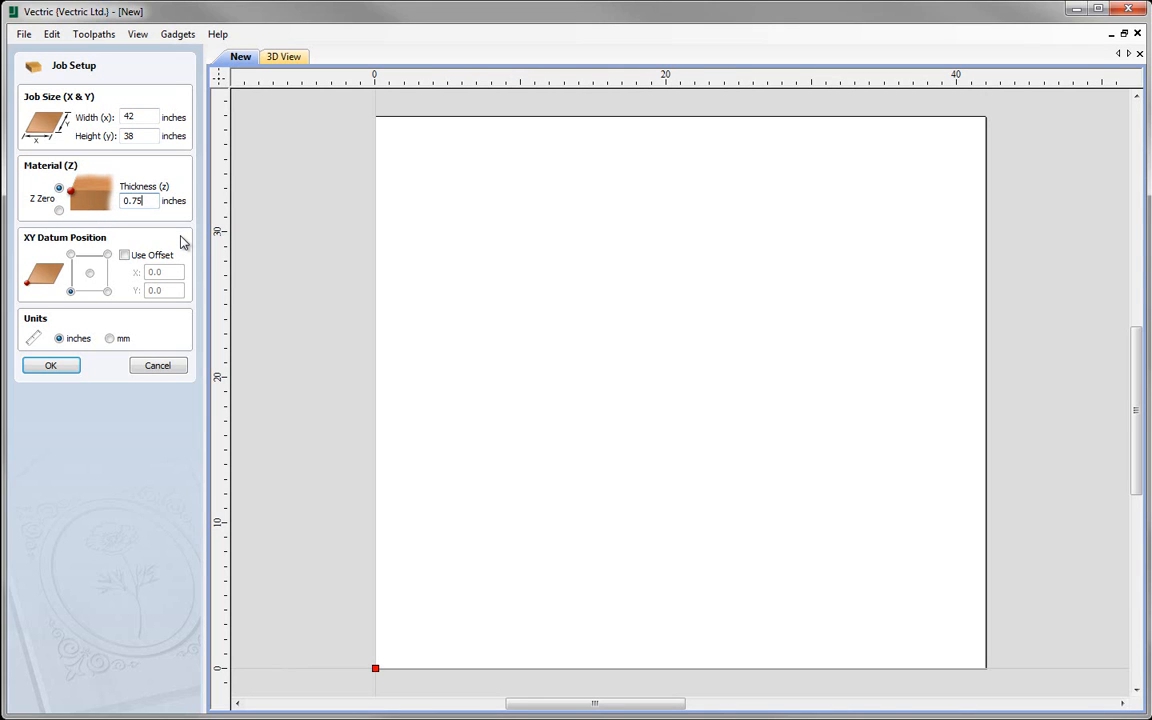
pyautogui.moveTo(63, 247)
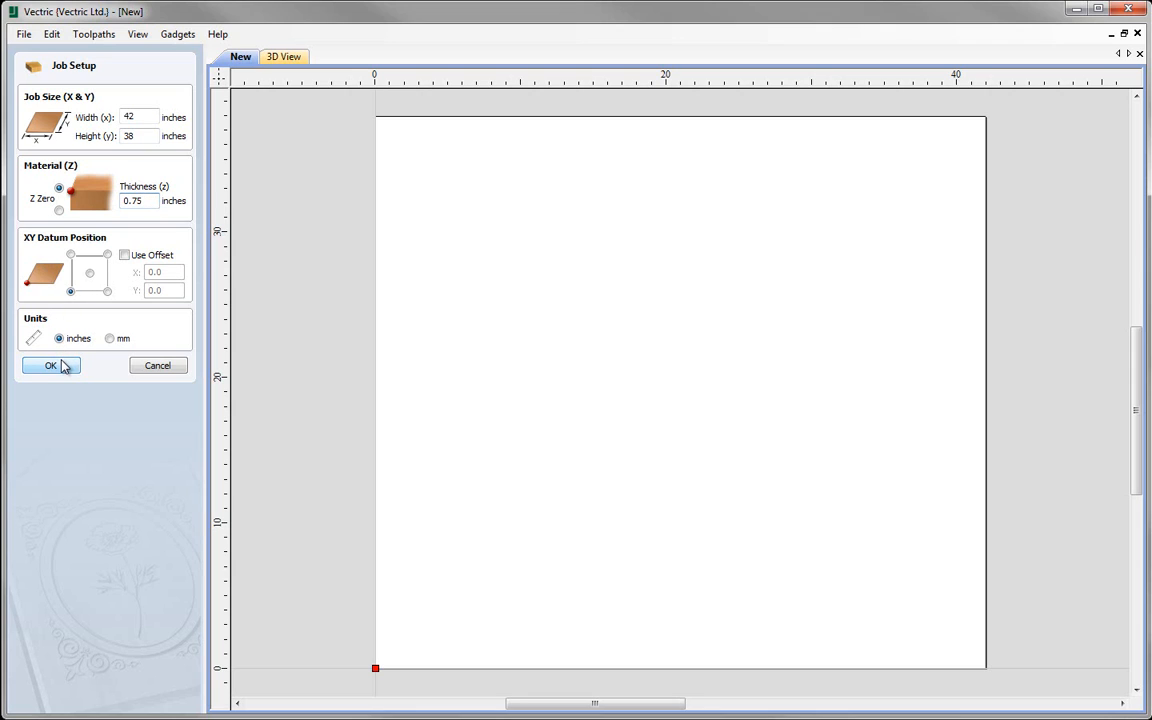
pyautogui.click(50, 365)
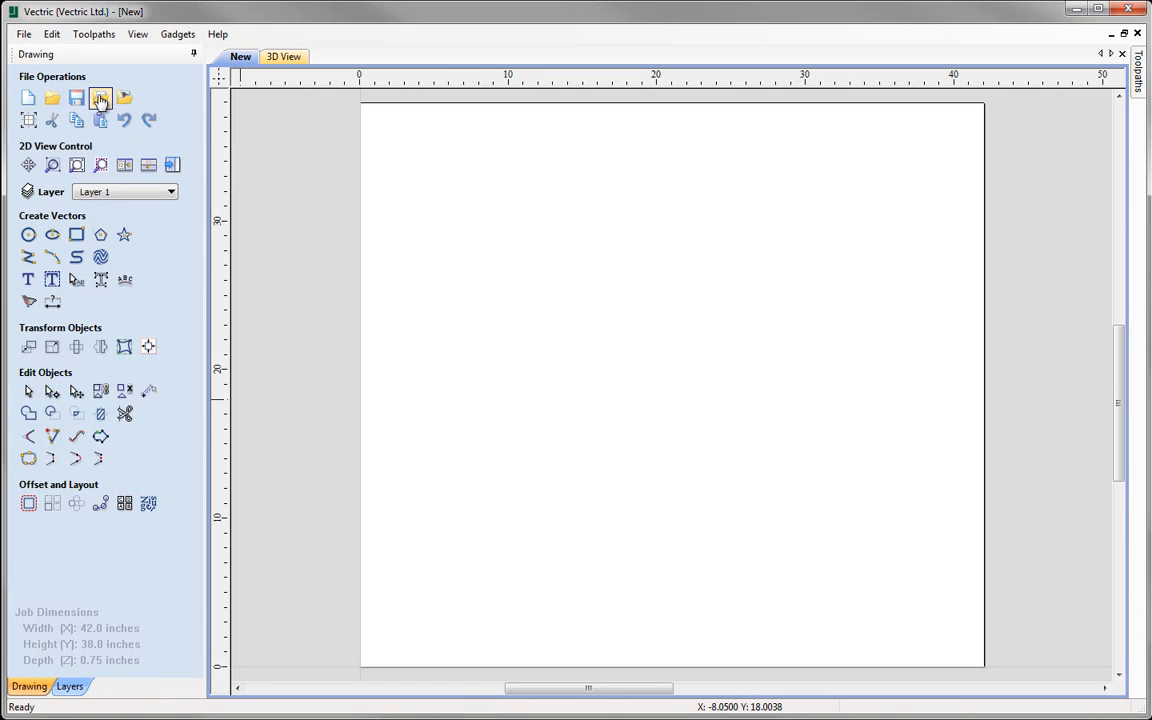
pyautogui.moveTo(100, 97)
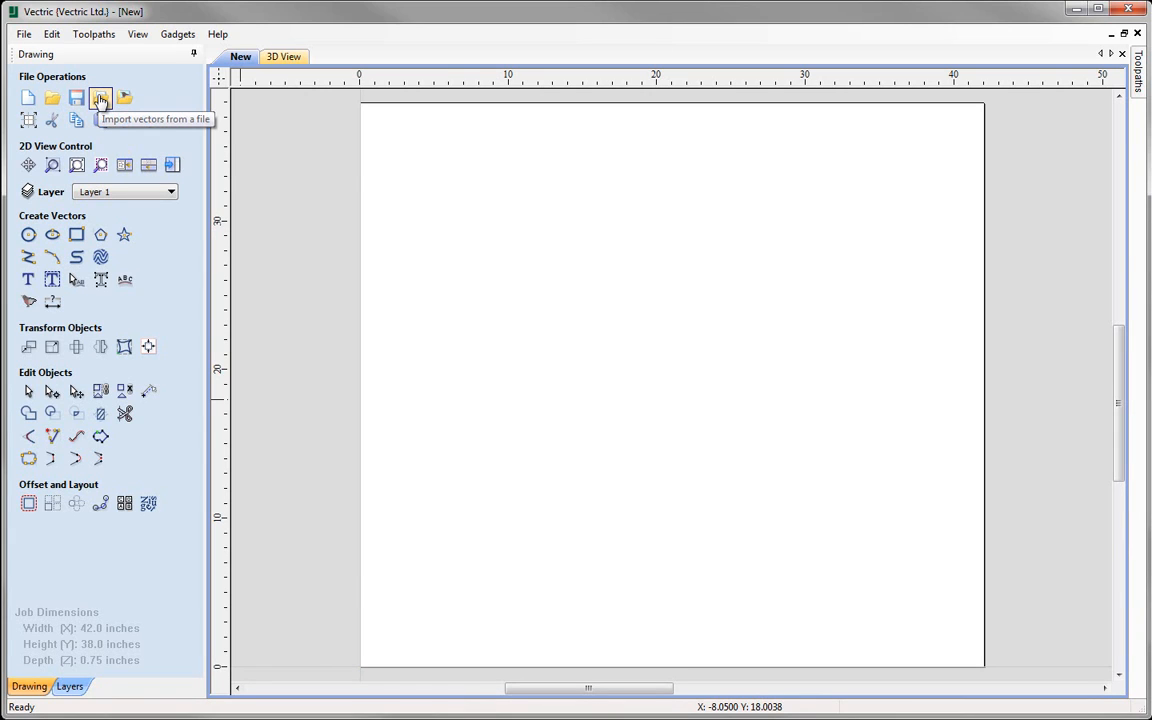
# Import the Three-Leg-Stool.dxf file into the job as vectors.
pyautogui.click(100, 97)
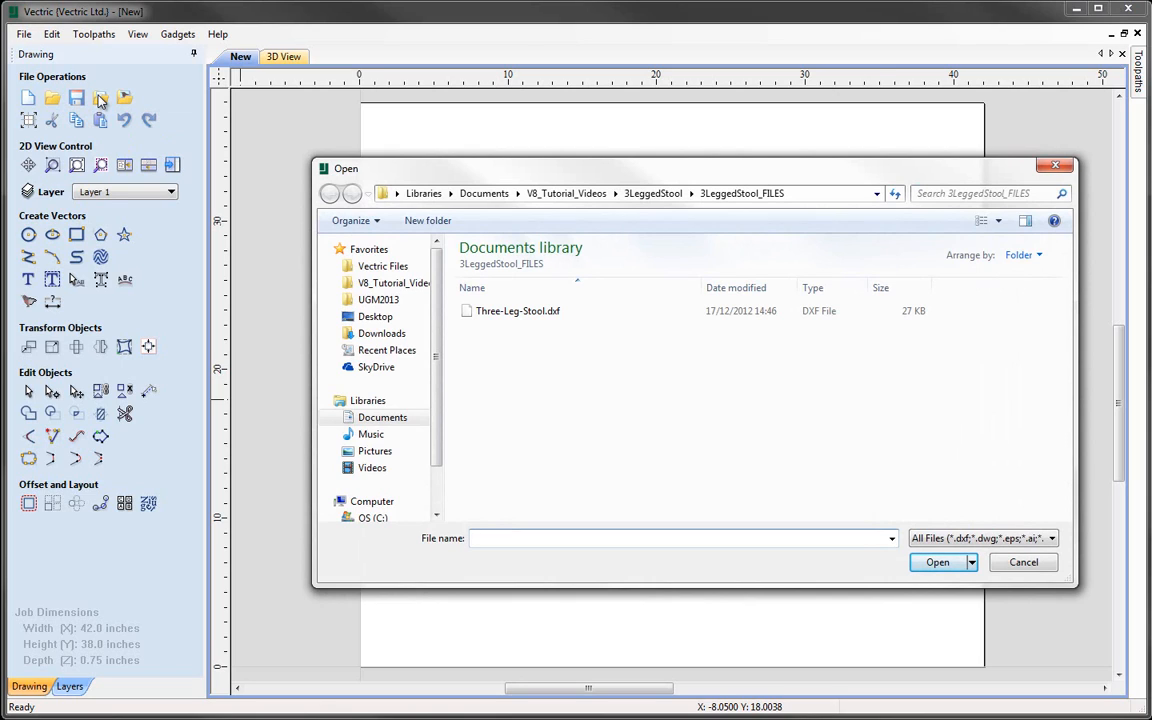
pyautogui.moveTo(640, 390)
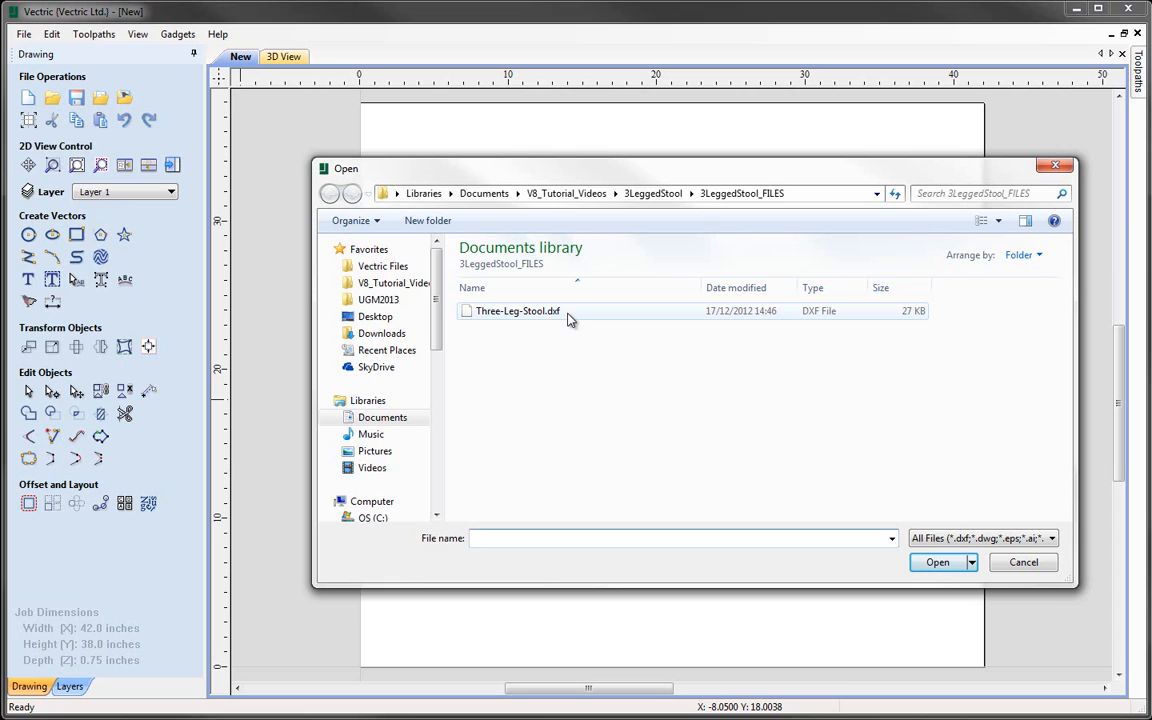
pyautogui.click(517, 310)
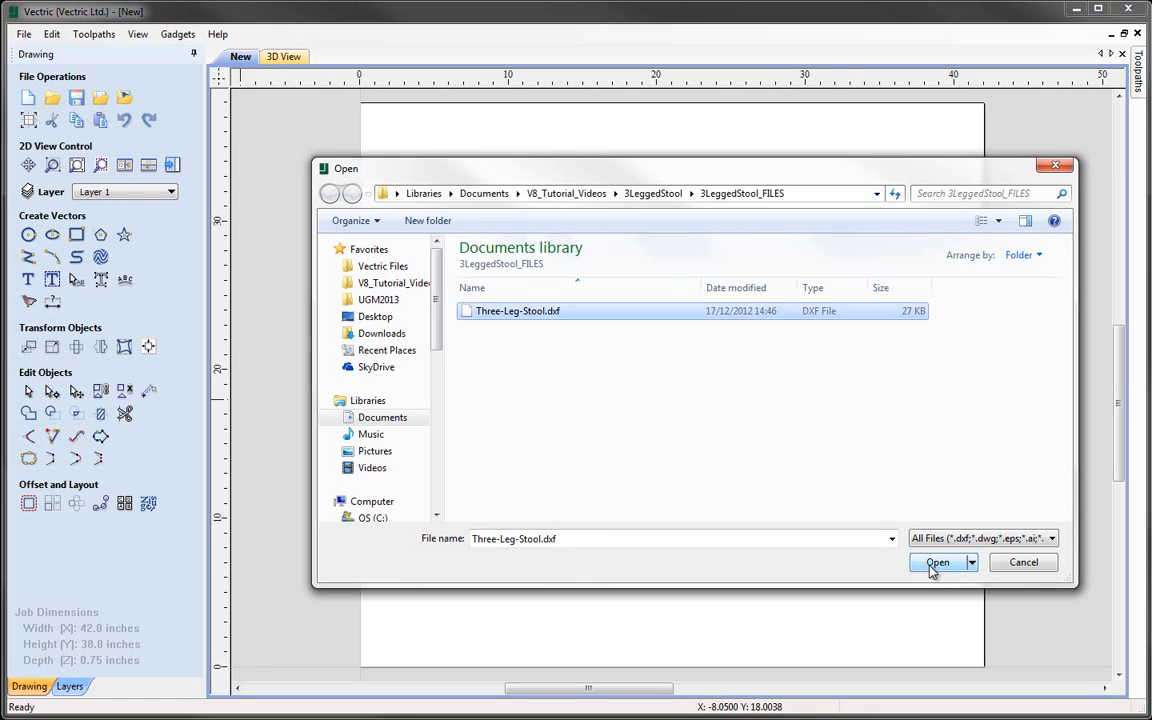
pyautogui.click(937, 562)
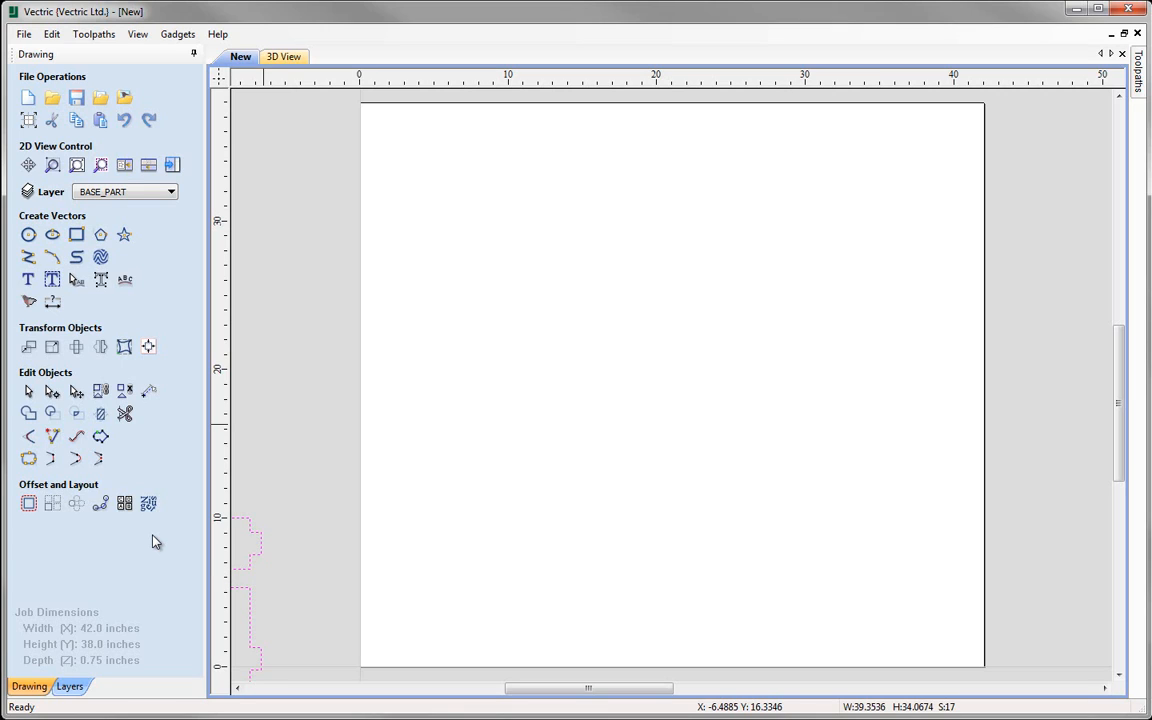
pyautogui.moveTo(311, 531)
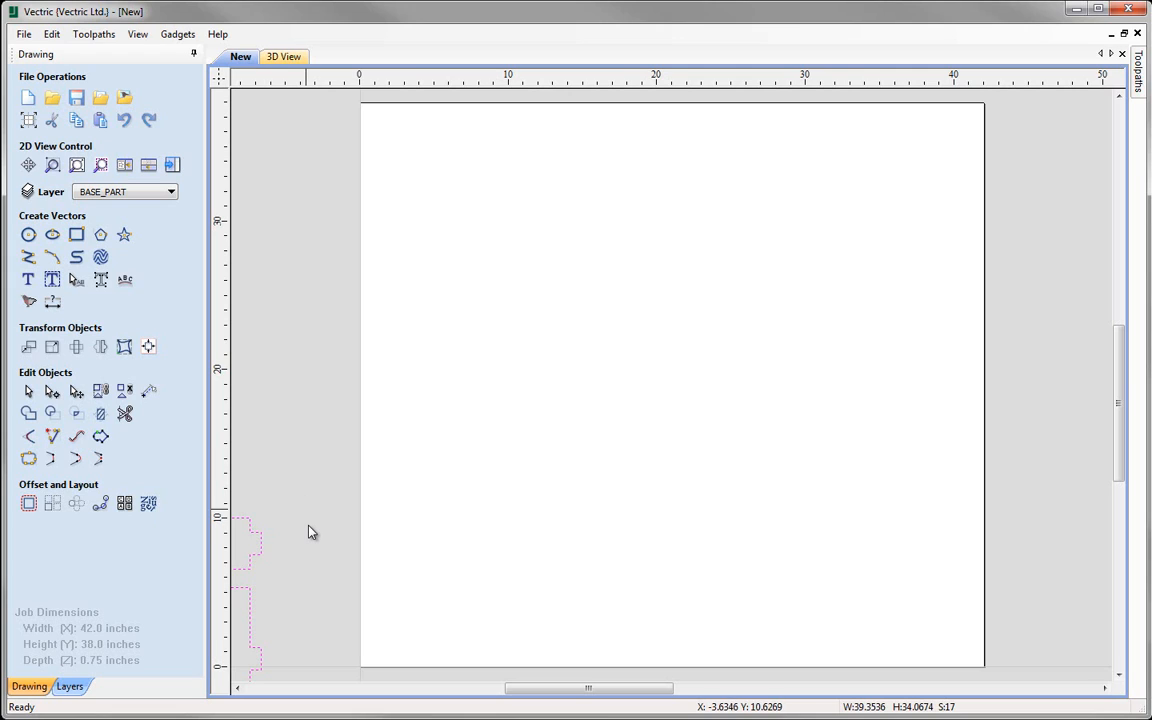
pyautogui.moveTo(258, 590)
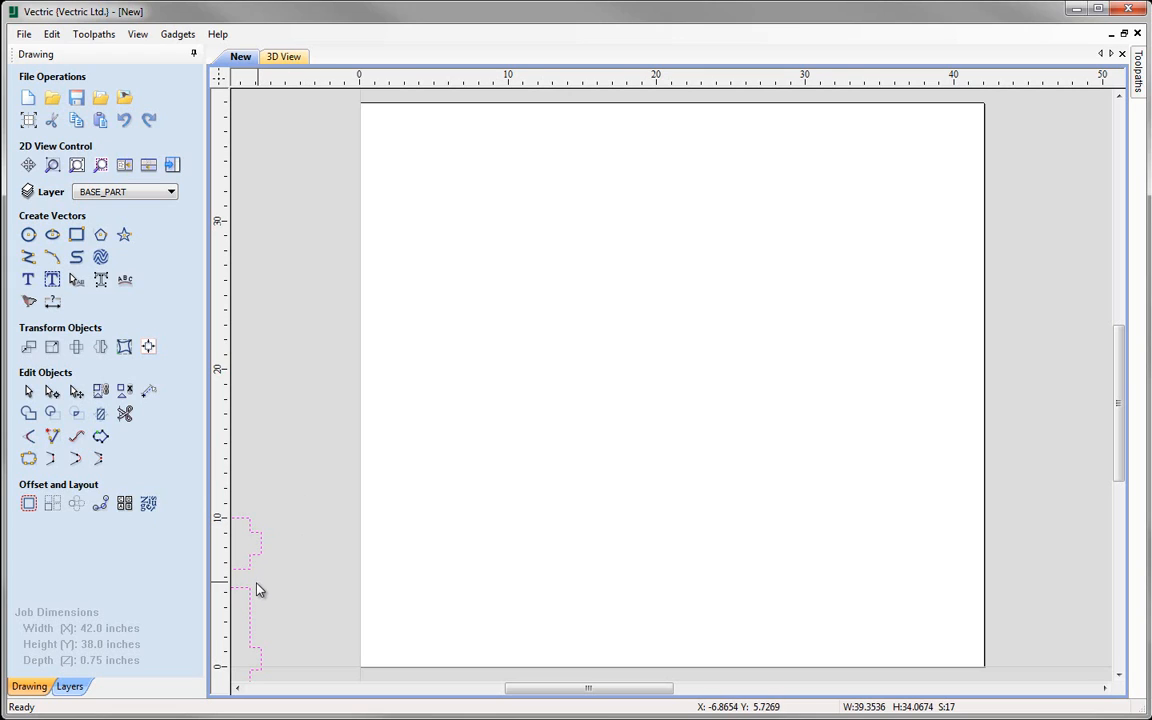
pyautogui.moveTo(533, 550)
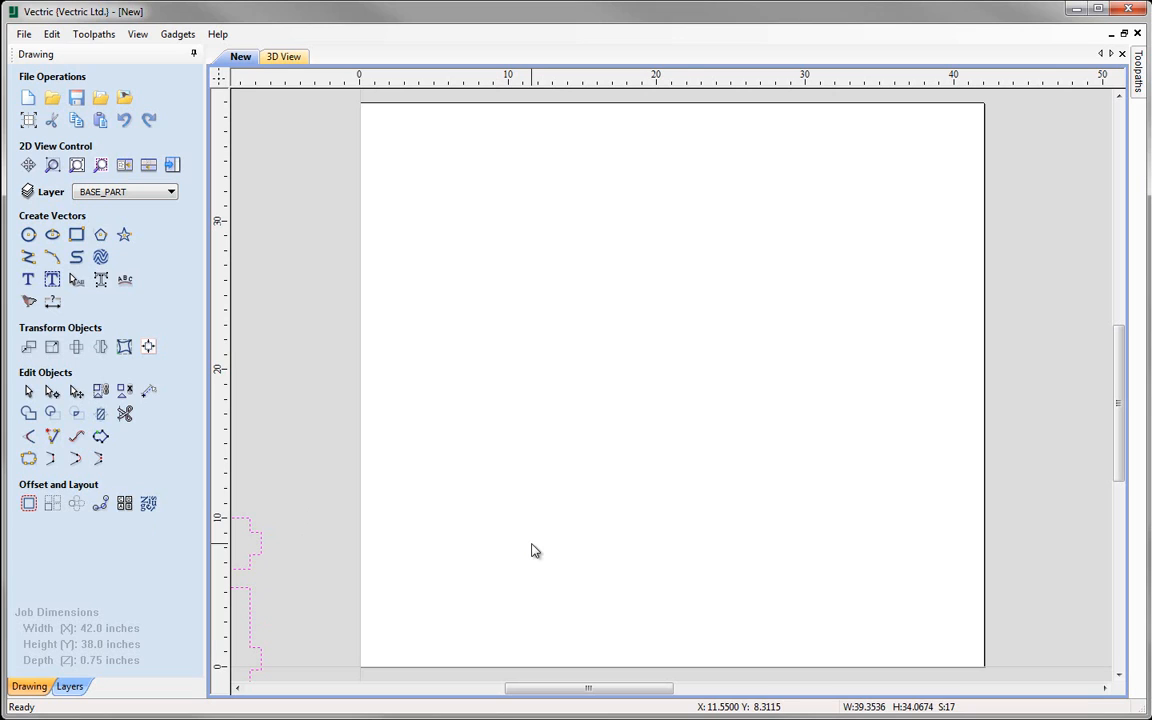
pyautogui.moveTo(538, 518)
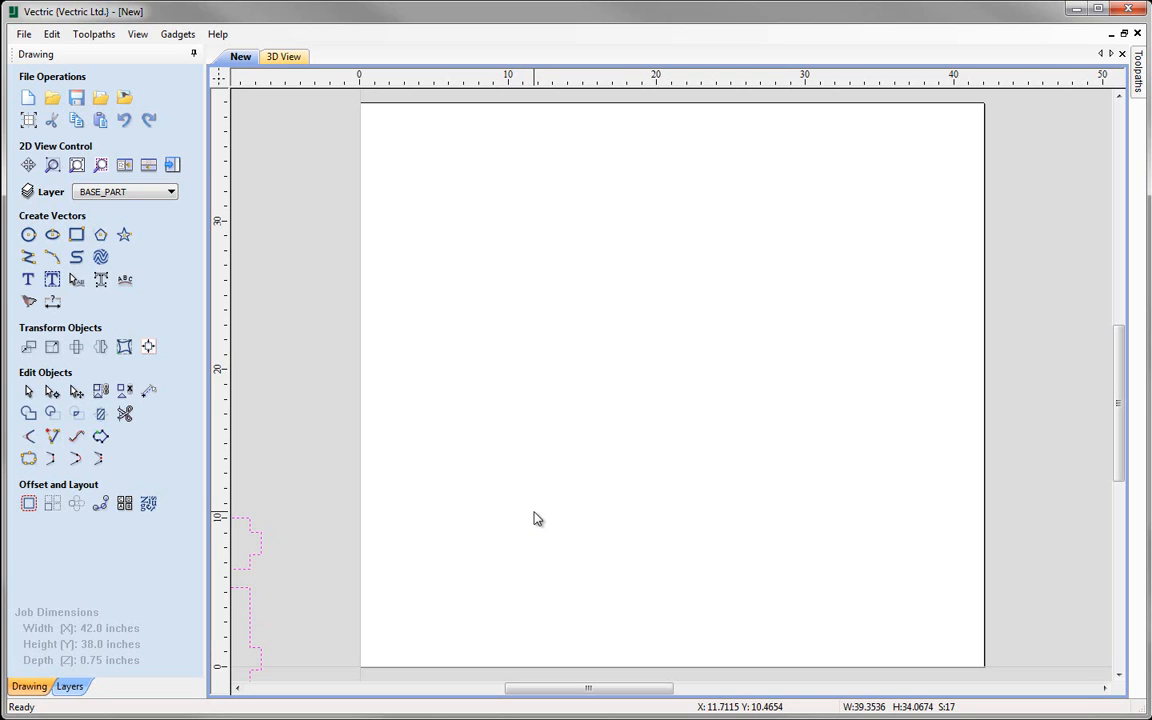
pyautogui.scroll(-3)
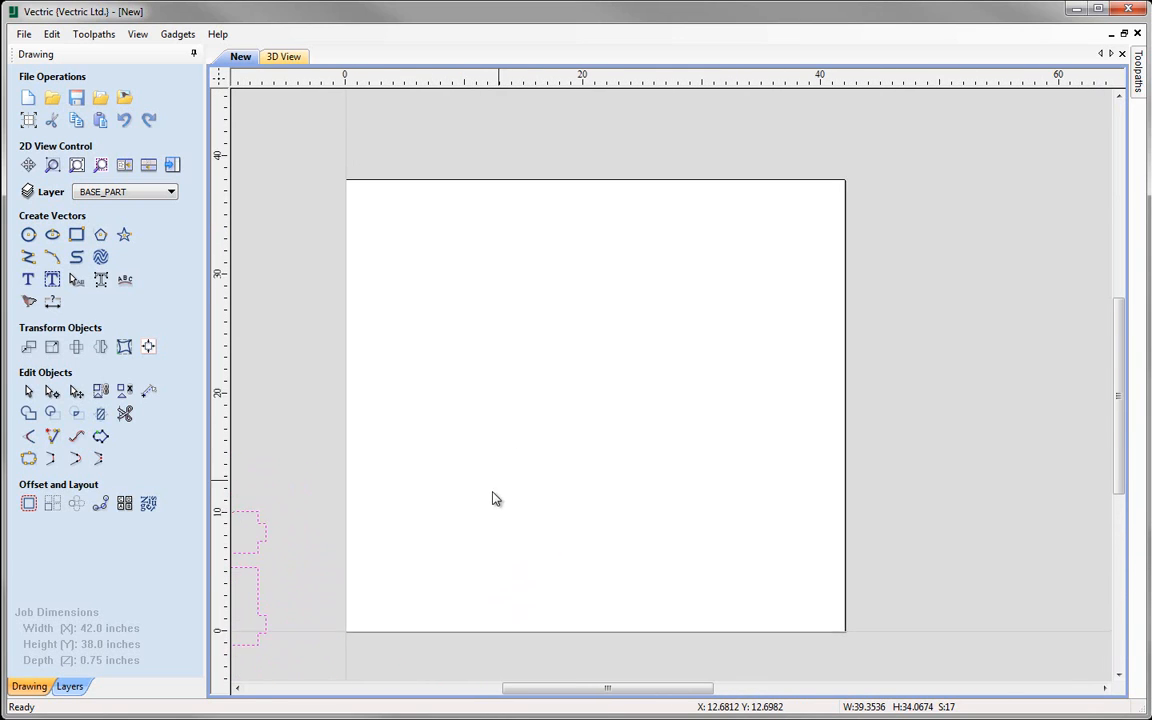
# Select all vectors and centre them on the 42 by 38 inch material.
pyautogui.click(51, 33)
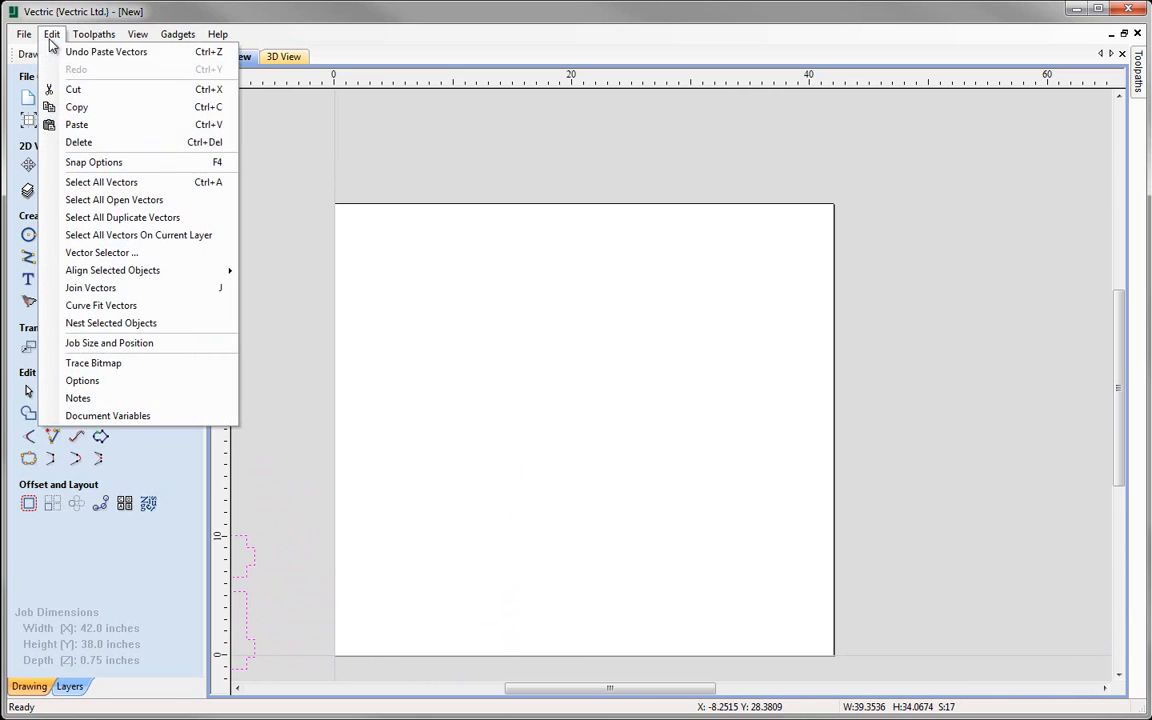
pyautogui.click(51, 33)
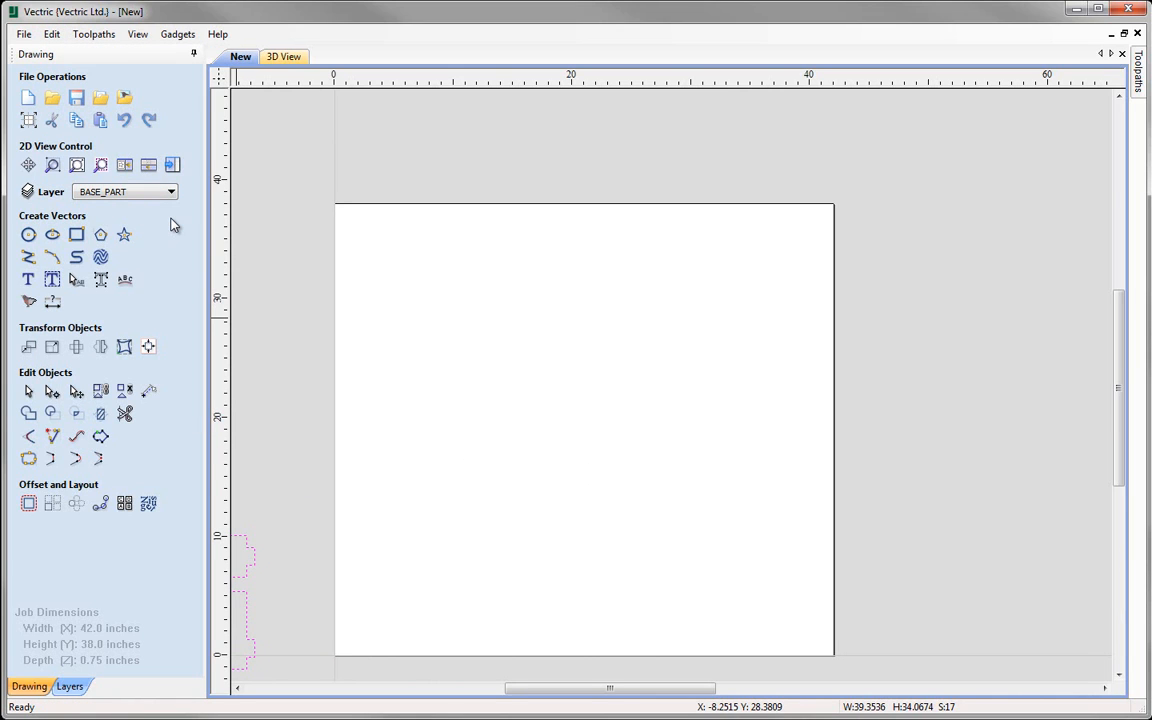
pyautogui.moveTo(148, 347)
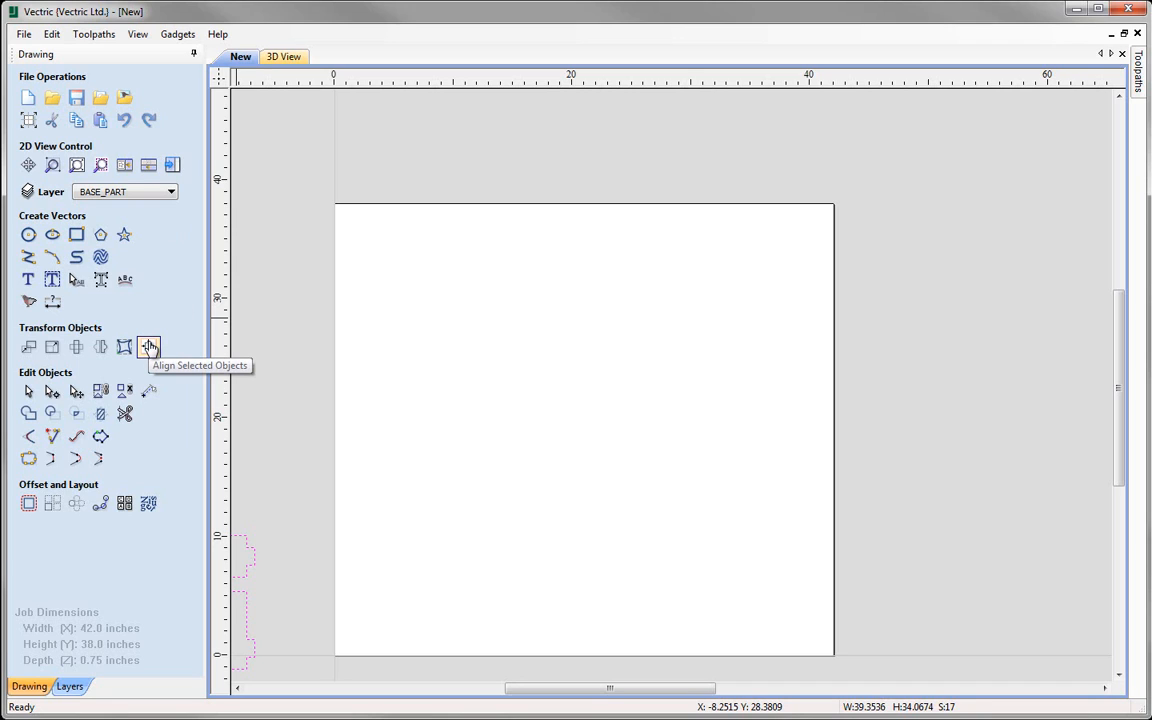
pyautogui.click(148, 346)
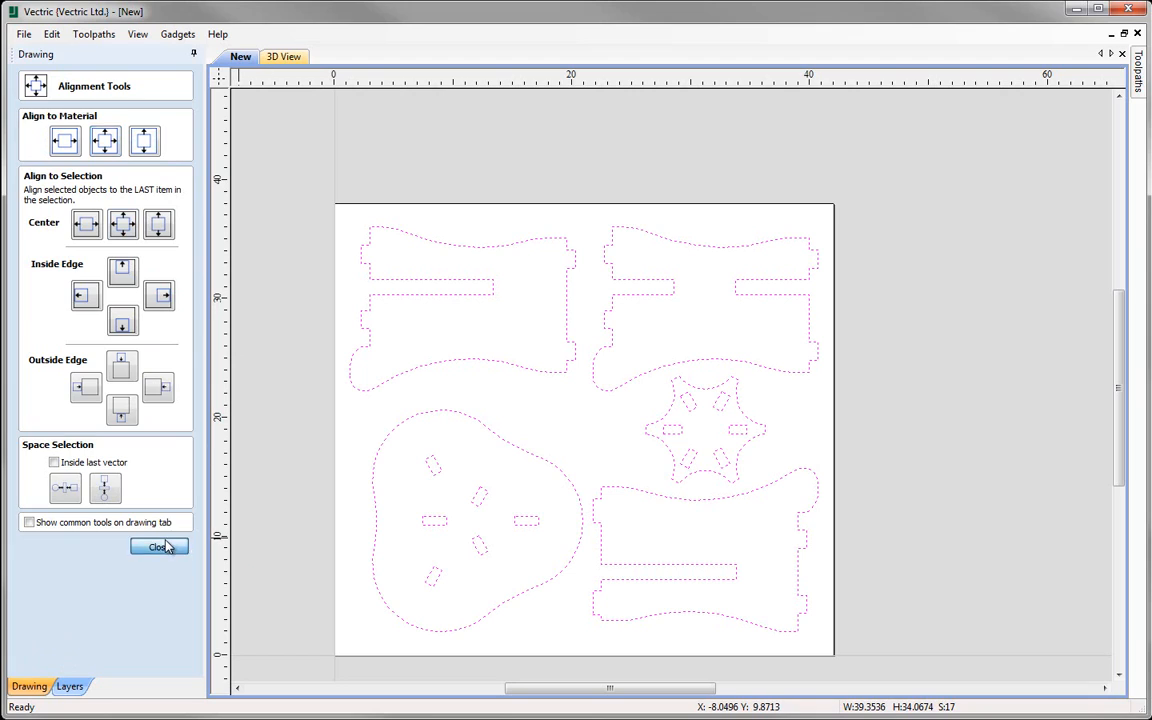
pyautogui.click(158, 546)
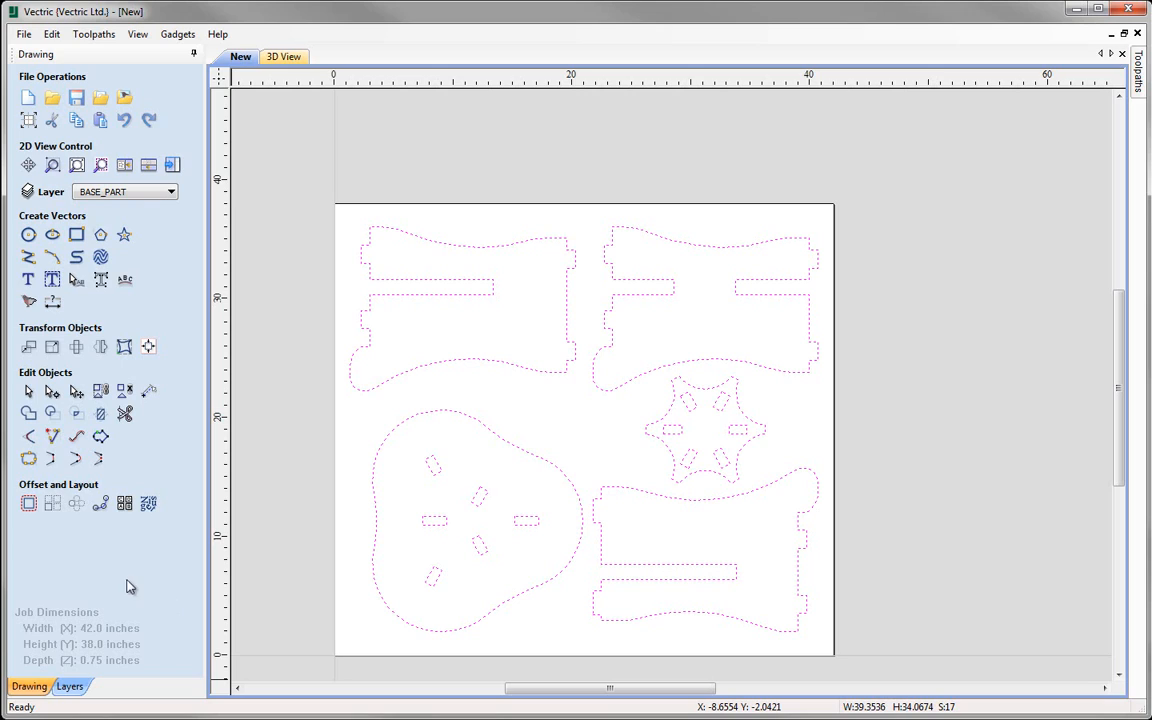
pyautogui.moveTo(70, 686)
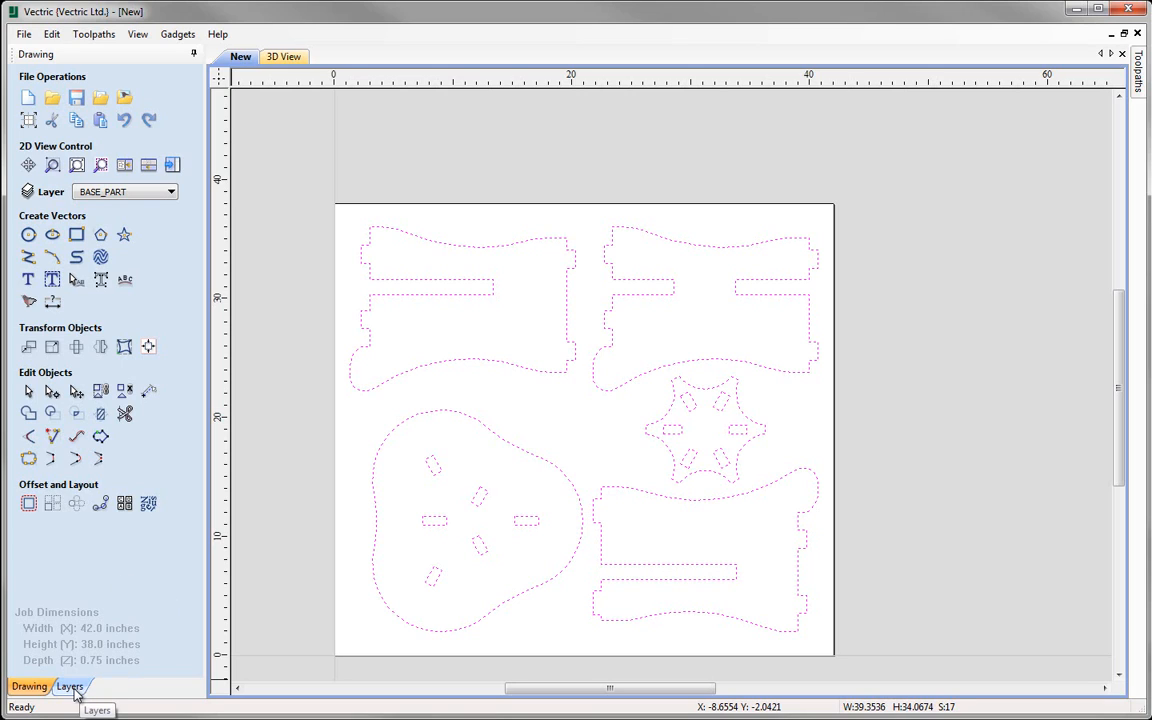
# Delete empty layers Layer 1 and 0, and toggle TOP_PART visibility off and on.
pyautogui.click(70, 686)
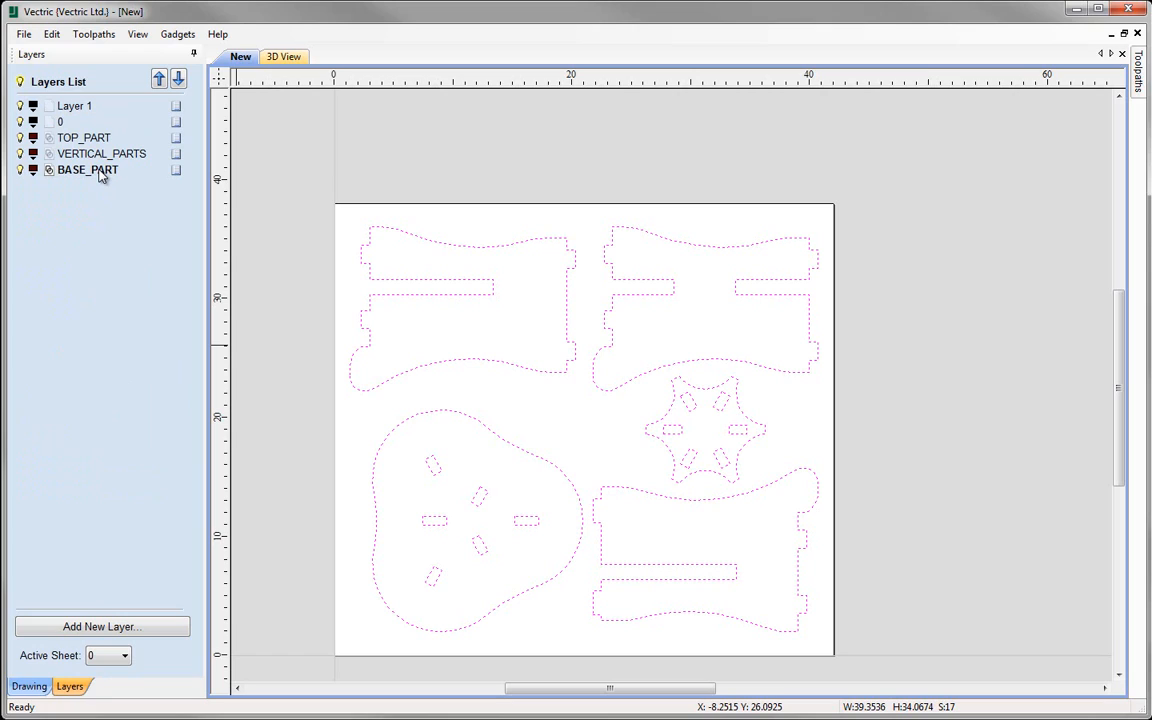
pyautogui.moveTo(98, 180)
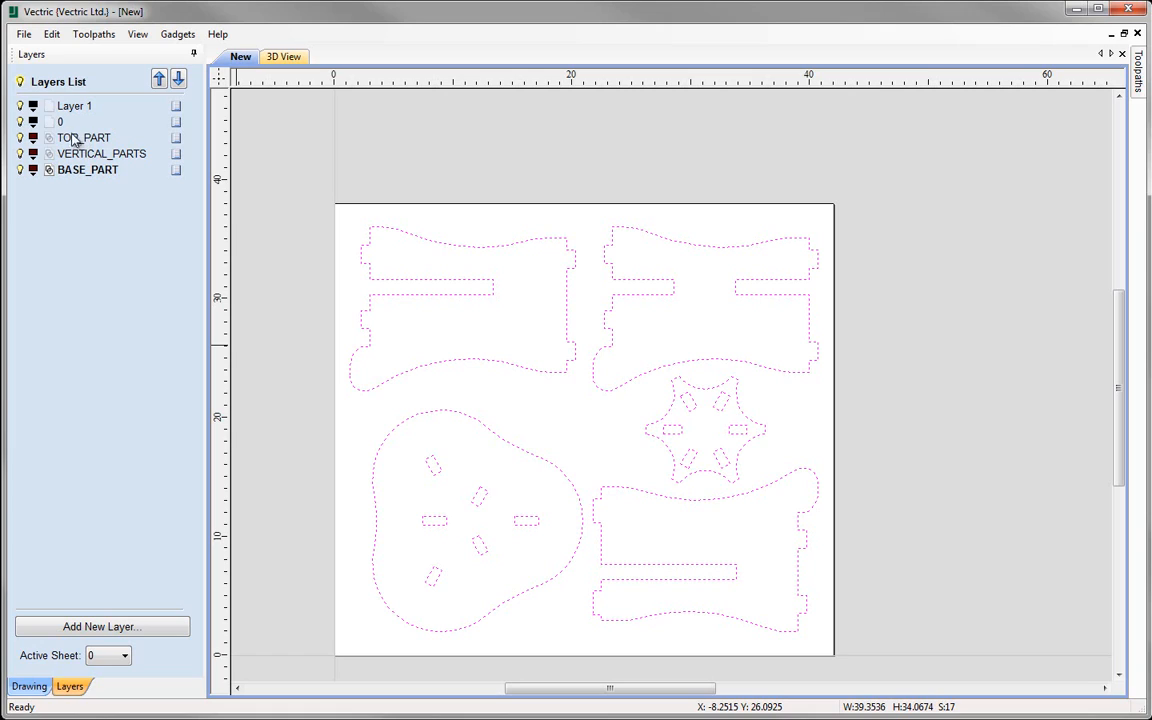
pyautogui.moveTo(52, 128)
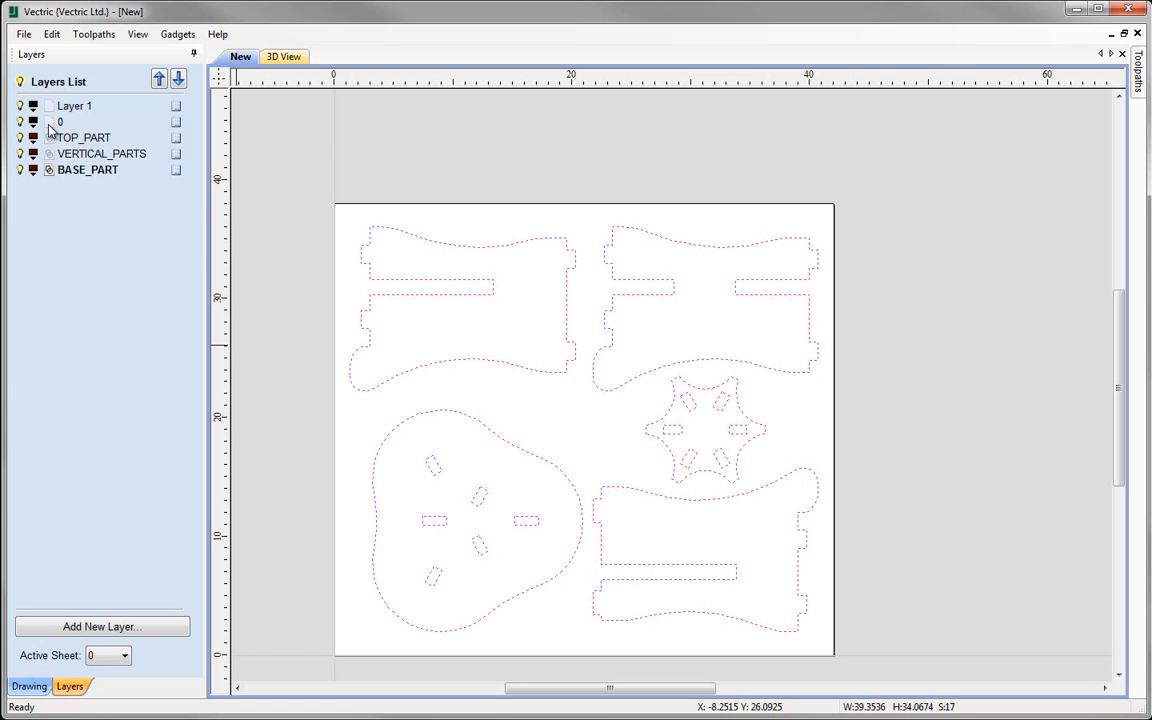
pyautogui.moveTo(52, 180)
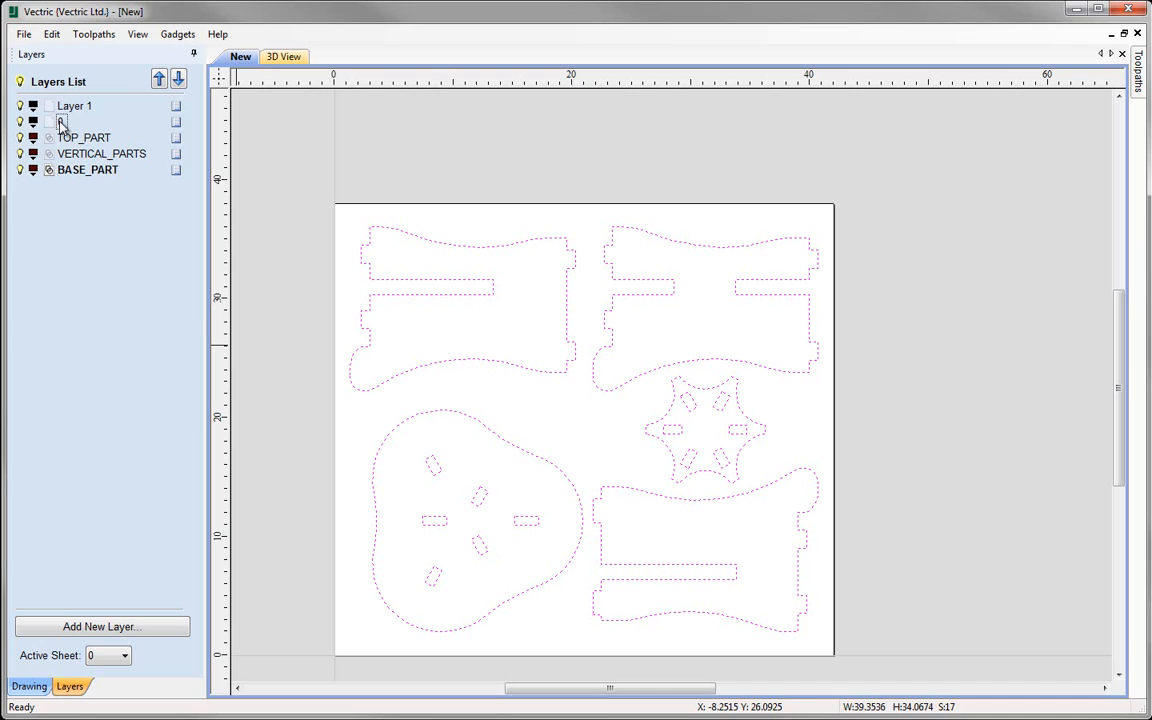
pyautogui.rightClick(62, 122)
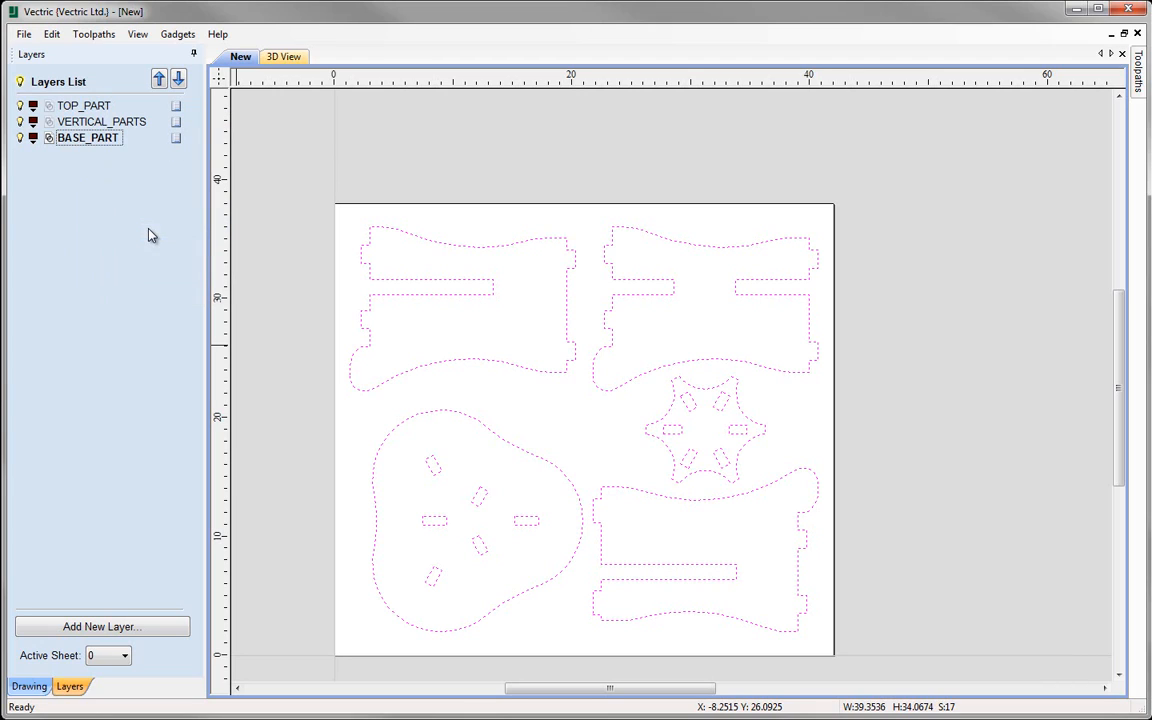
pyautogui.moveTo(148, 226)
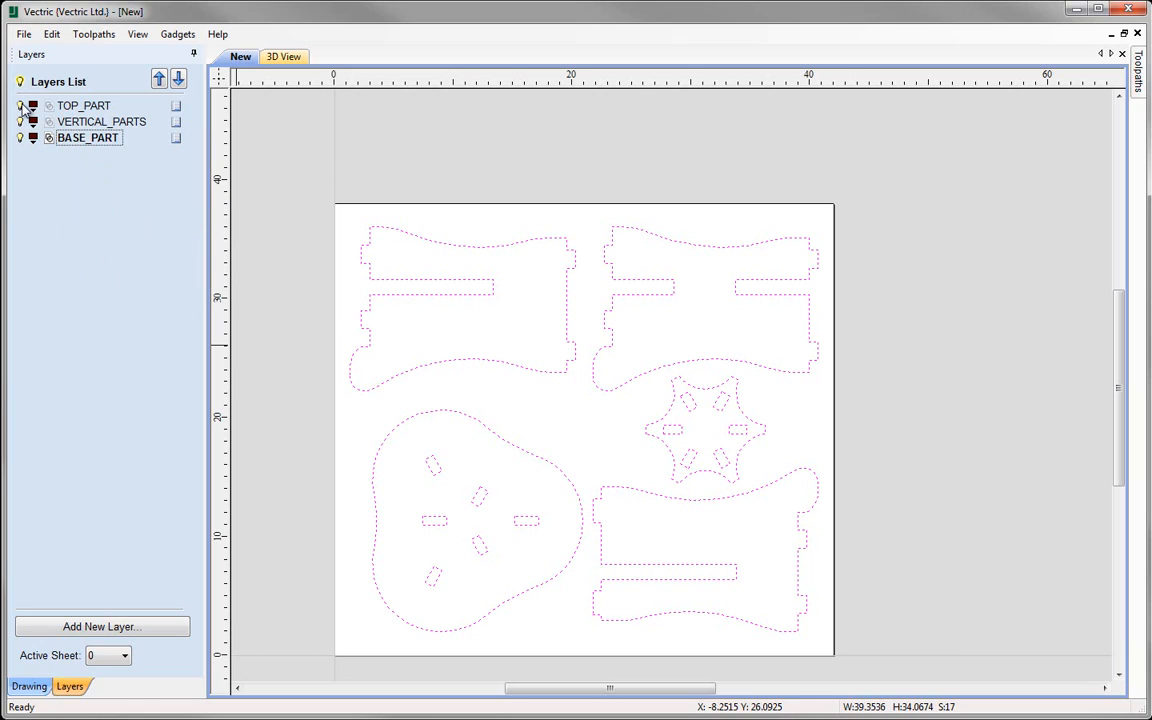
pyautogui.click(84, 105)
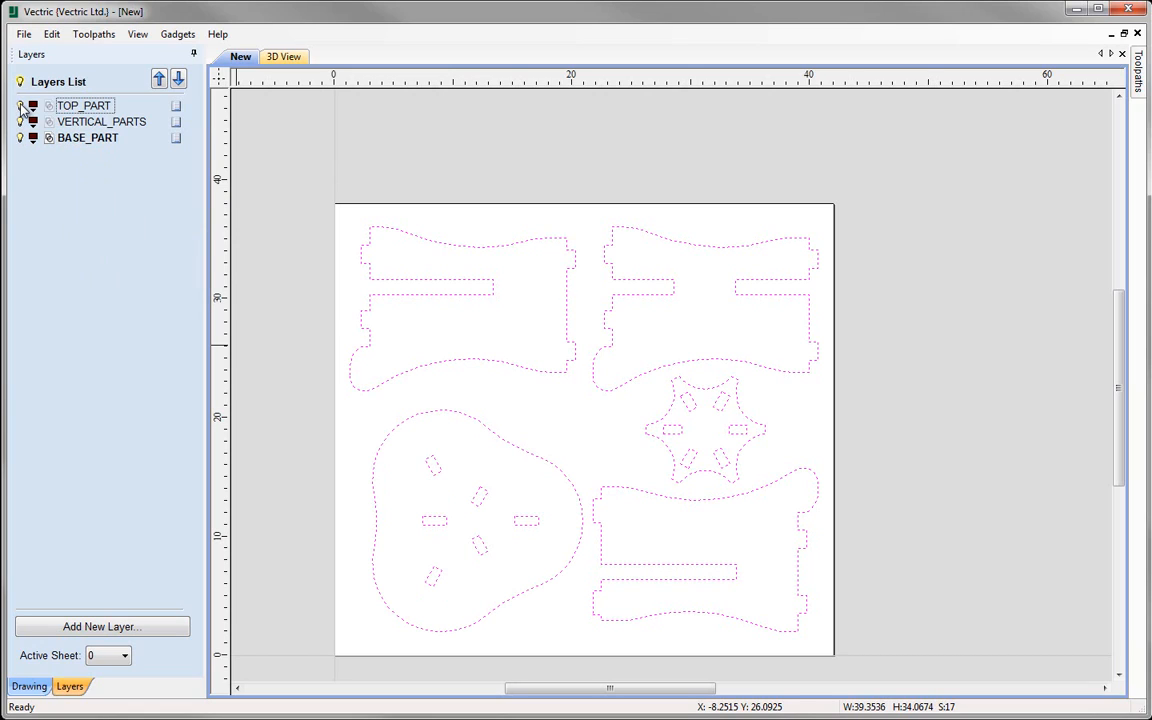
pyautogui.click(20, 105)
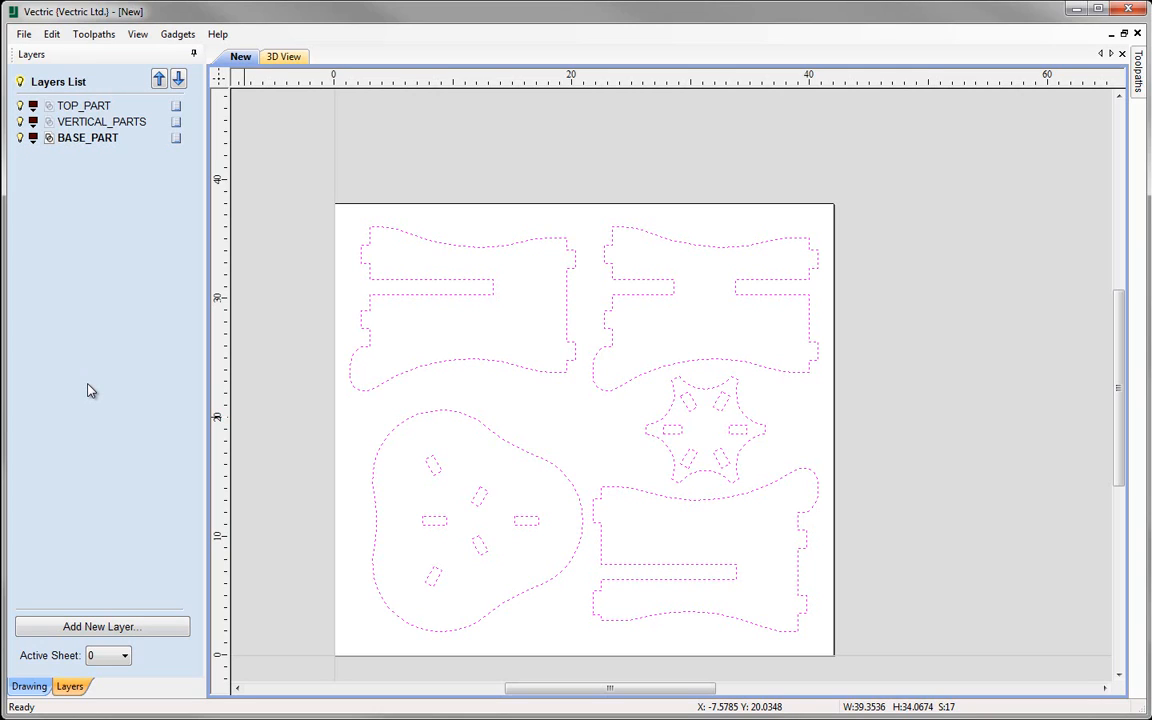
# Return to the drawing tools and zoom to fit the selected stool parts.
pyautogui.click(29, 686)
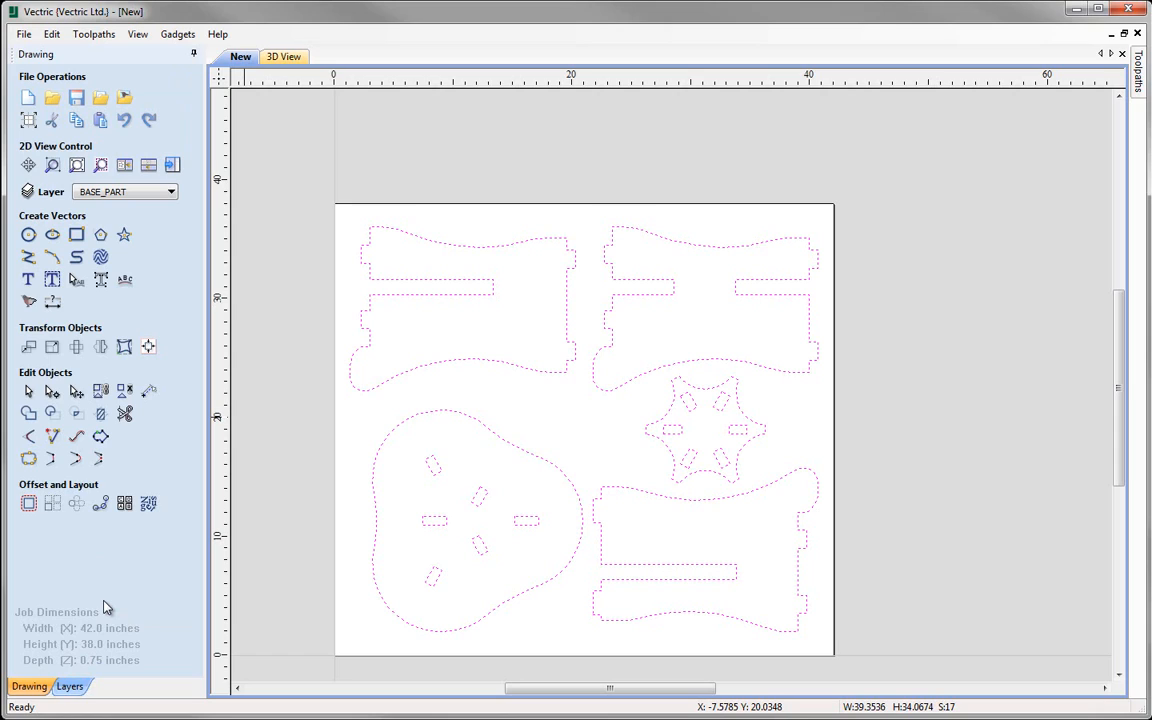
pyautogui.moveTo(190, 388)
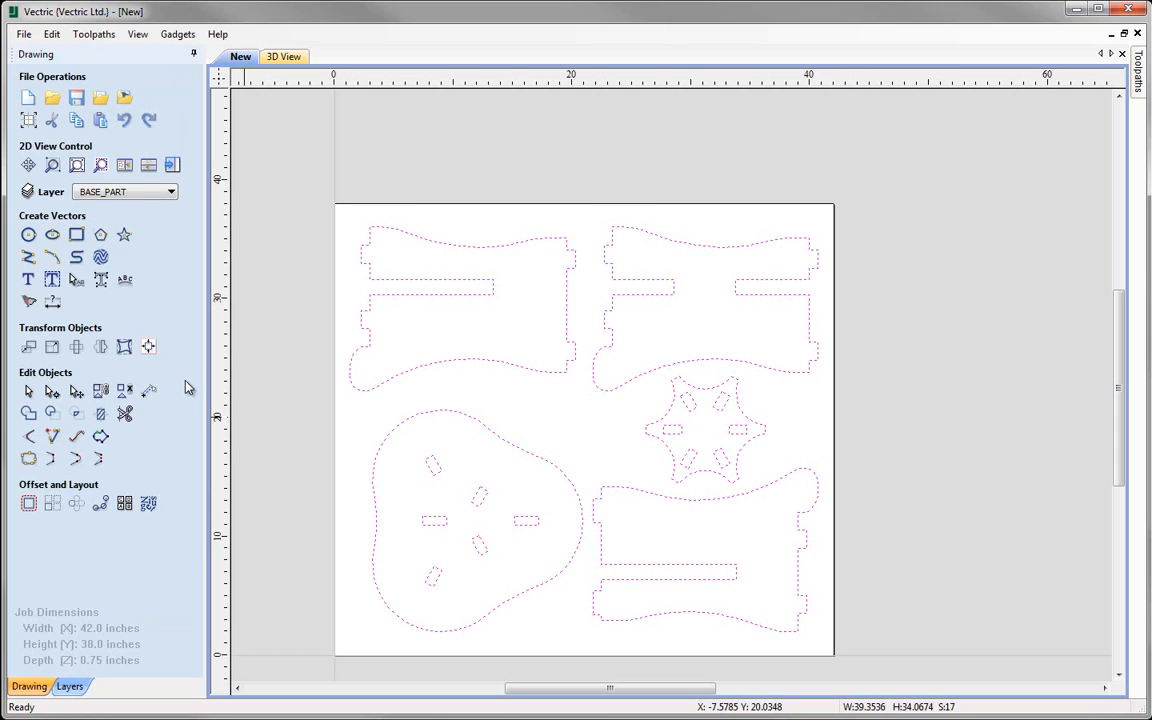
pyautogui.moveTo(52, 165)
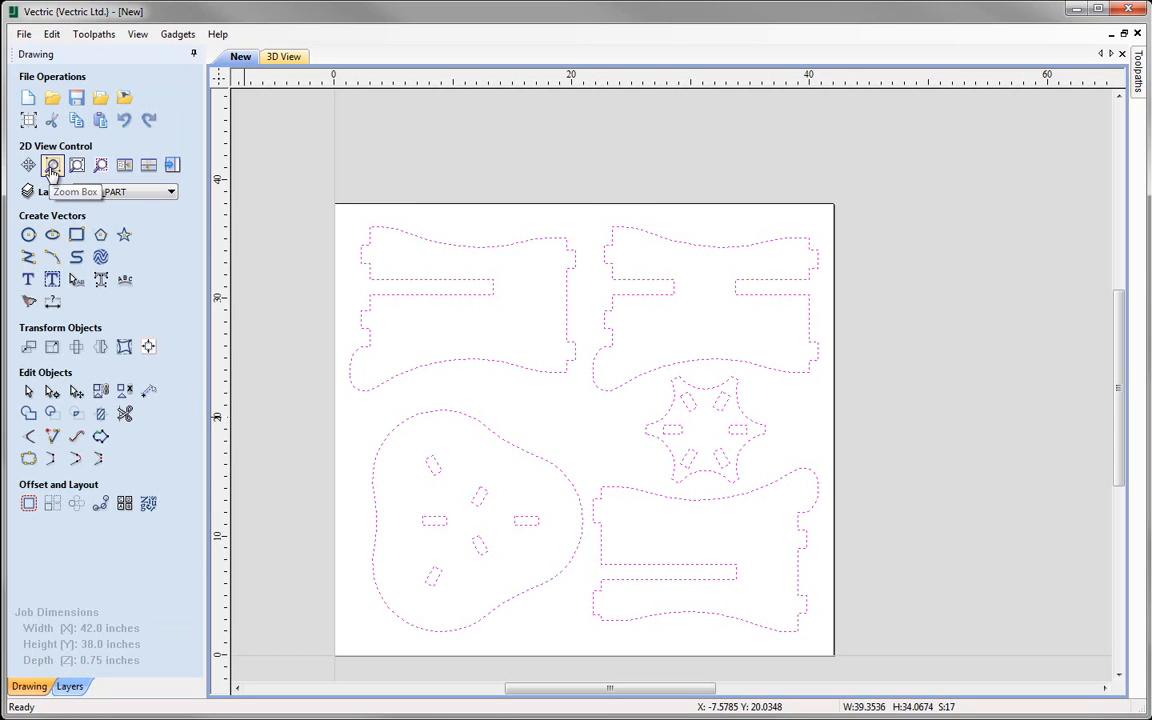
pyautogui.moveTo(325, 199)
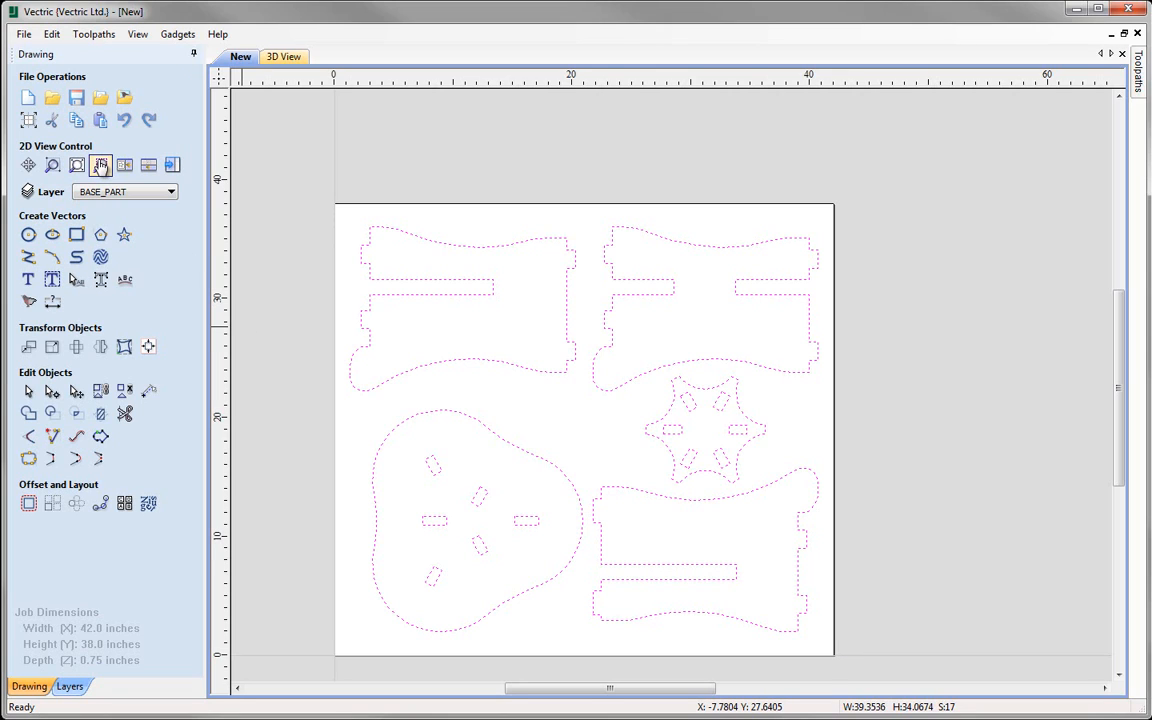
pyautogui.moveTo(100, 165)
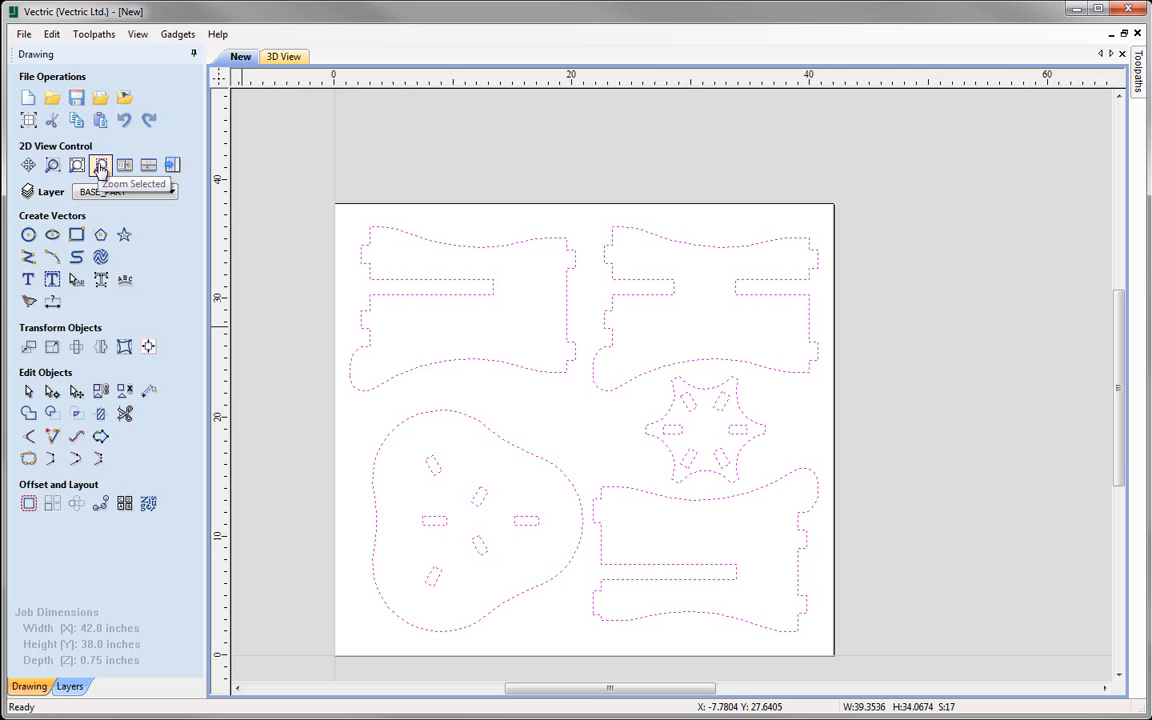
pyautogui.click(100, 165)
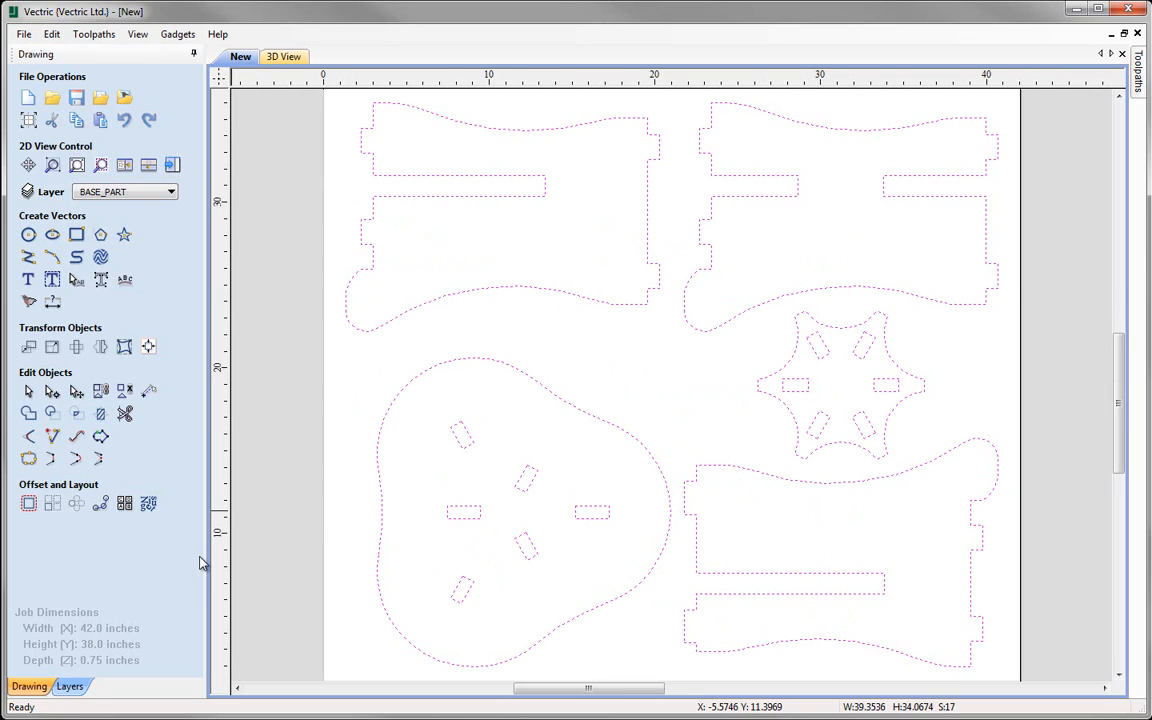
pyautogui.moveTo(340, 498)
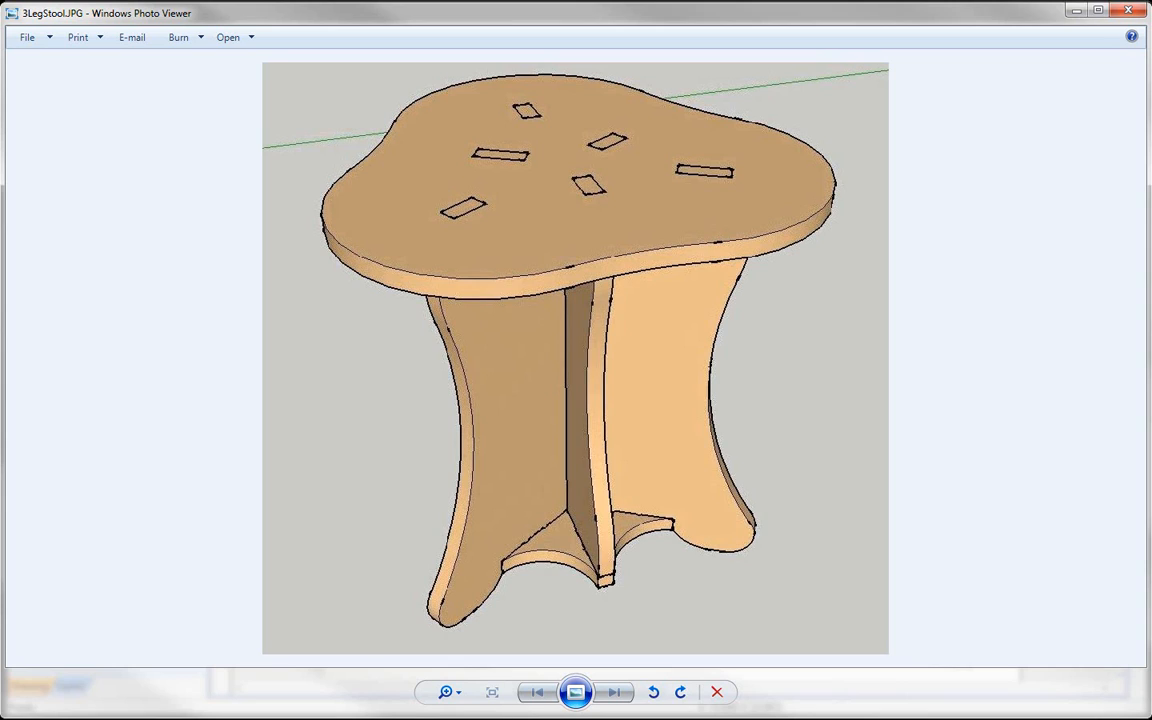
pyautogui.moveTo(476, 558)
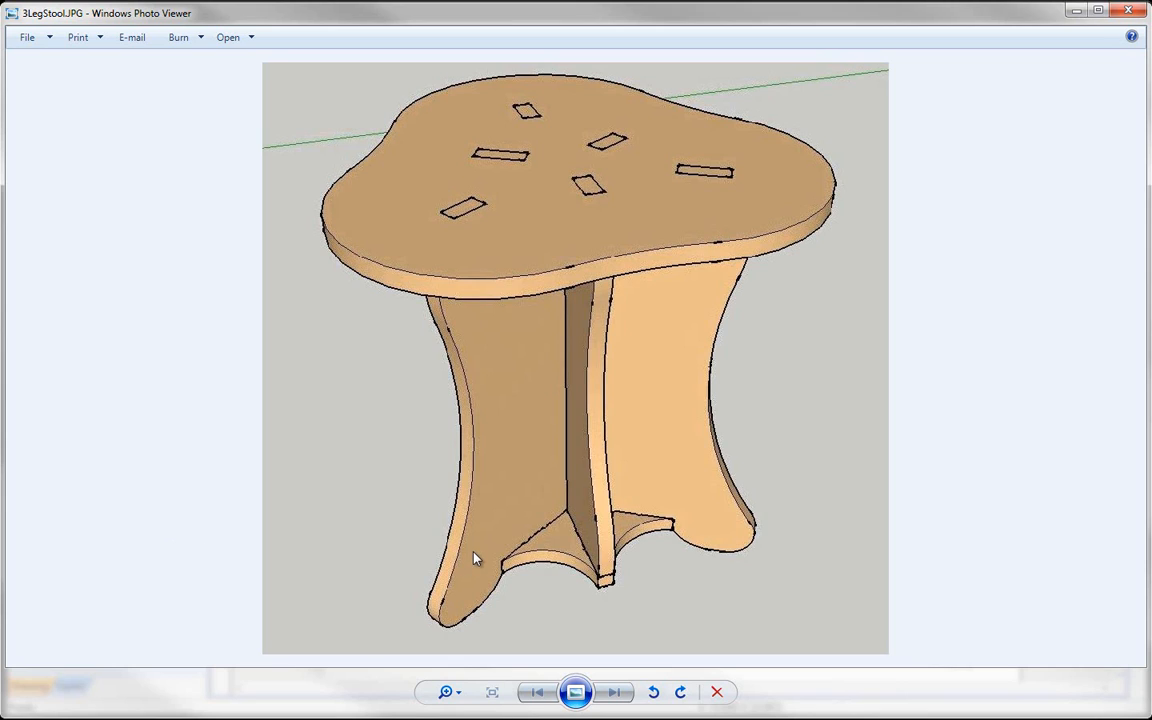
pyautogui.moveTo(625, 487)
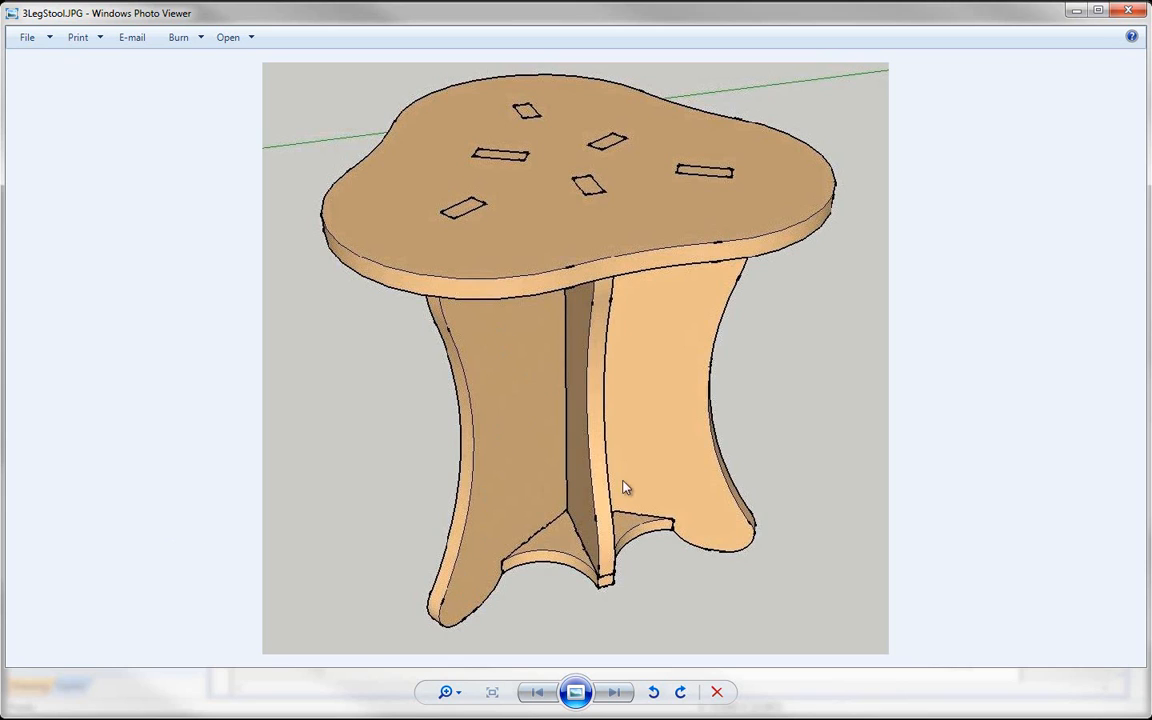
pyautogui.moveTo(672, 486)
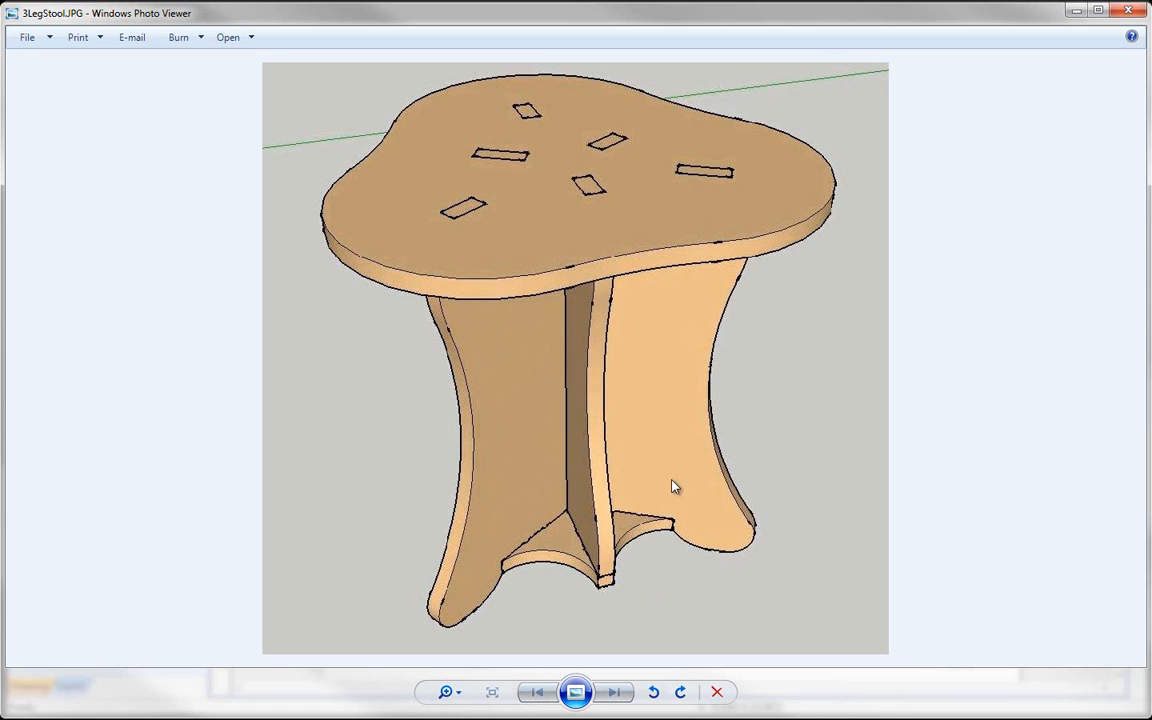
pyautogui.moveTo(640, 534)
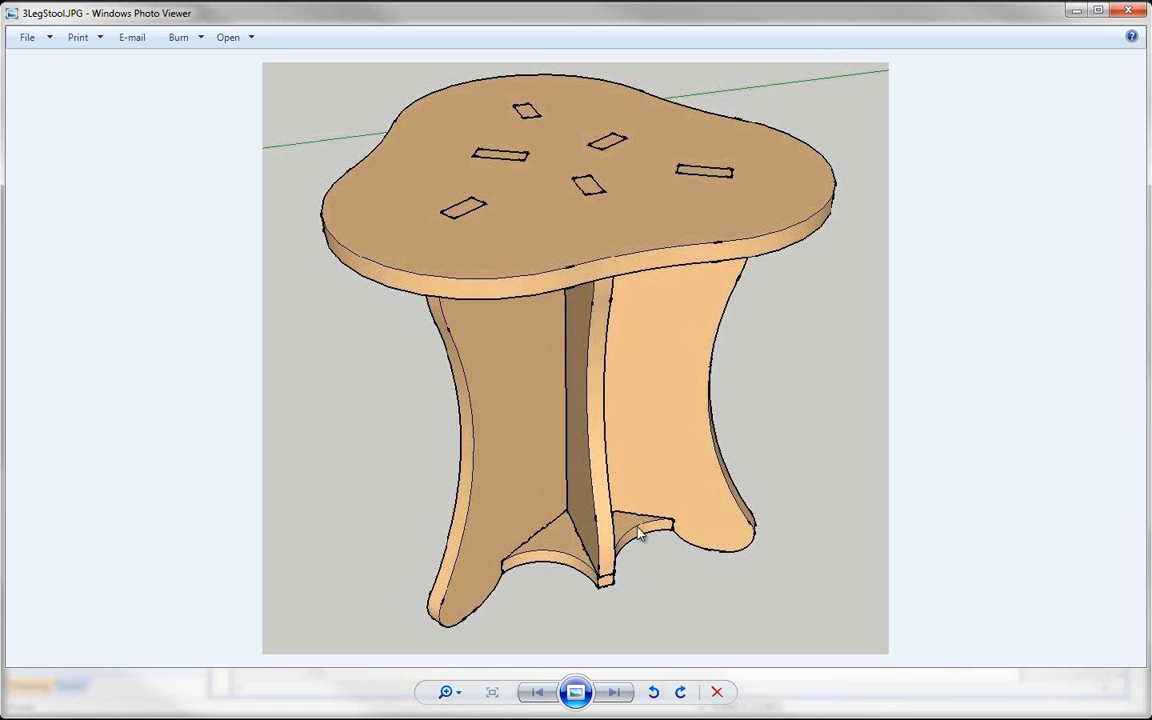
pyautogui.moveTo(666, 63)
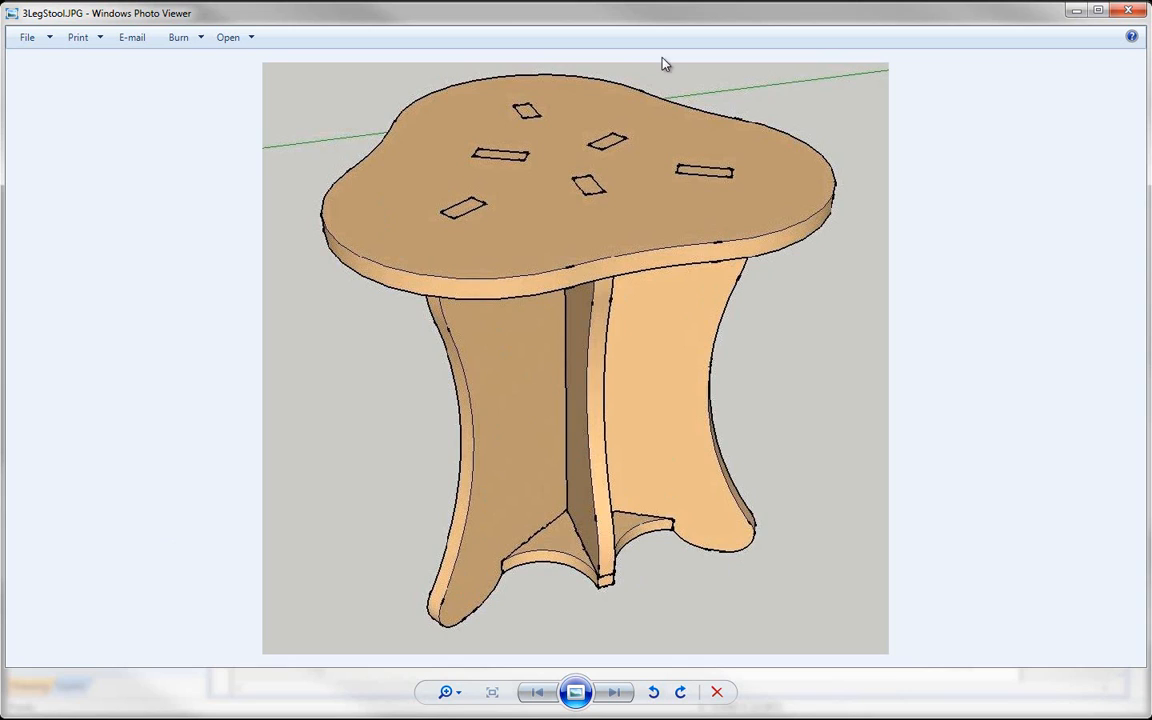
pyautogui.moveTo(700, 148)
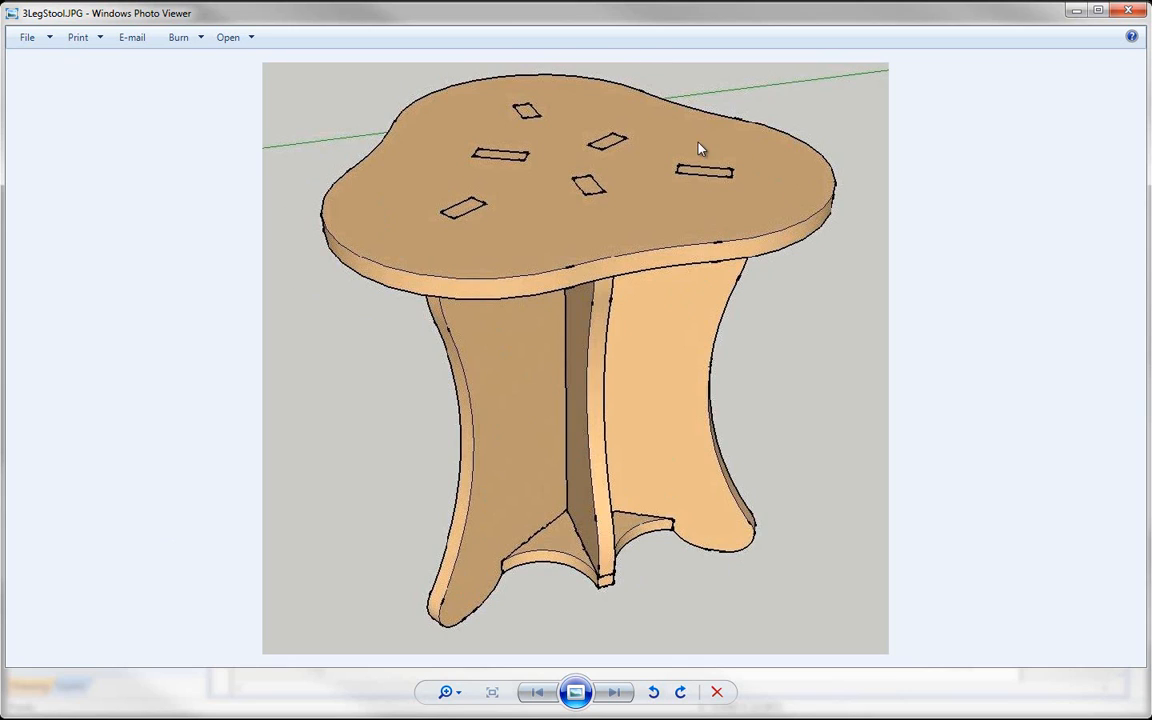
pyautogui.moveTo(547, 143)
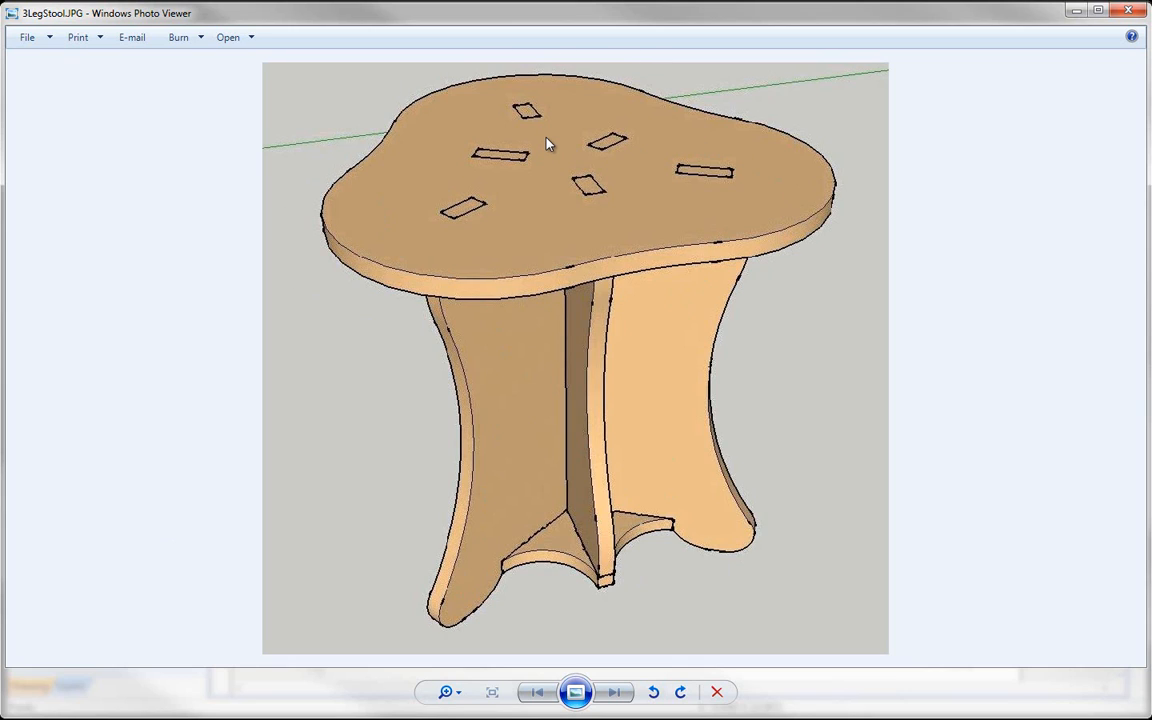
pyautogui.moveTo(480, 210)
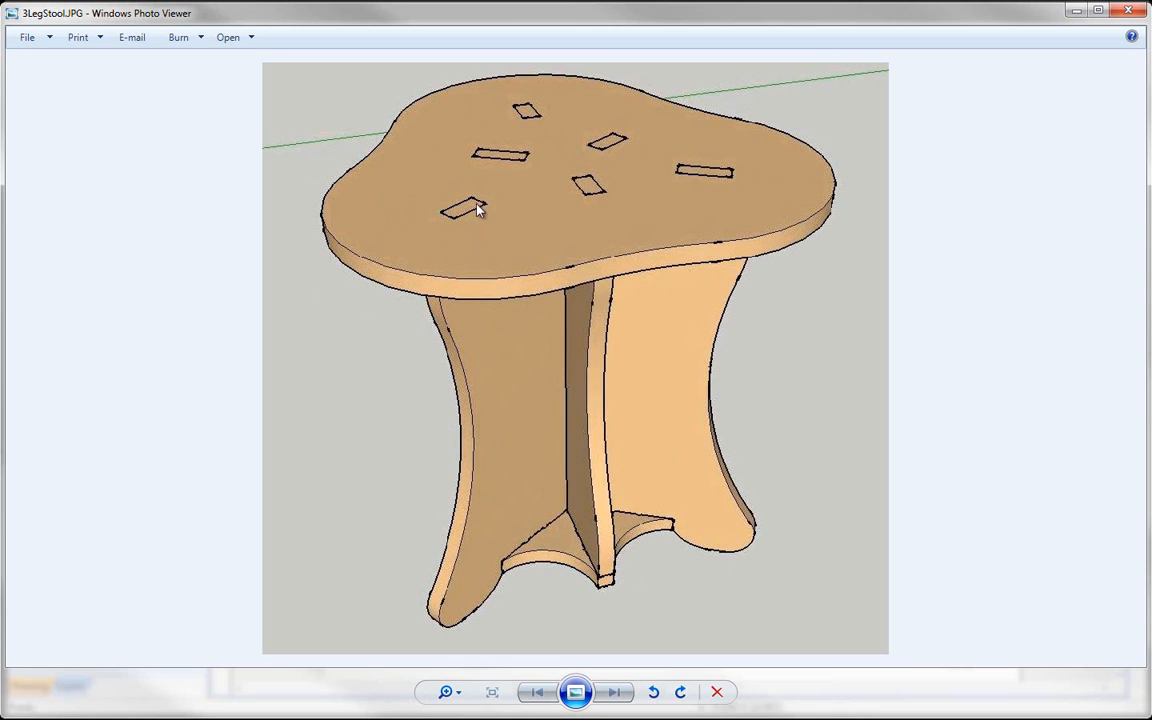
pyautogui.moveTo(613, 177)
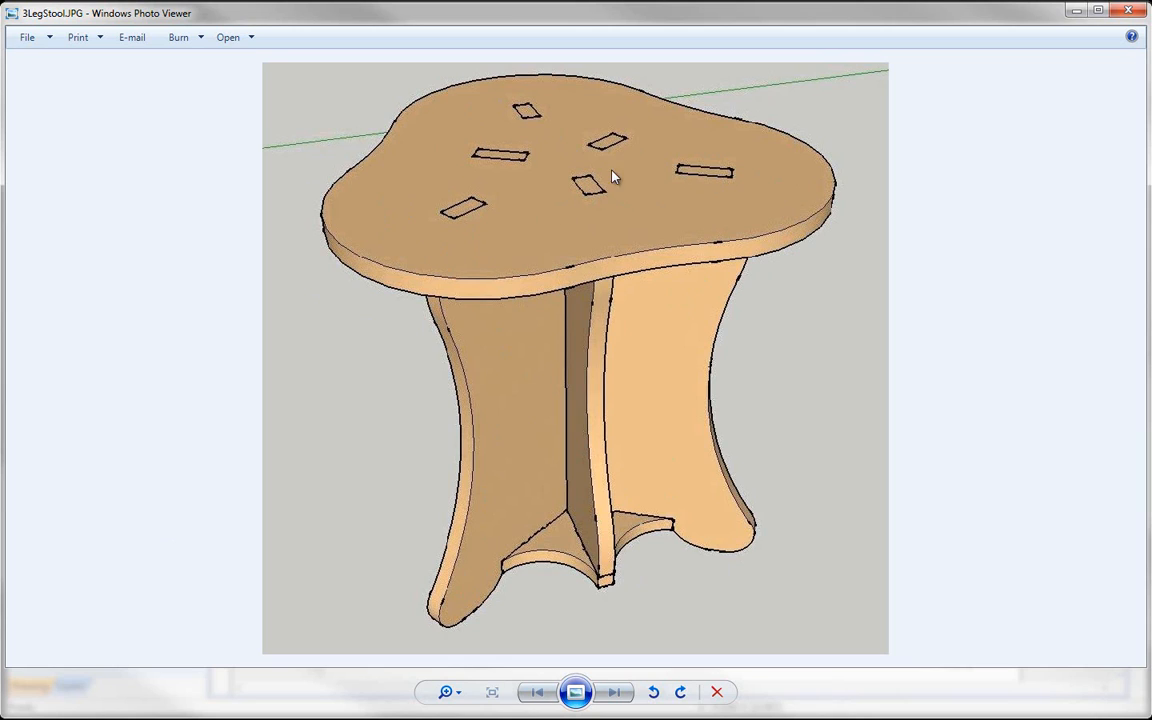
pyautogui.moveTo(434, 273)
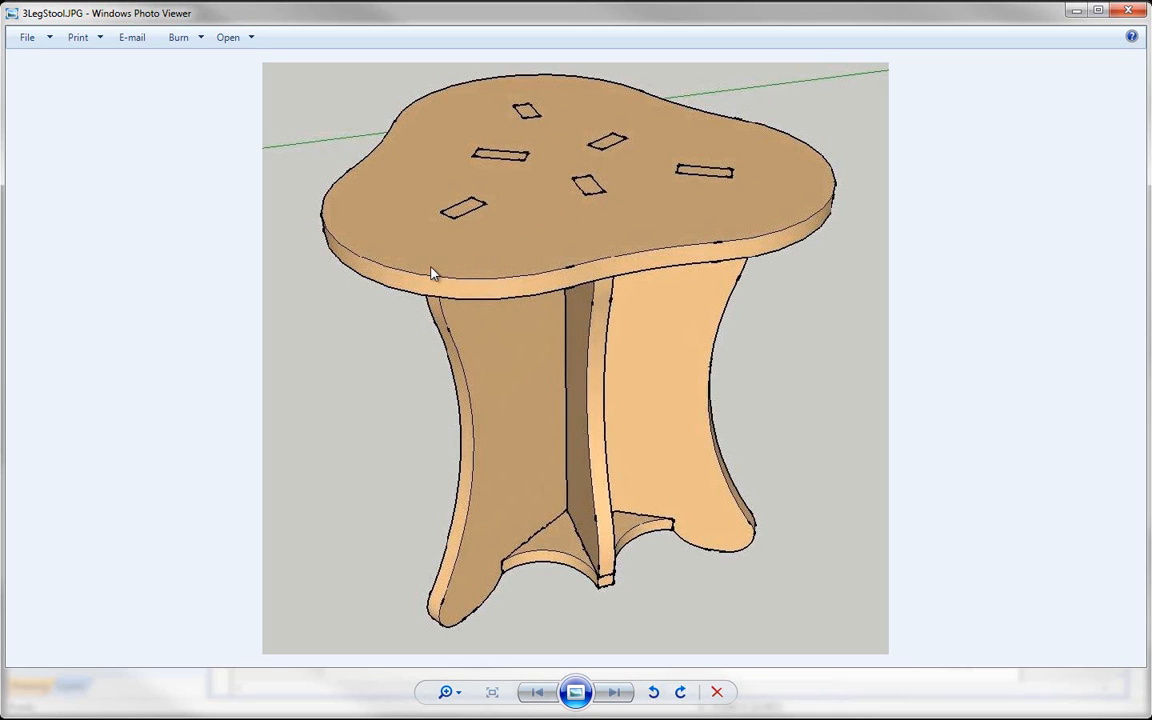
pyautogui.moveTo(686, 437)
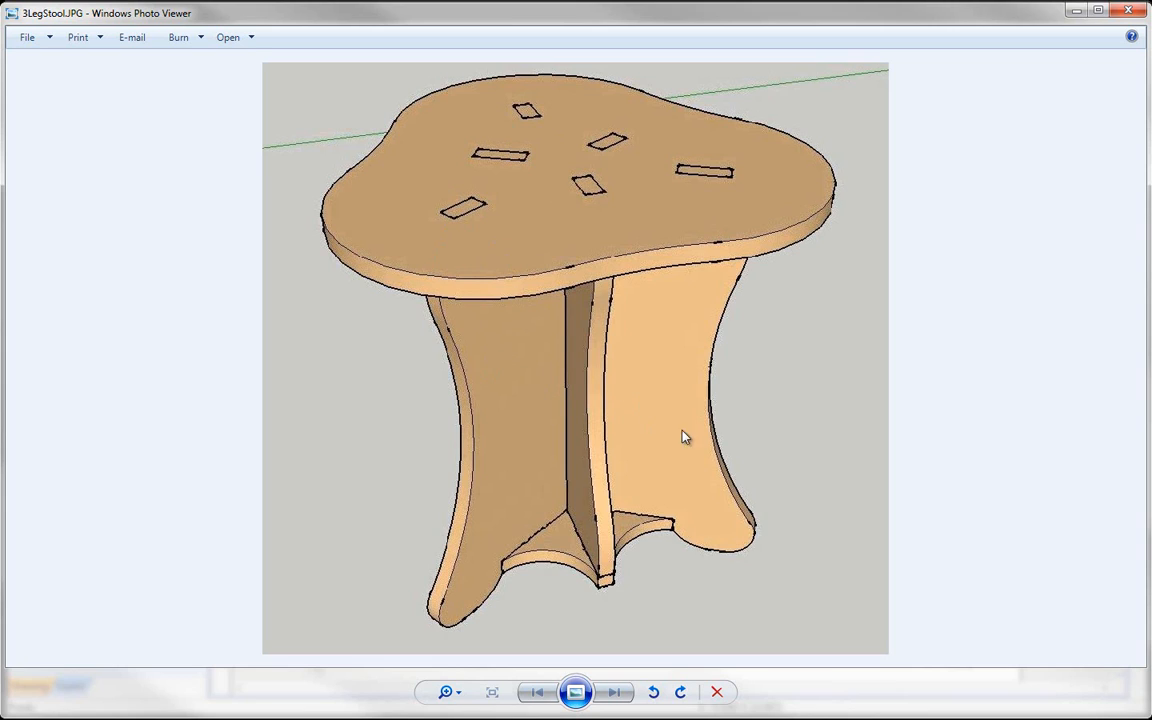
pyautogui.moveTo(718, 412)
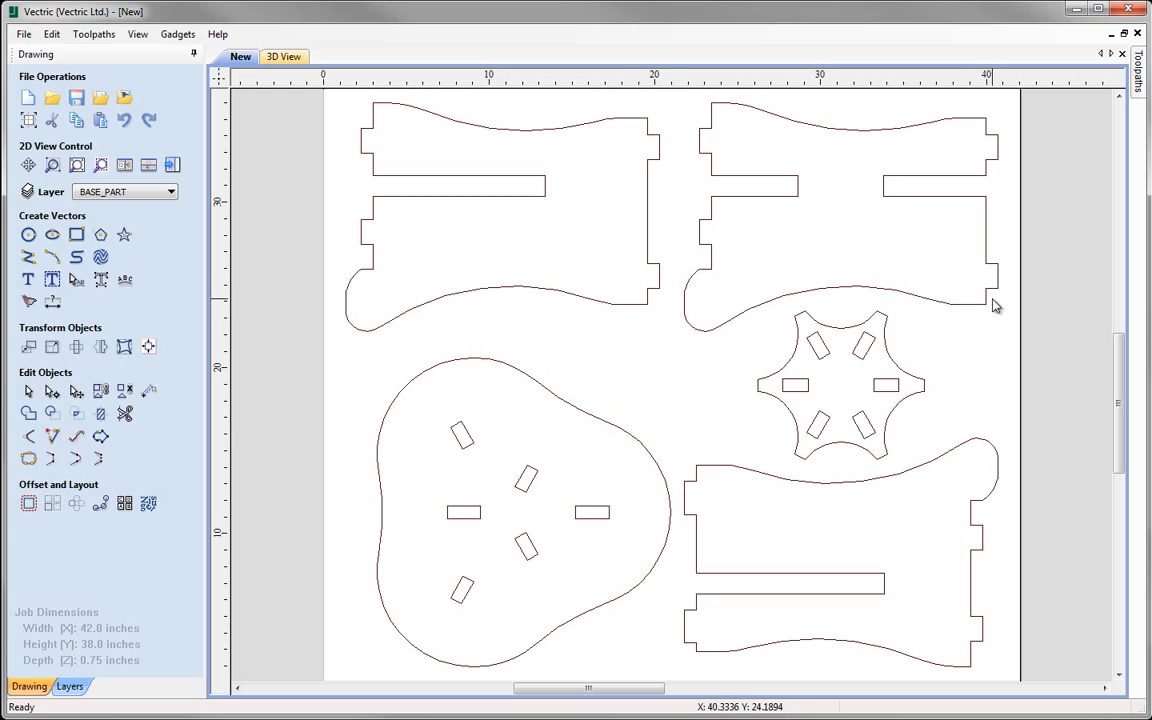
pyautogui.moveTo(1001, 273)
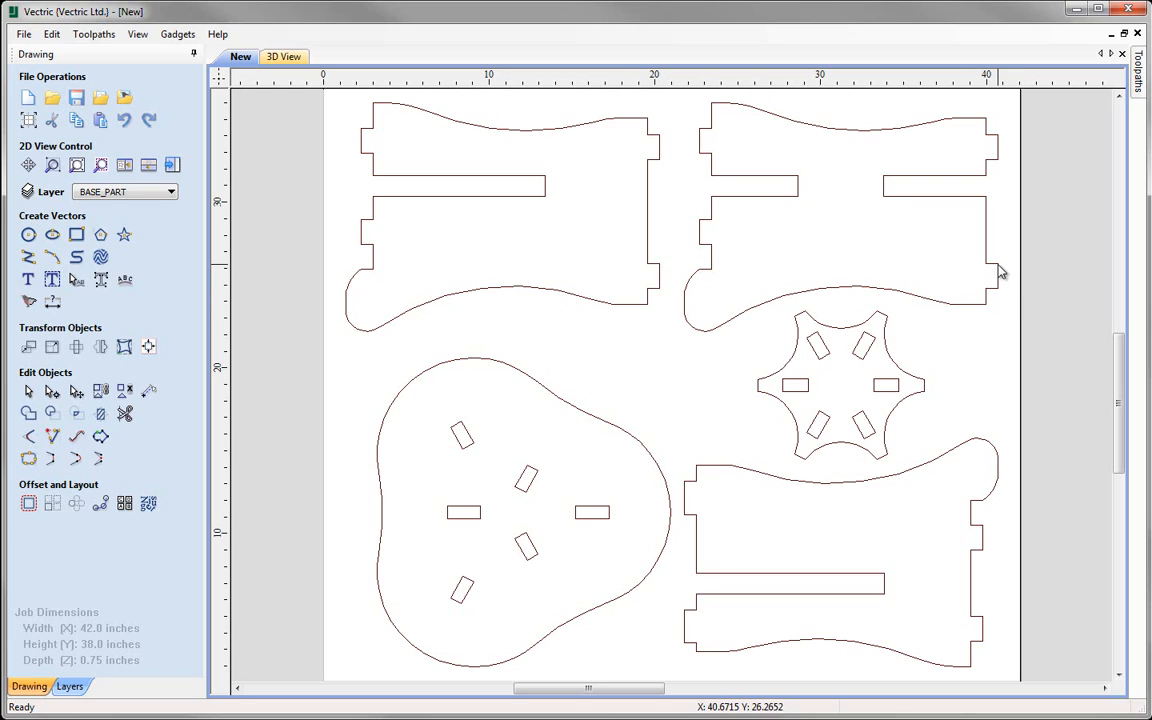
pyautogui.moveTo(997, 268)
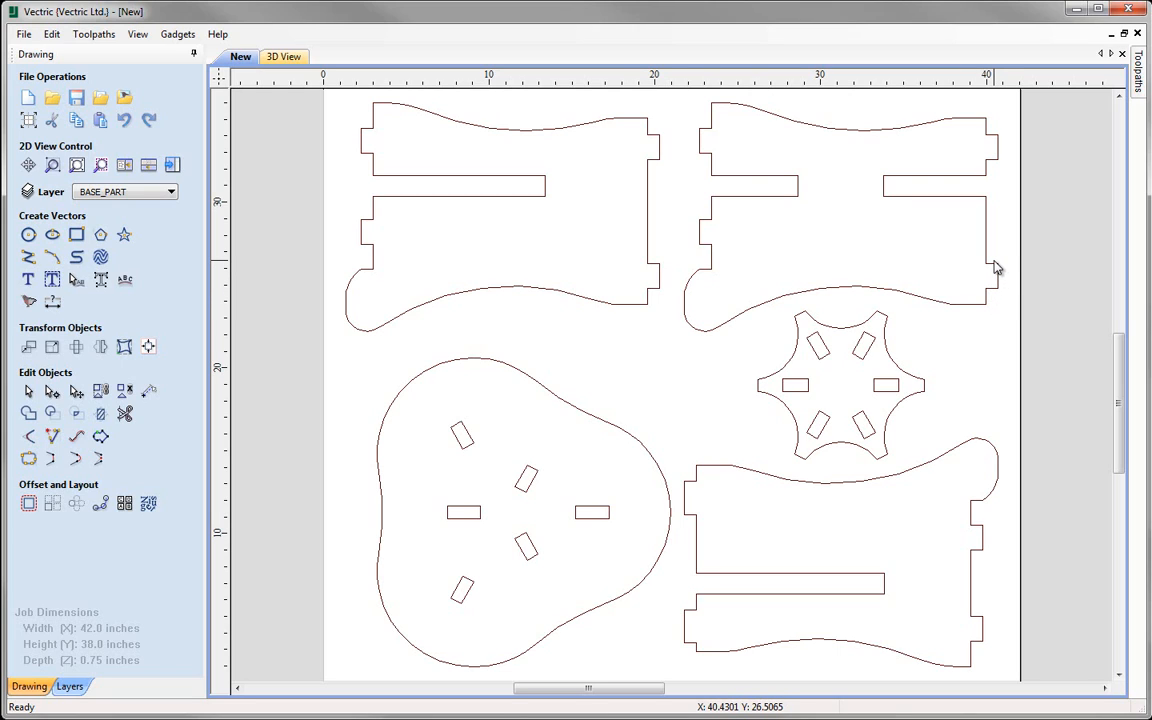
pyautogui.moveTo(805, 402)
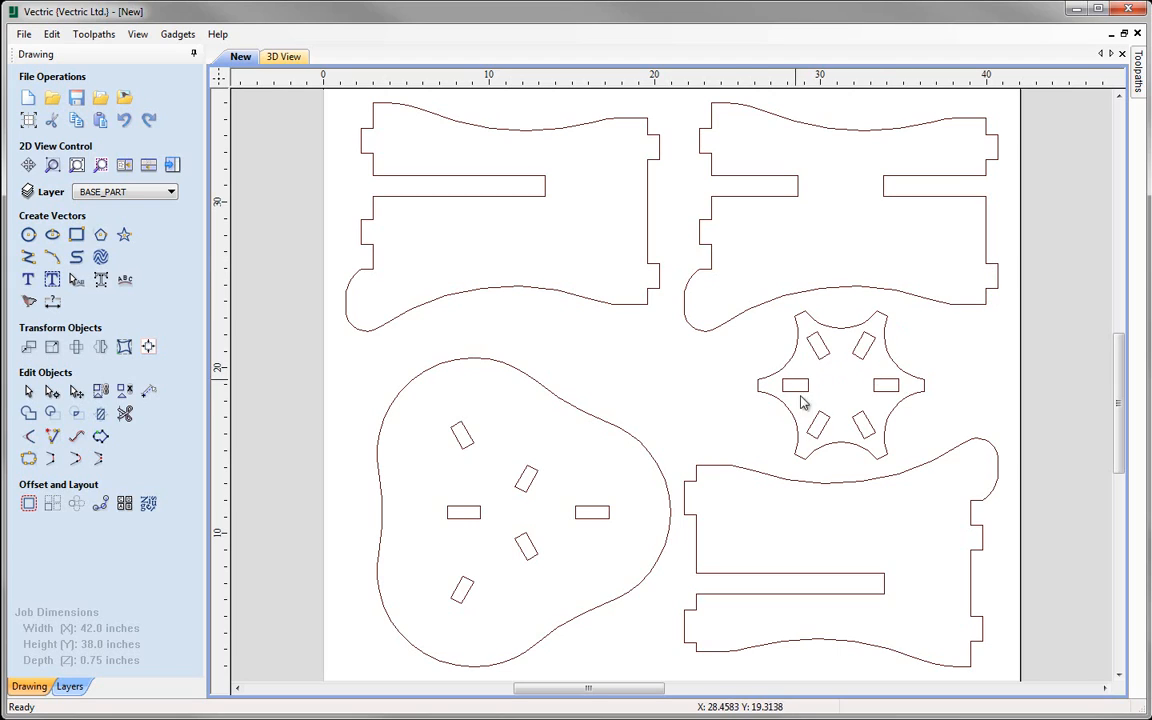
pyautogui.moveTo(610, 503)
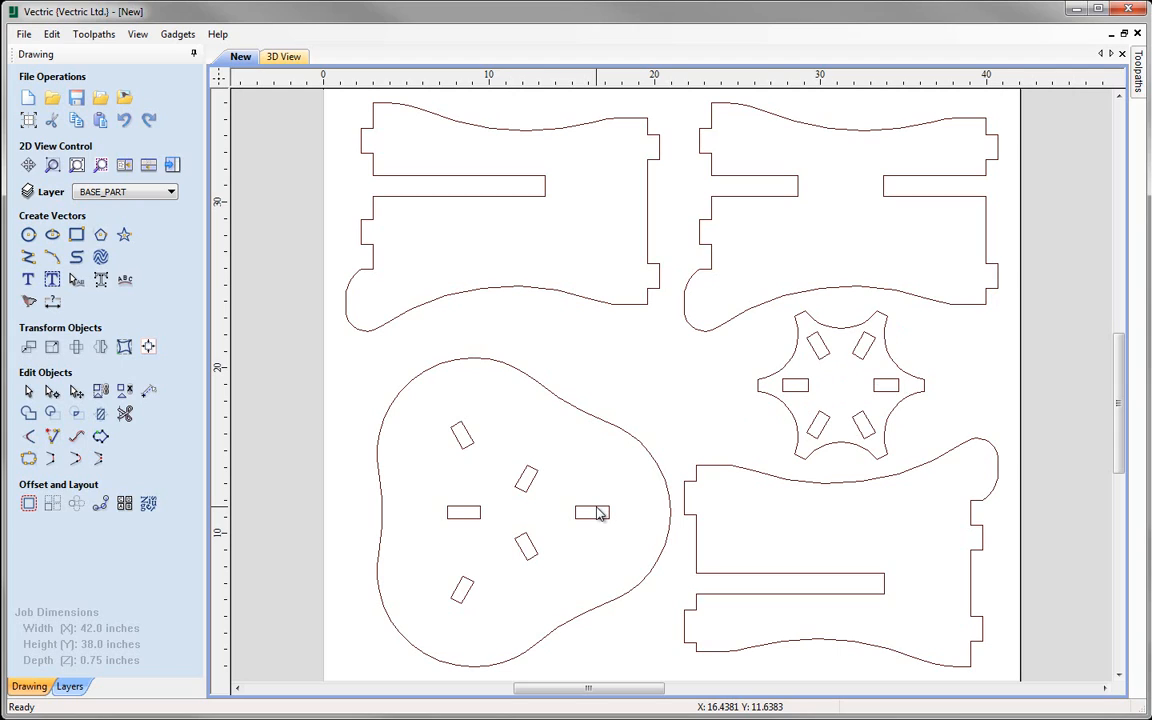
# Select the 2 by 0.75 inch right-hand slot in the seat.
pyautogui.click(593, 513)
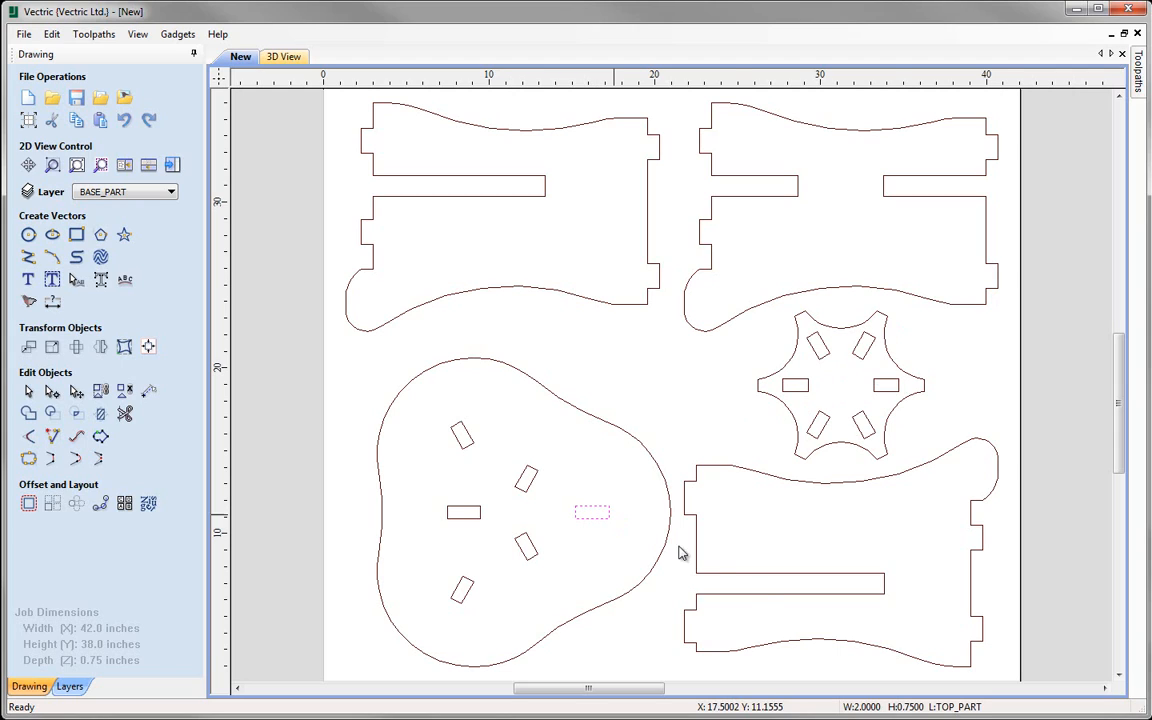
pyautogui.moveTo(925, 713)
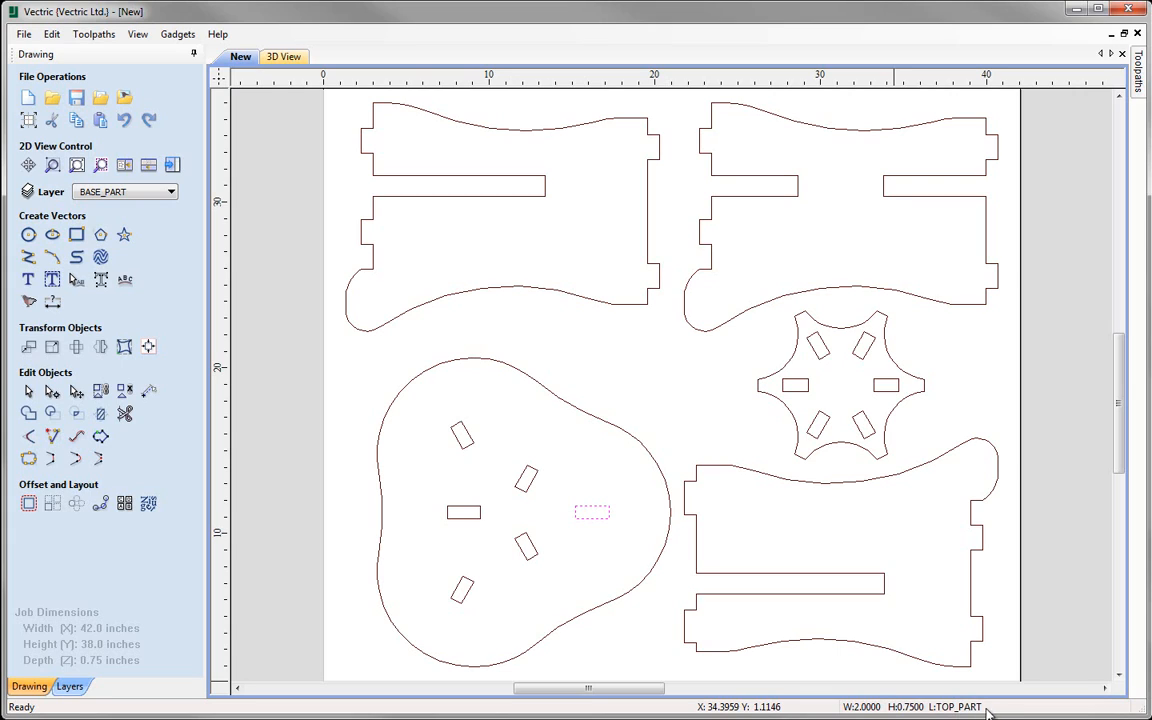
pyautogui.moveTo(980, 710)
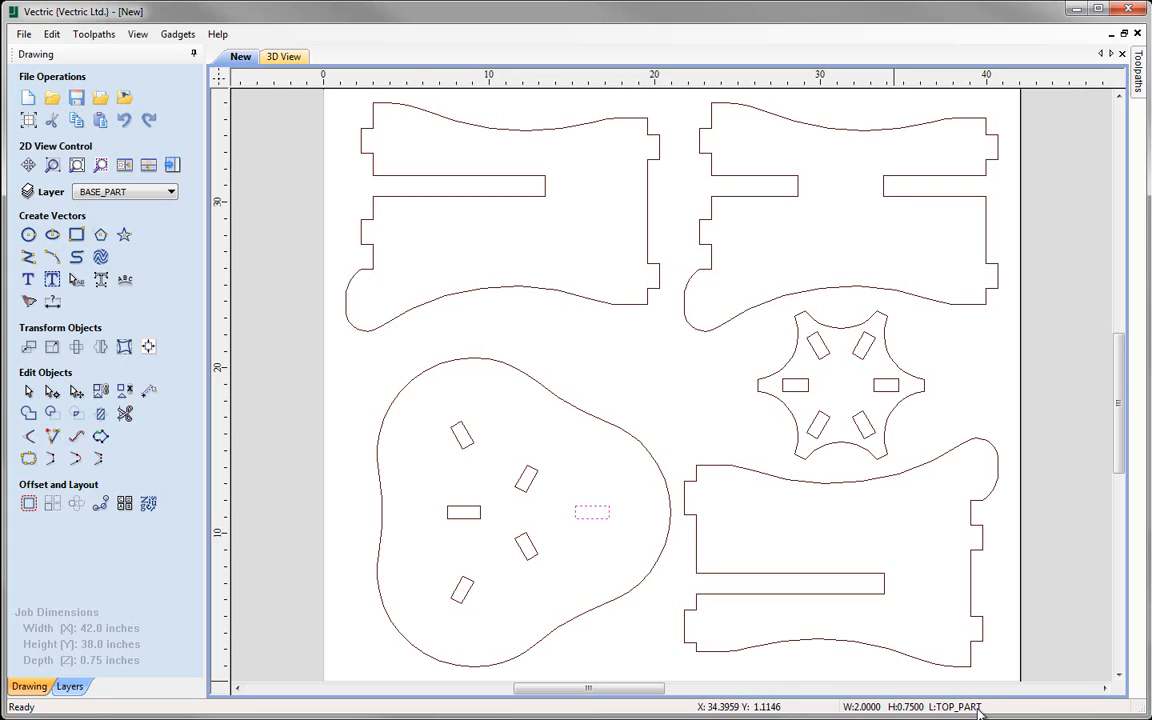
pyautogui.moveTo(980, 712)
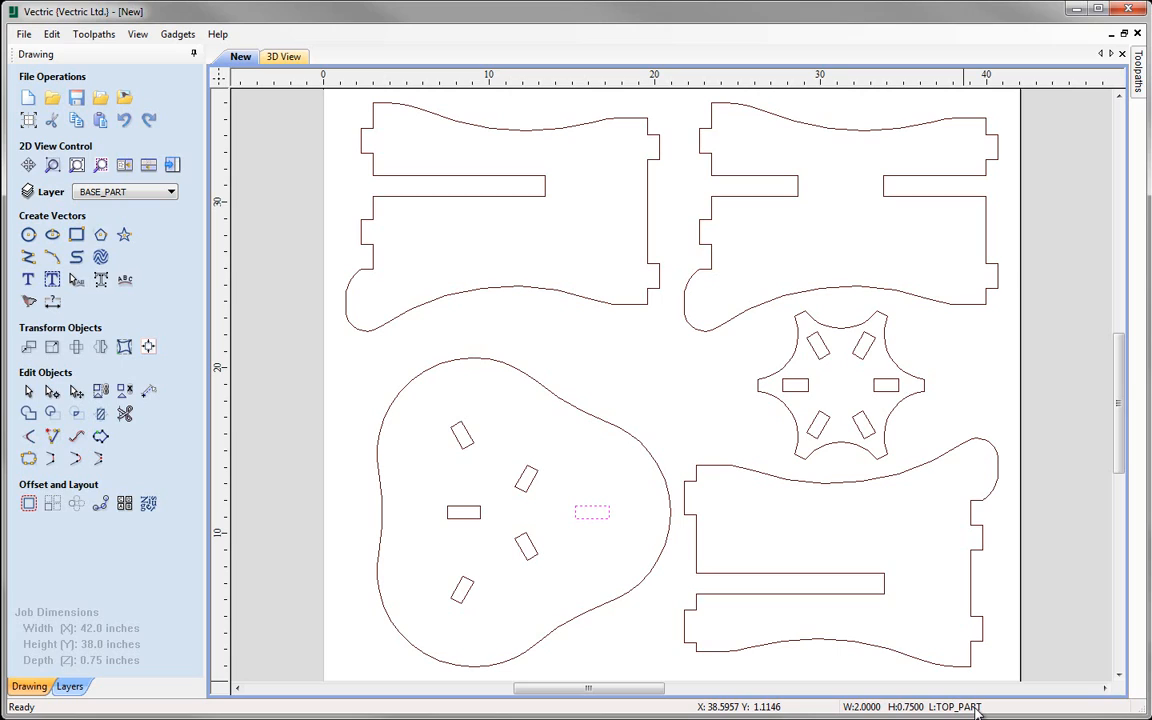
pyautogui.moveTo(743, 546)
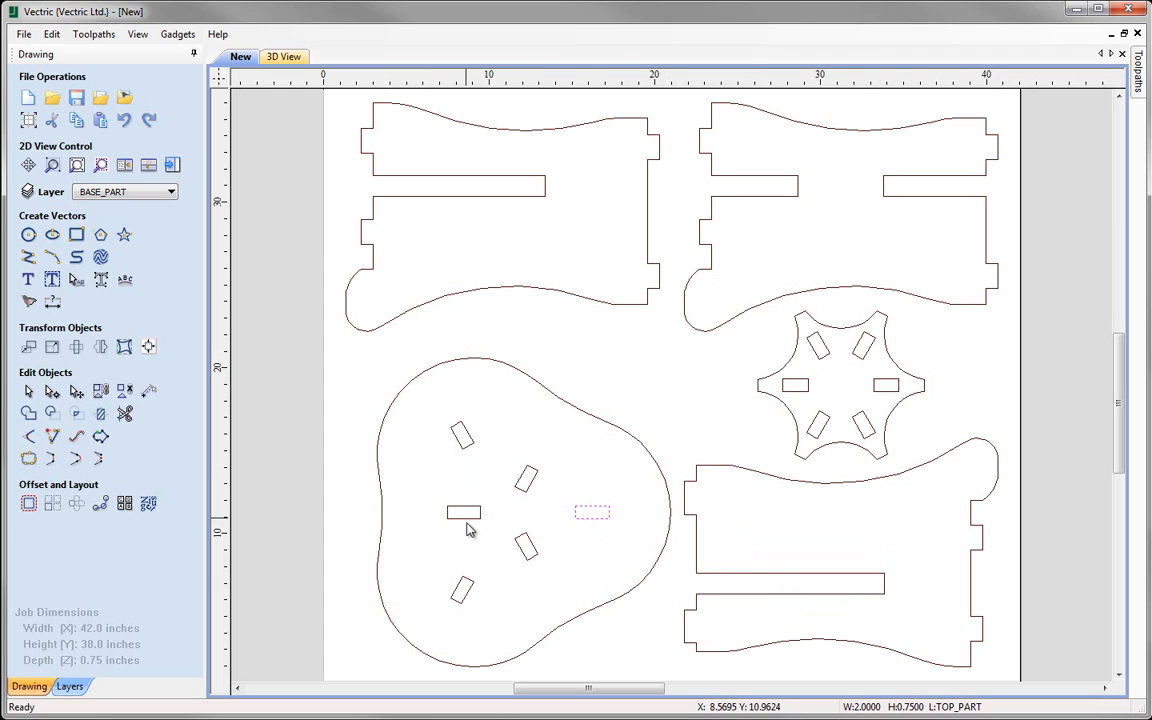
pyautogui.moveTo(463, 593)
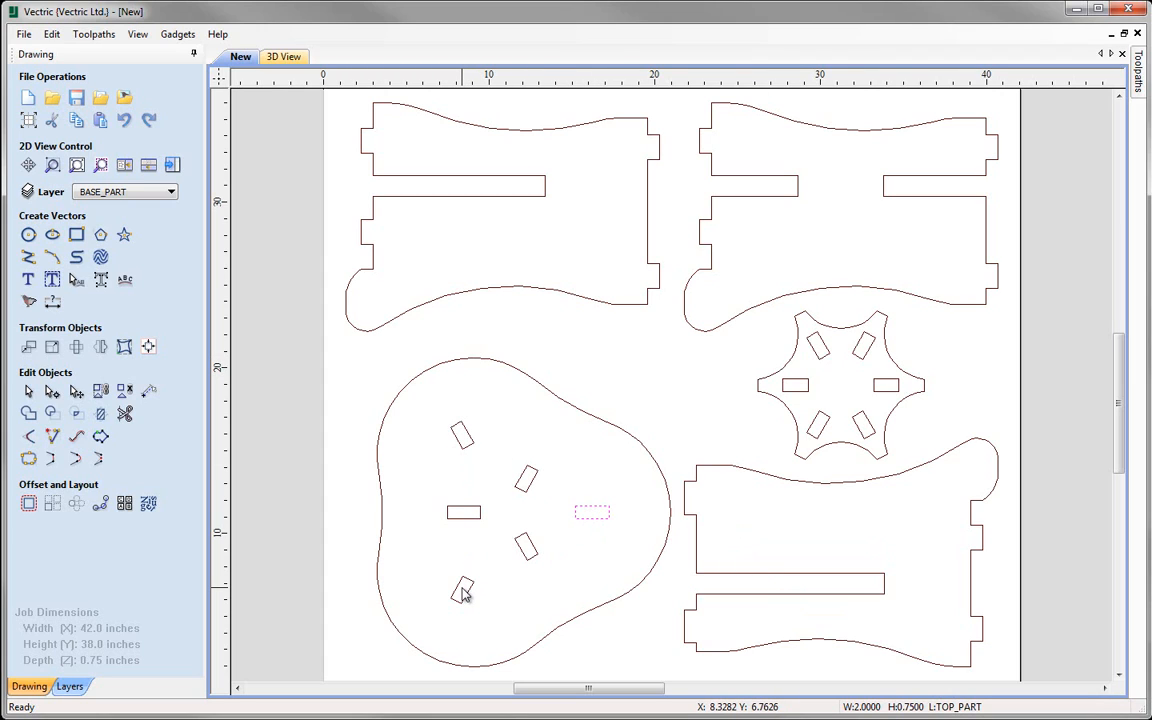
pyautogui.moveTo(170, 619)
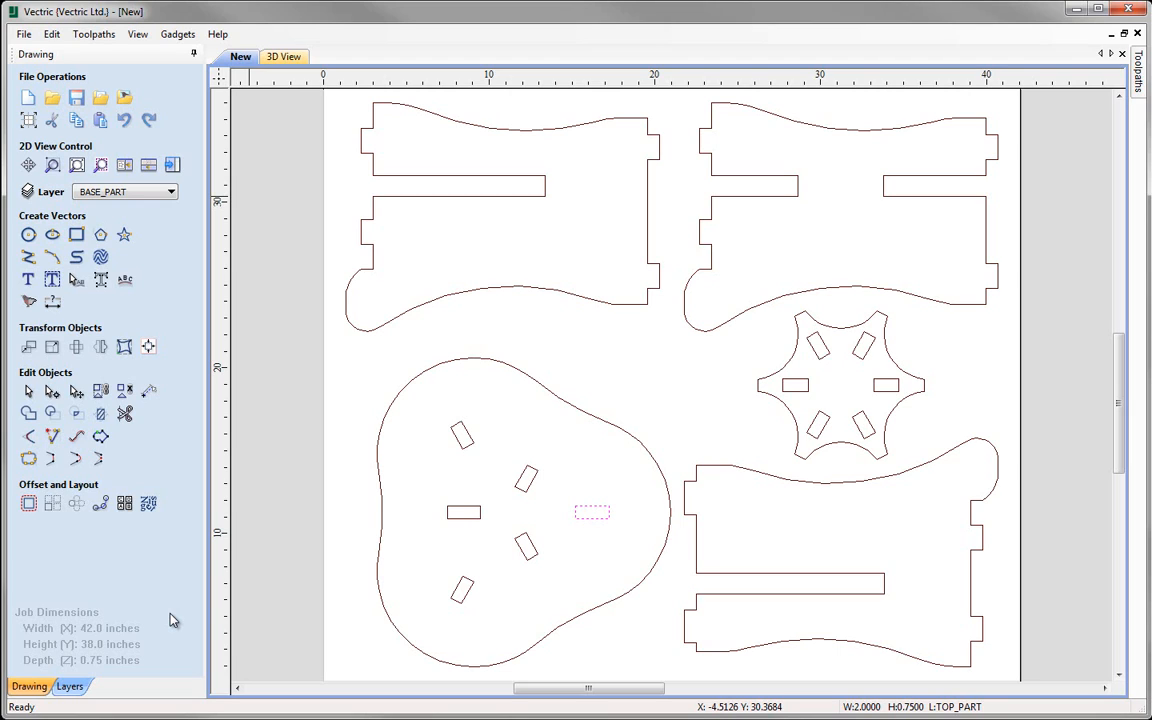
pyautogui.moveTo(568, 516)
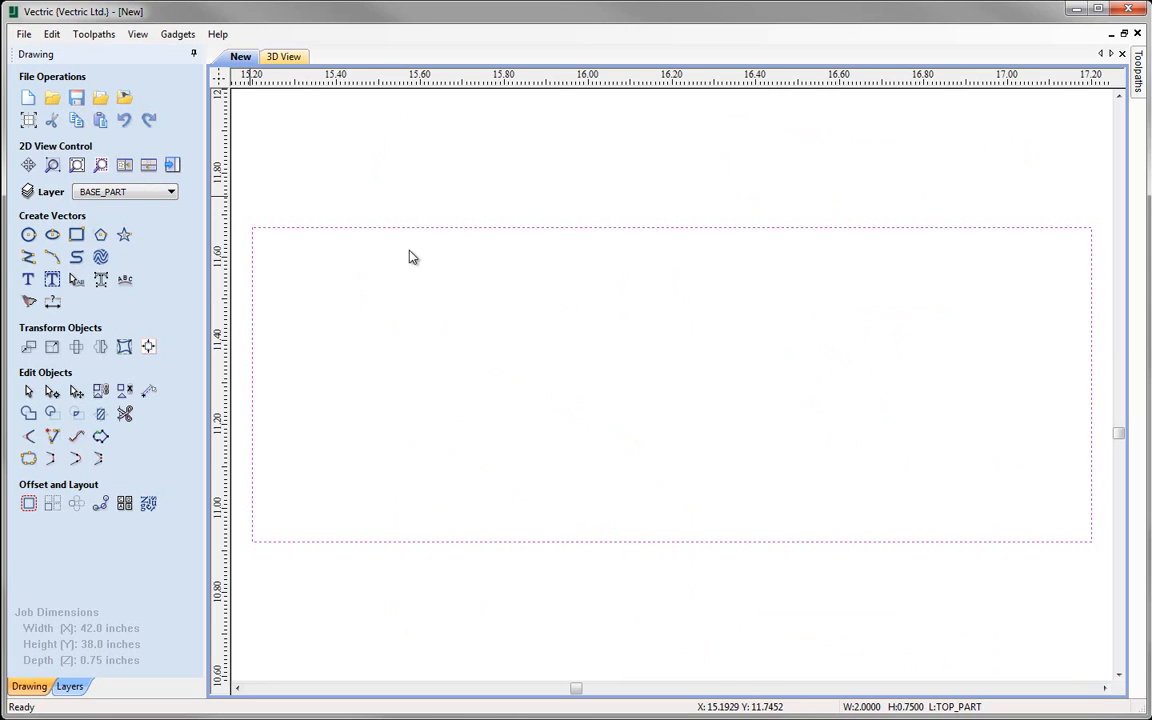
pyautogui.moveTo(1113, 551)
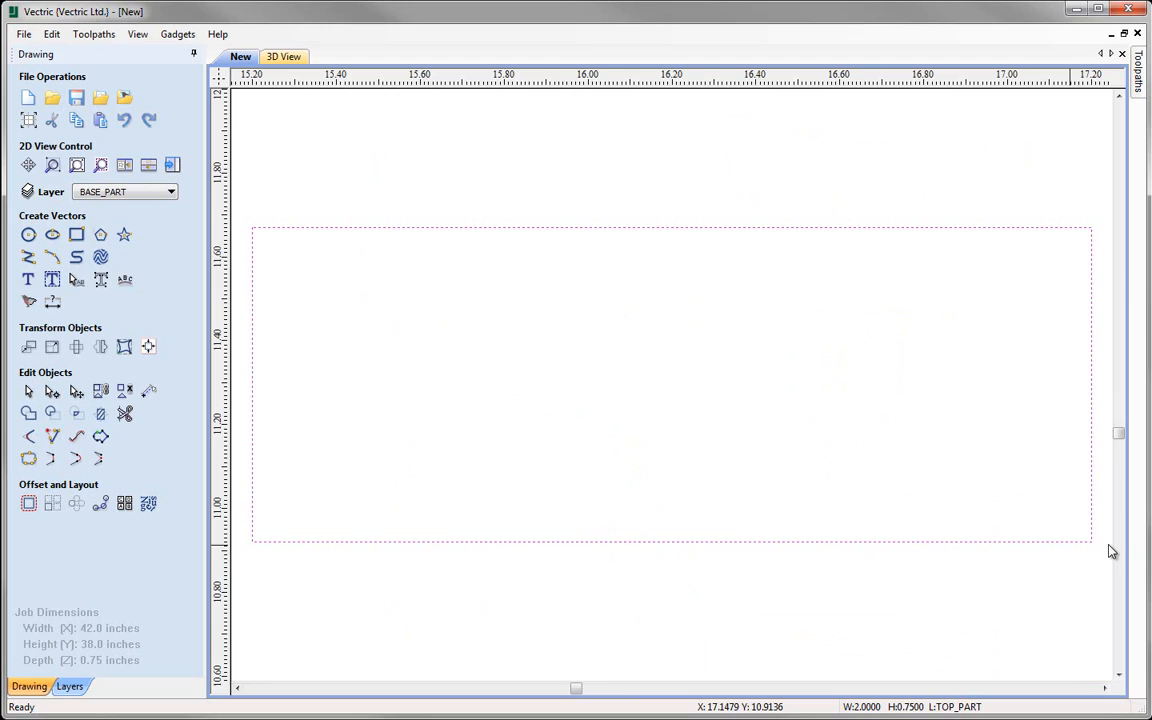
pyautogui.moveTo(1010, 271)
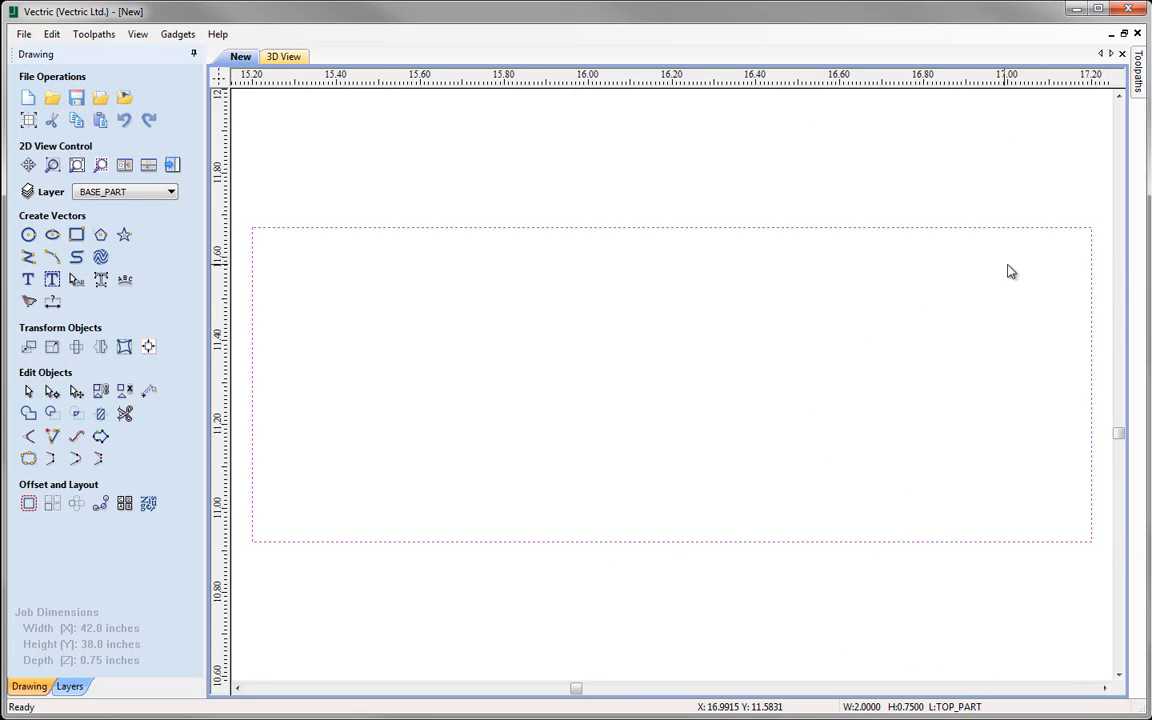
pyautogui.moveTo(28, 234)
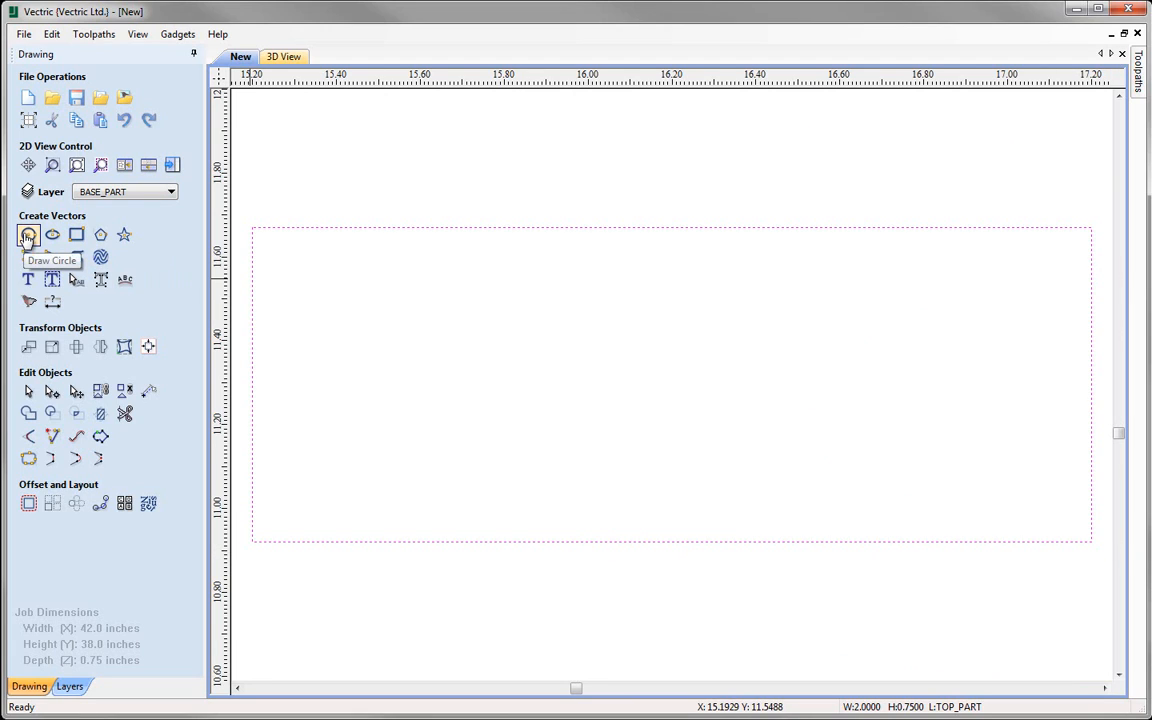
# Draw a 0.25-inch circle and drag it into the slot's top-left corner.
pyautogui.click(28, 235)
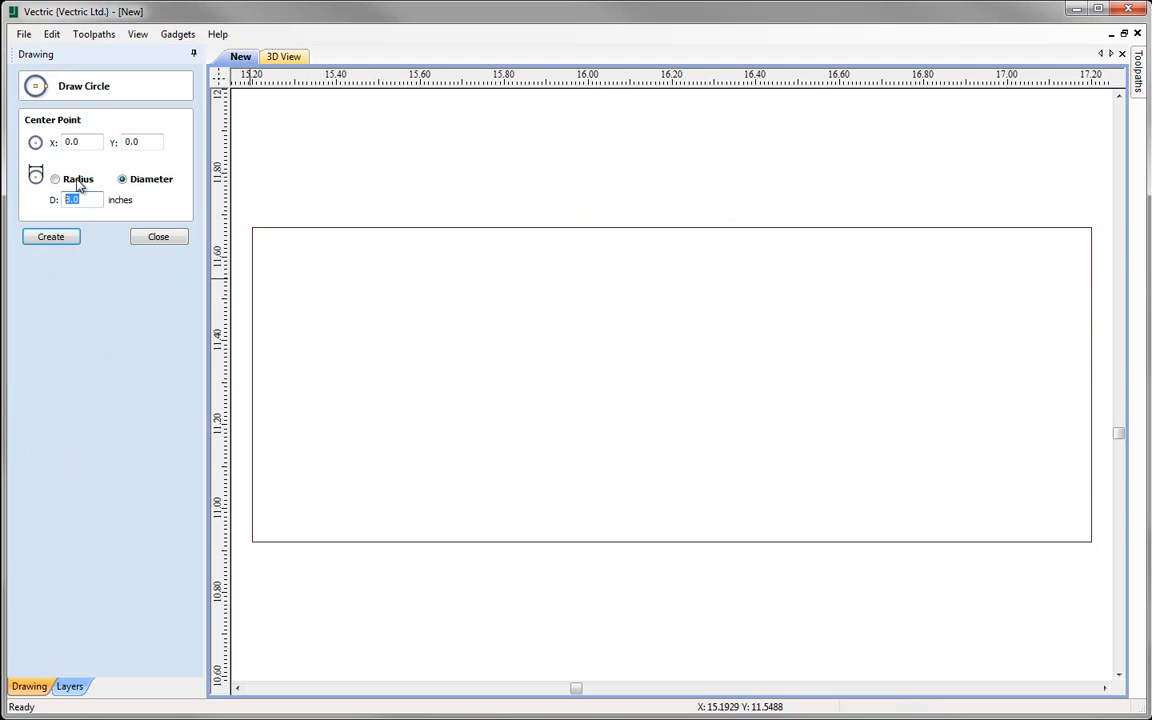
pyautogui.write('0.25')
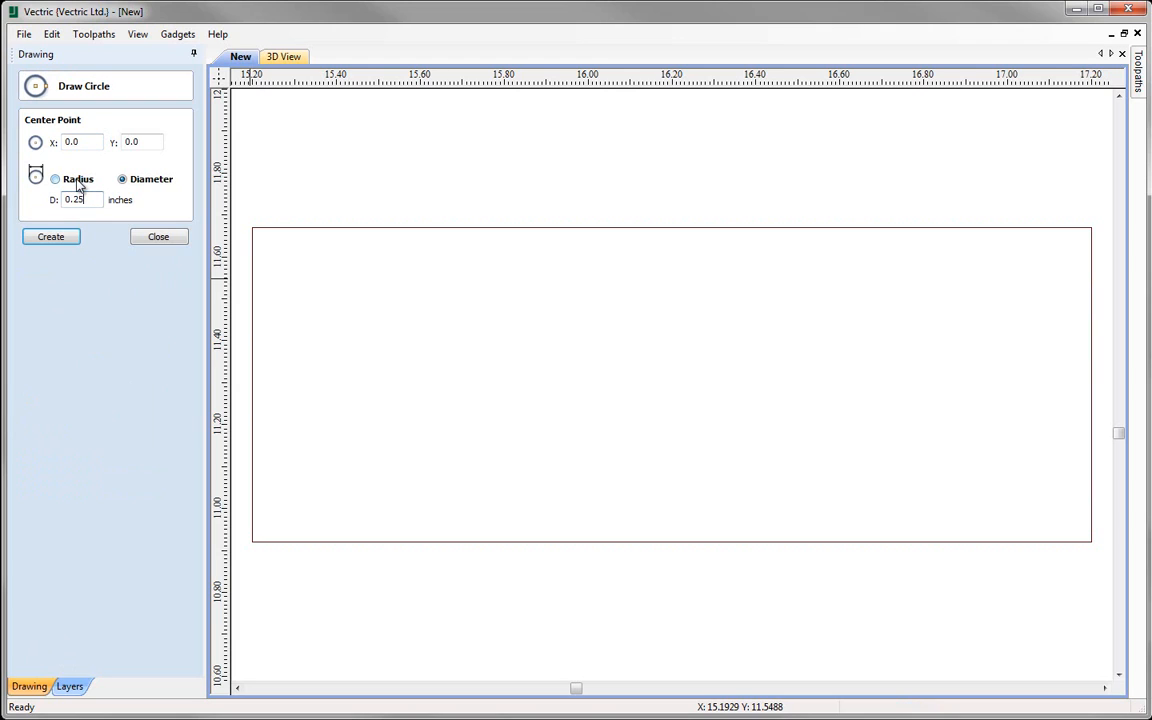
pyautogui.click(518, 367)
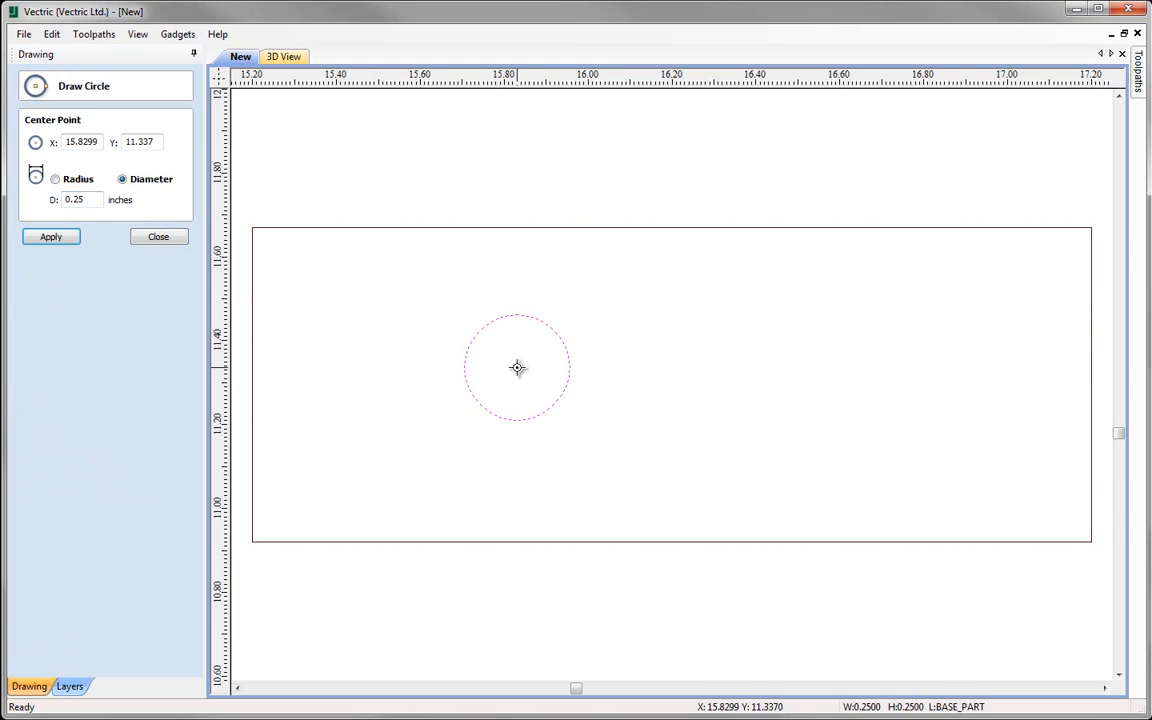
pyautogui.click(158, 236)
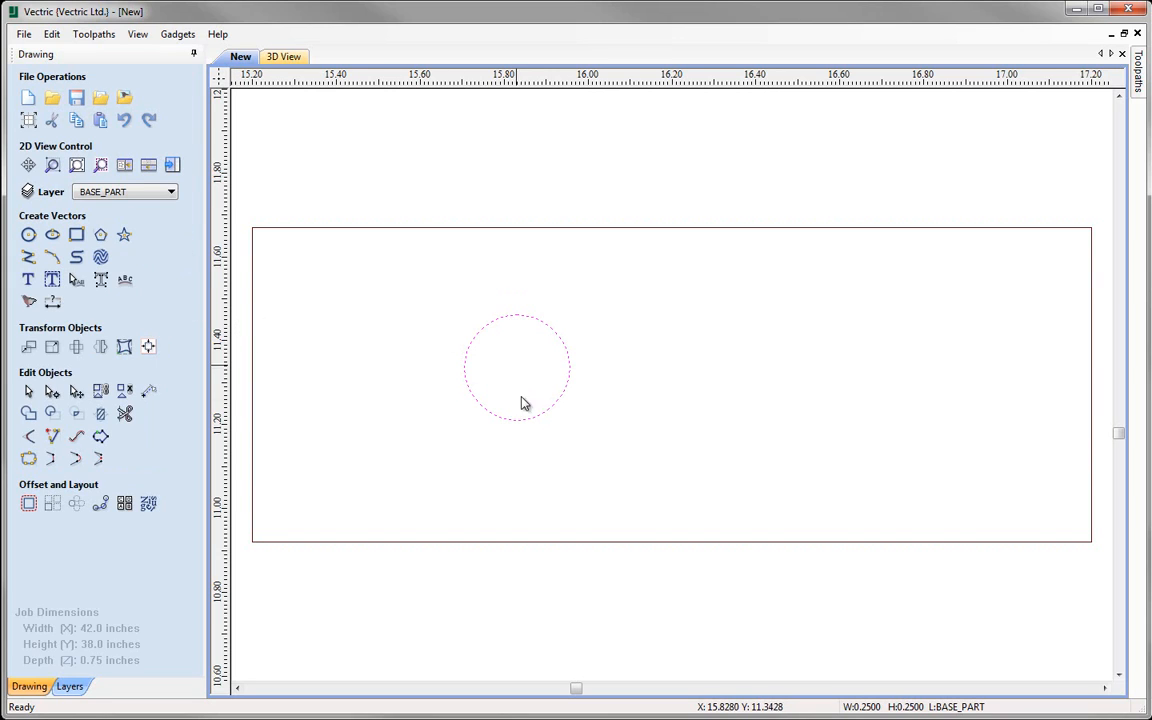
pyautogui.click(517, 367)
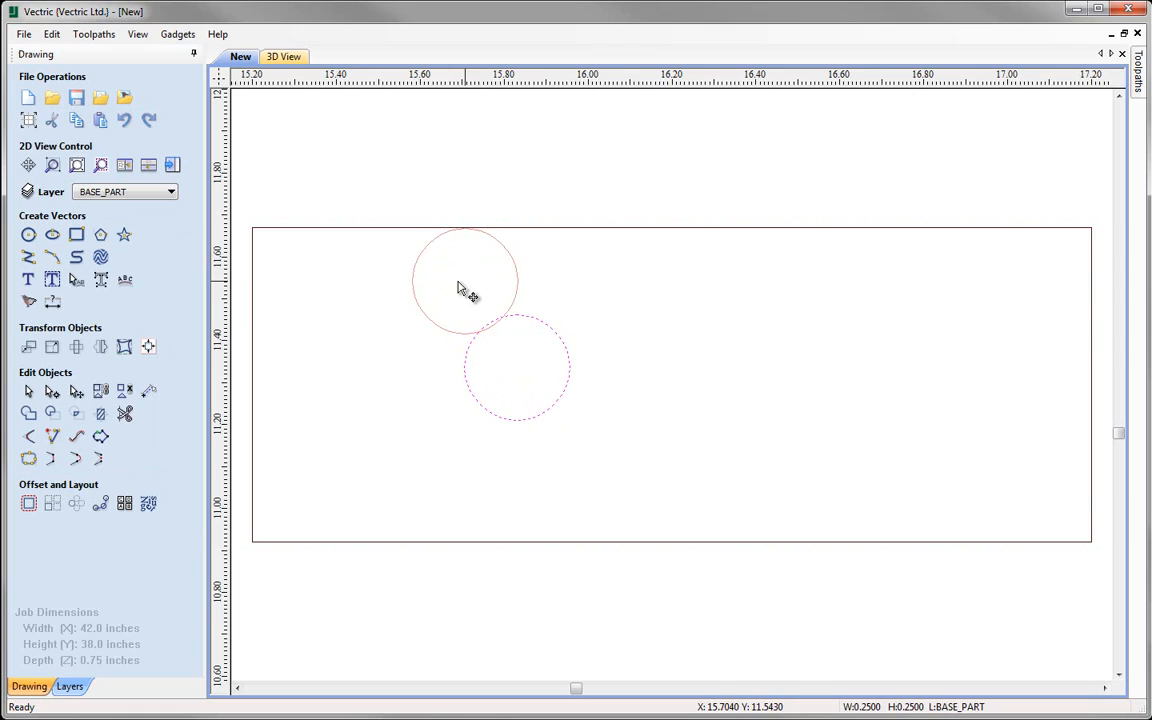
pyautogui.moveTo(465, 280); pyautogui.dragTo(315, 280)
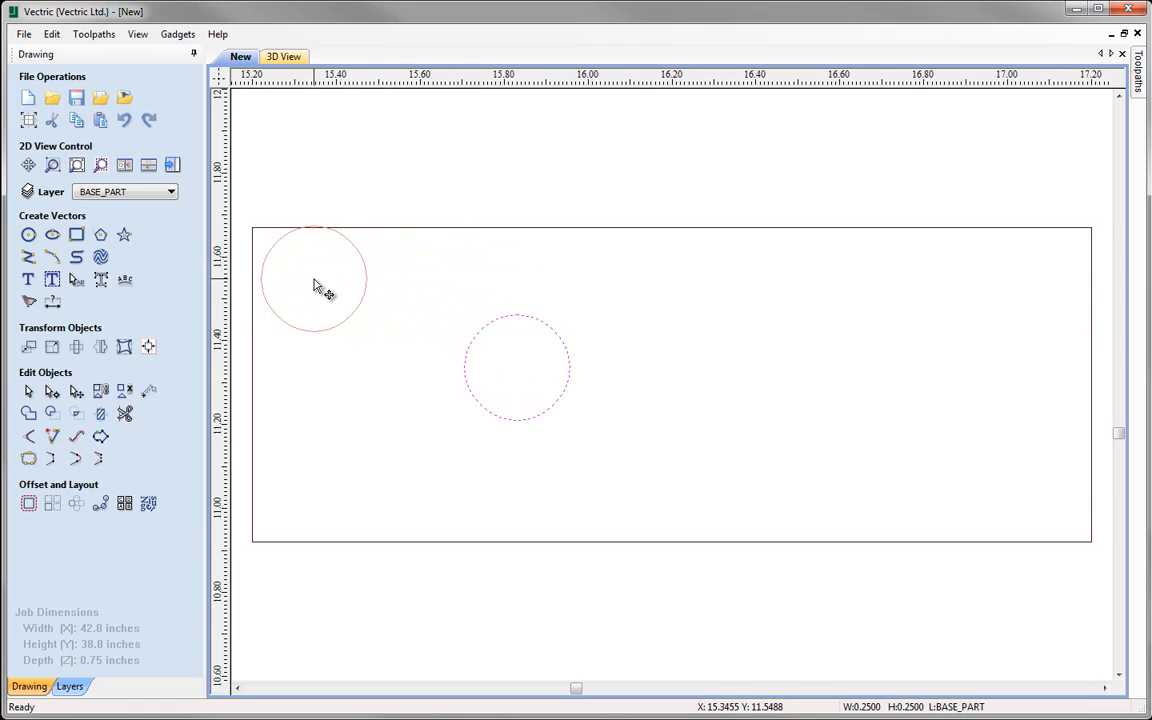
pyautogui.click(314, 282)
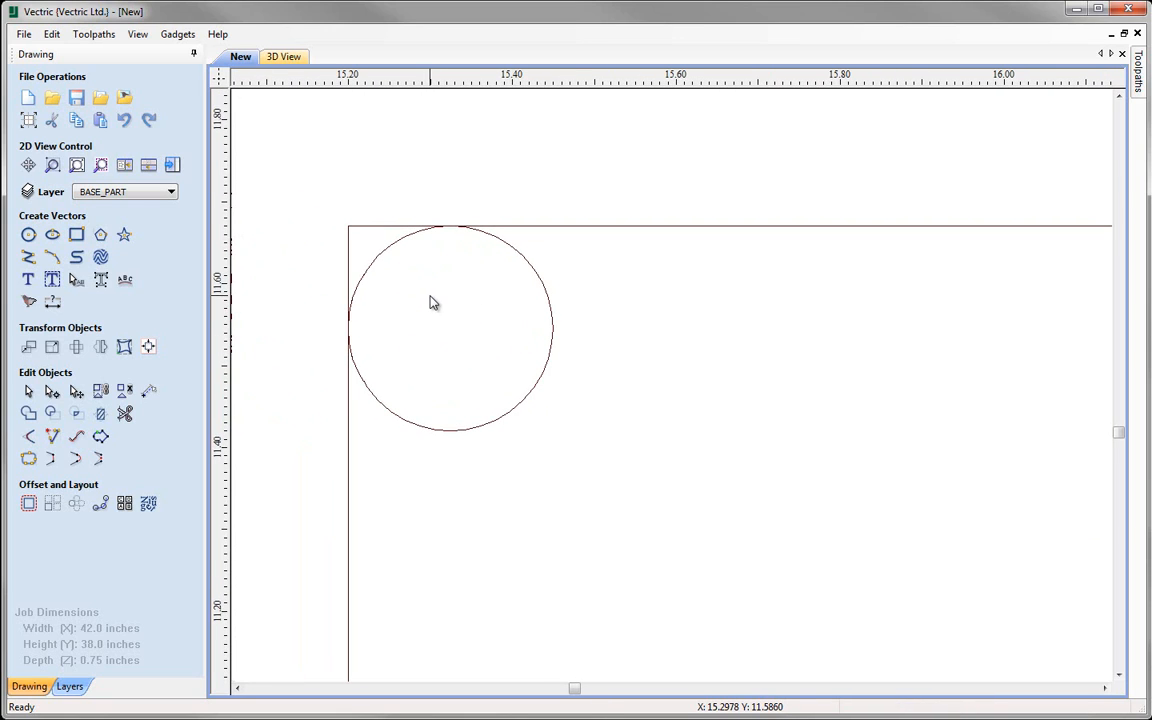
pyautogui.moveTo(444, 234)
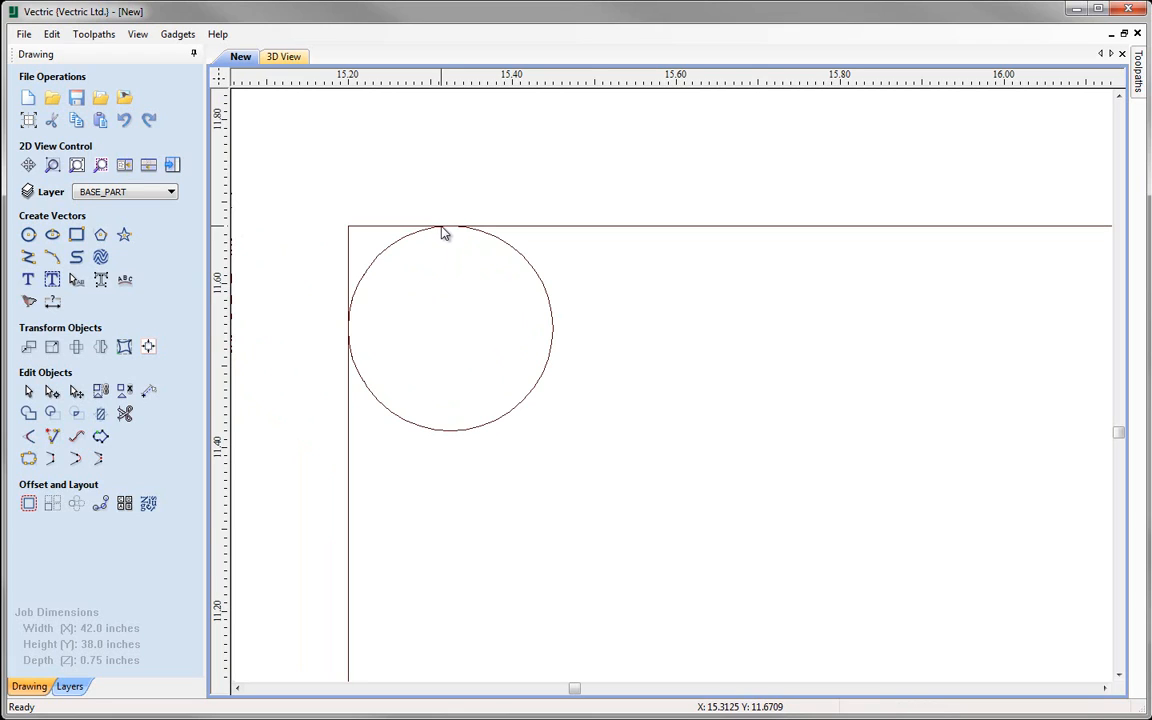
pyautogui.moveTo(355, 348)
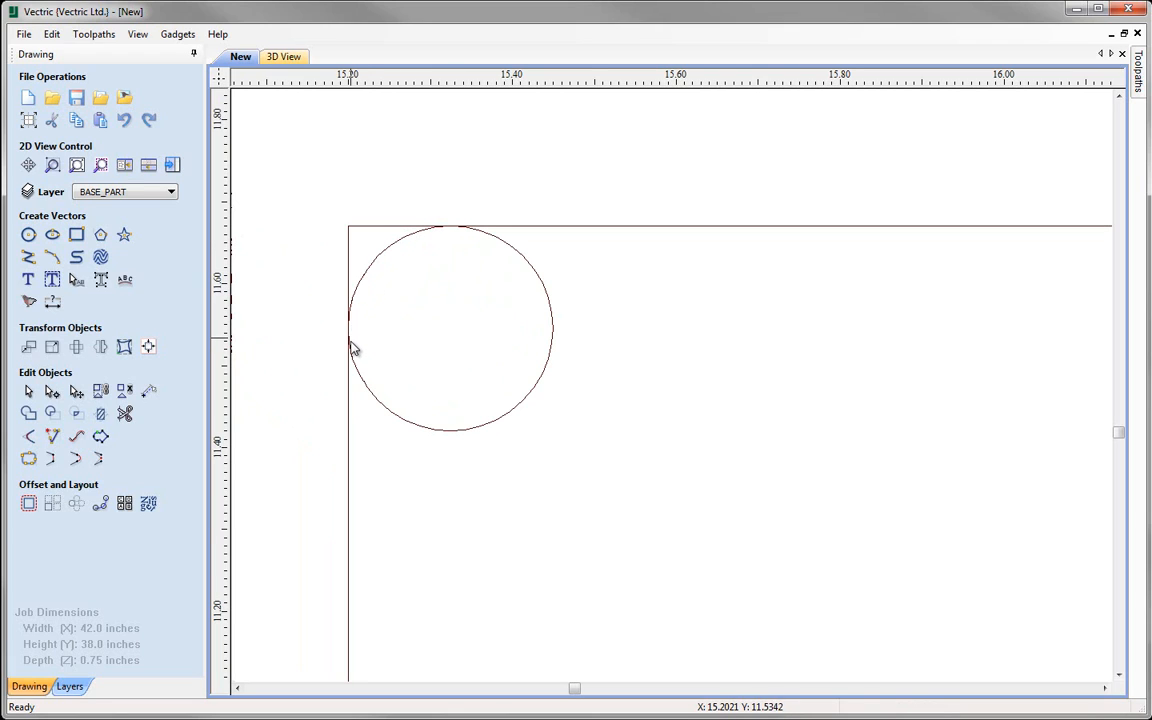
pyautogui.moveTo(432, 237)
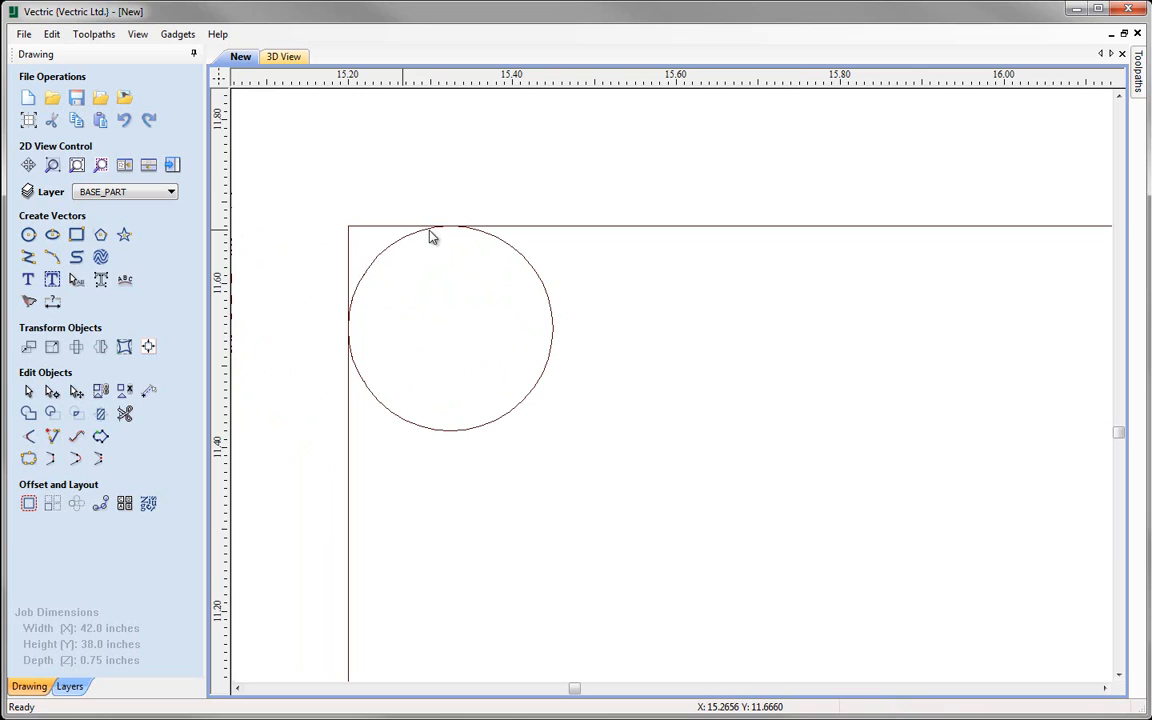
pyautogui.moveTo(409, 281)
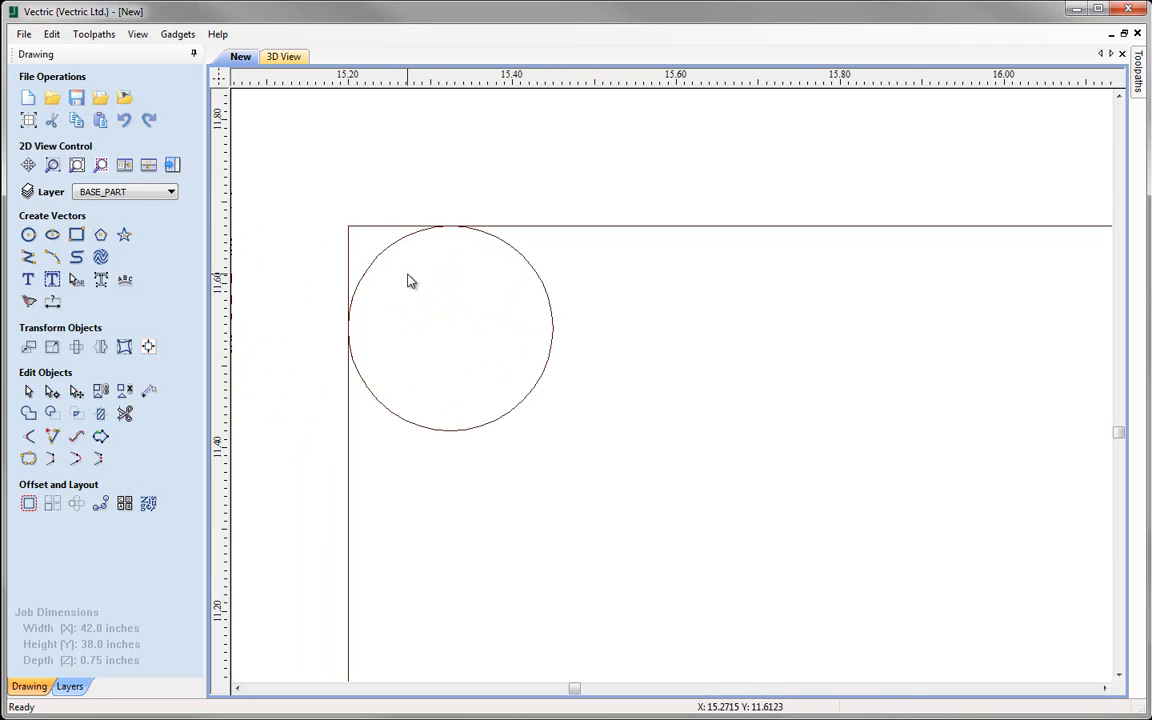
pyautogui.moveTo(433, 260)
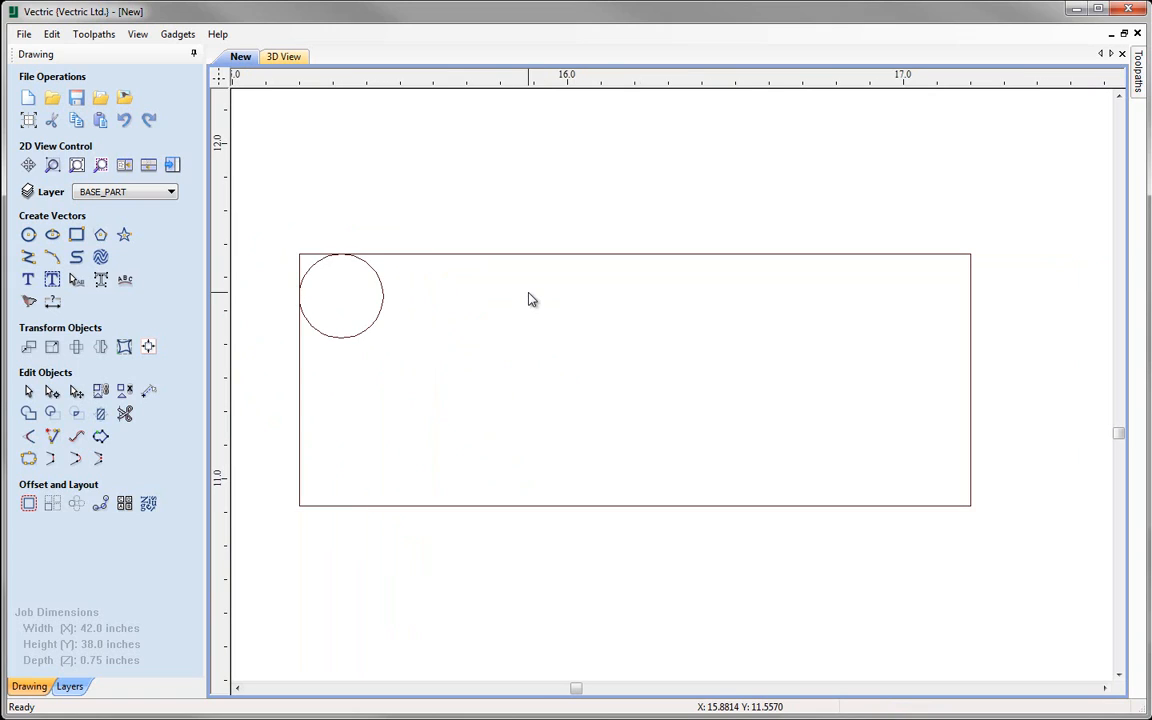
pyautogui.moveTo(313, 275)
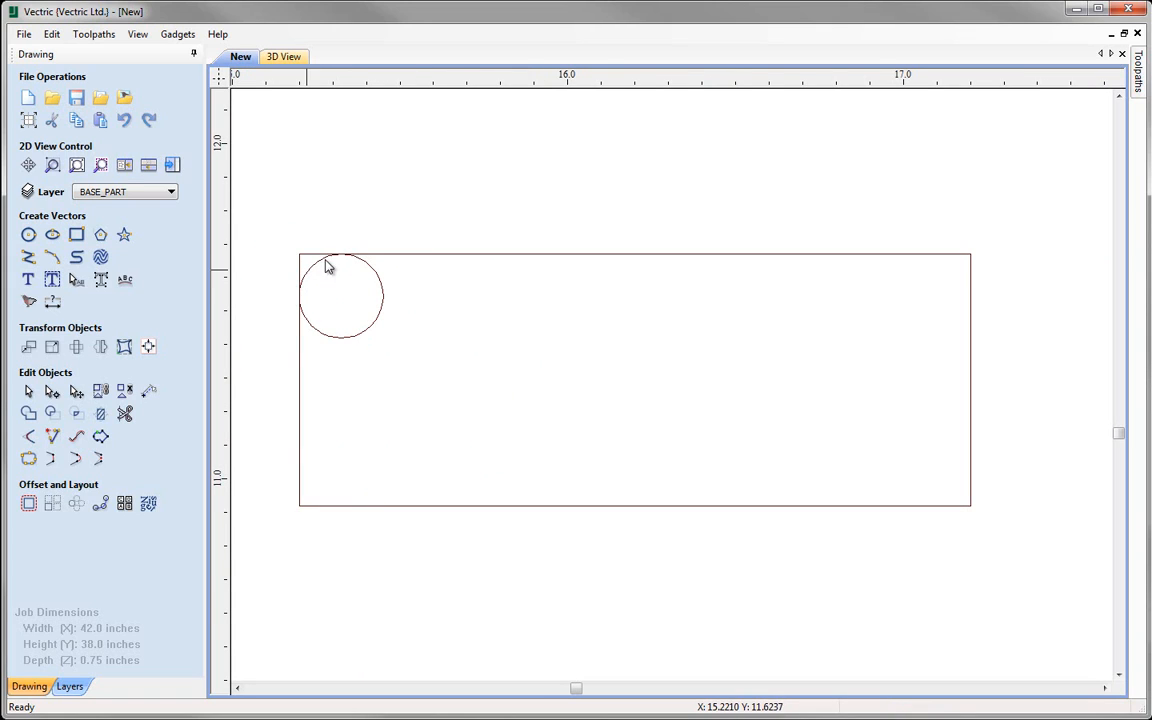
pyautogui.moveTo(308, 280)
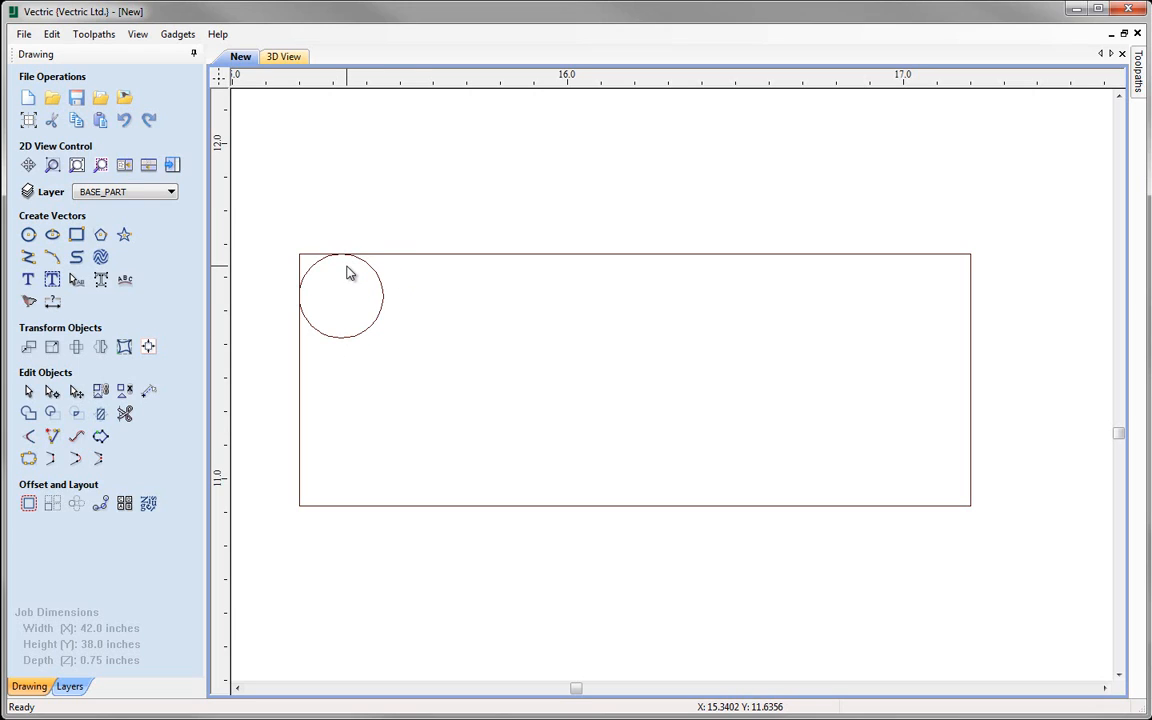
pyautogui.moveTo(348, 308)
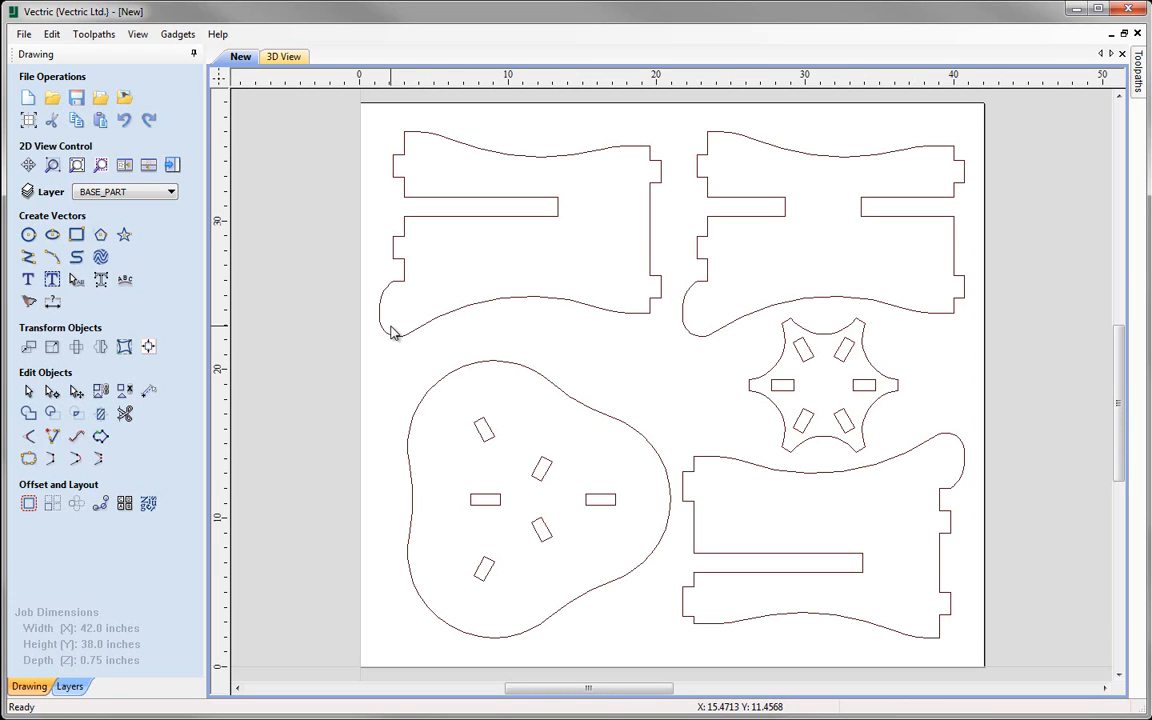
pyautogui.moveTo(196, 595)
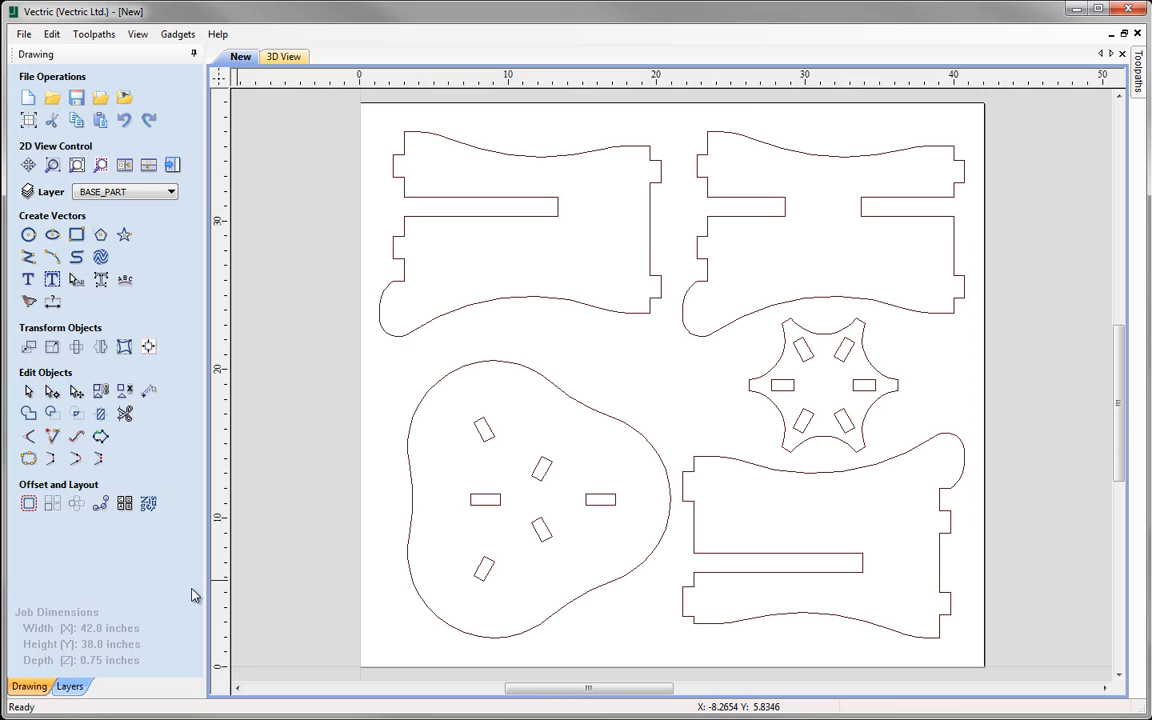
pyautogui.moveTo(490, 370)
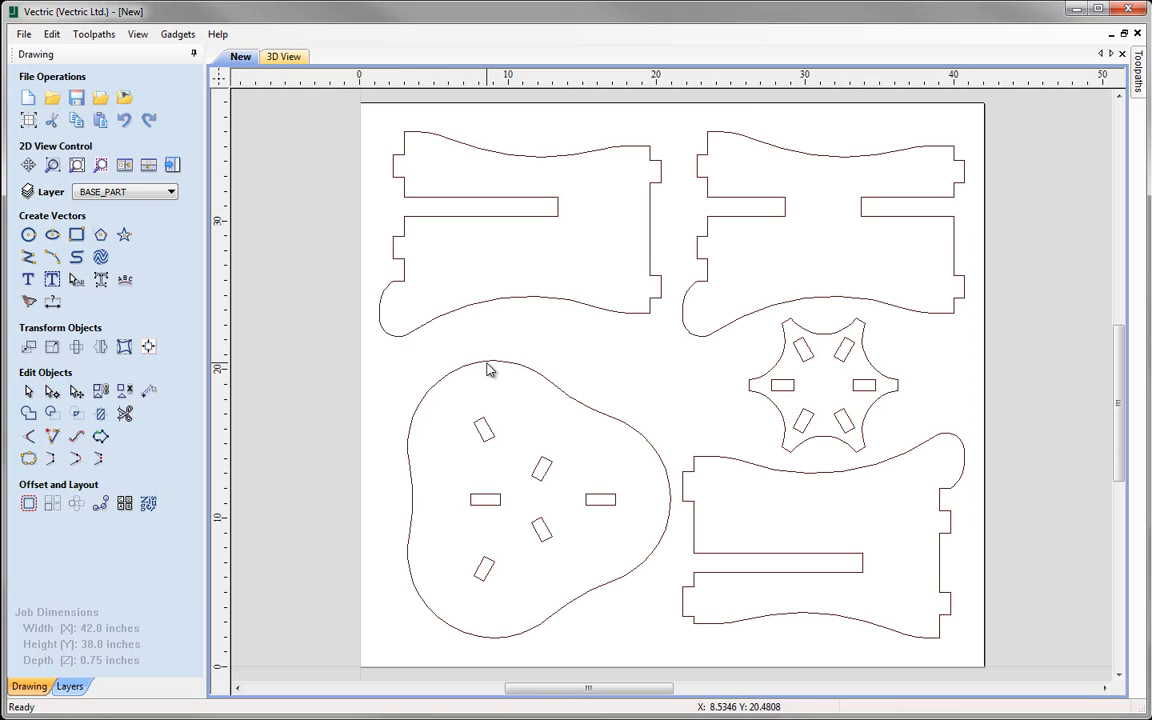
# Zoom in on the three-lobed seat outline, then deselect it.
pyautogui.click(490, 368)
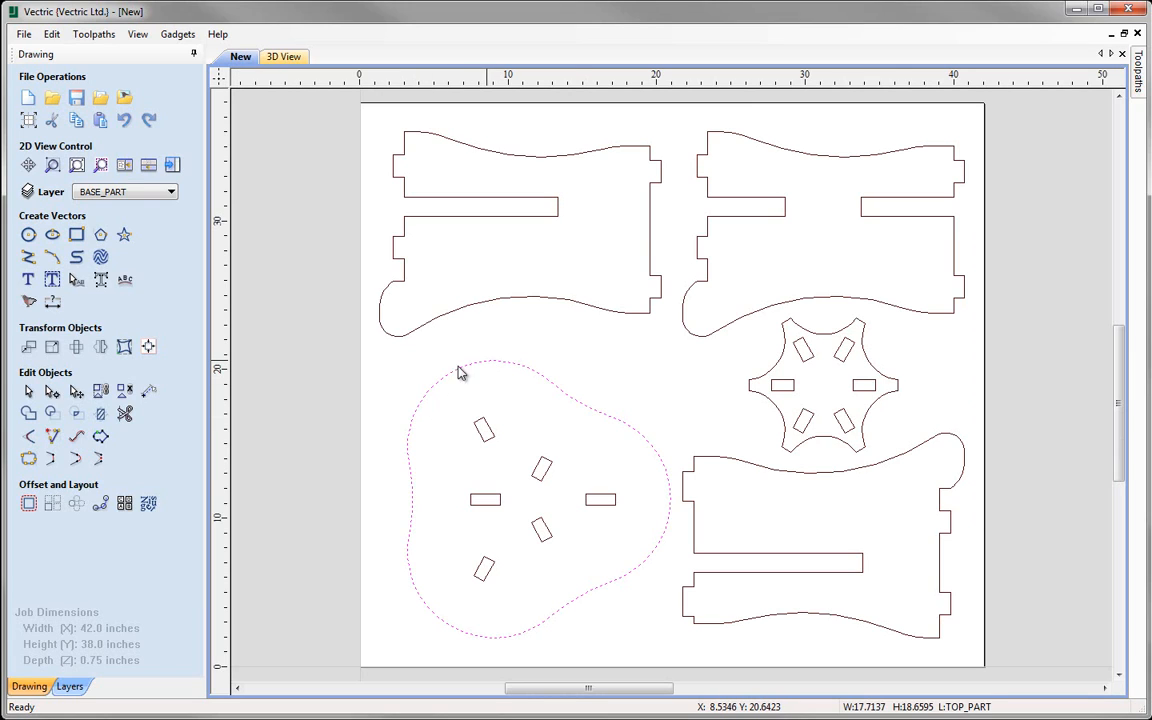
pyautogui.moveTo(100, 165)
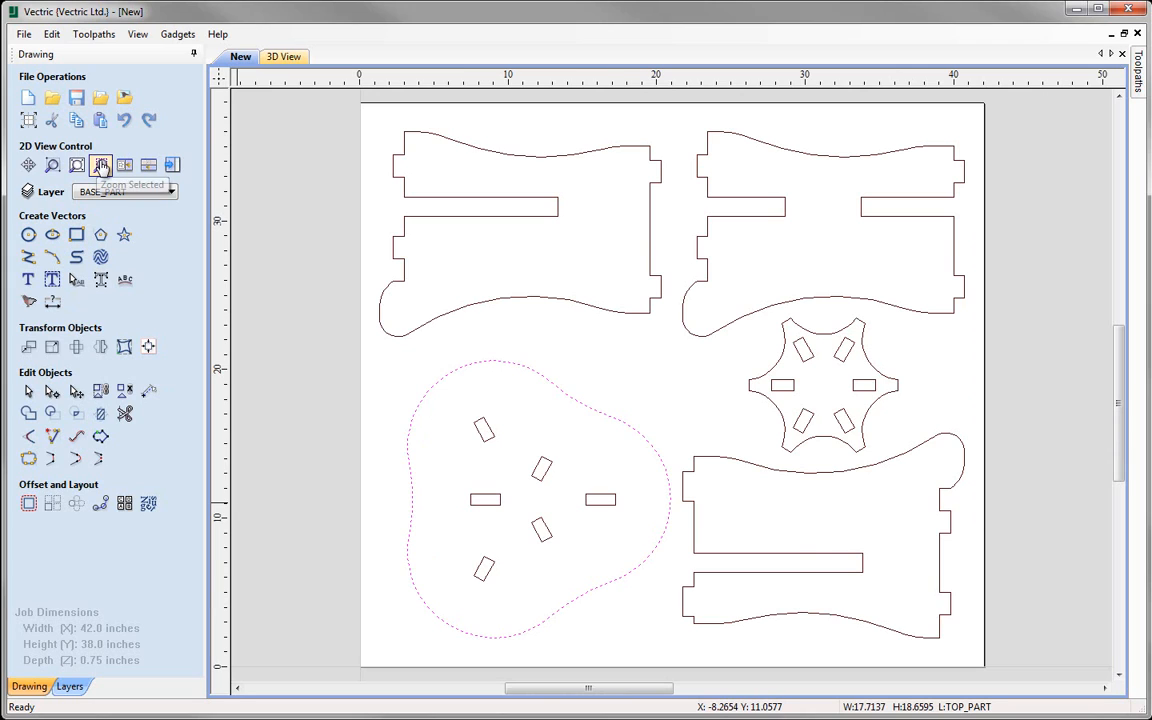
pyautogui.click(100, 165)
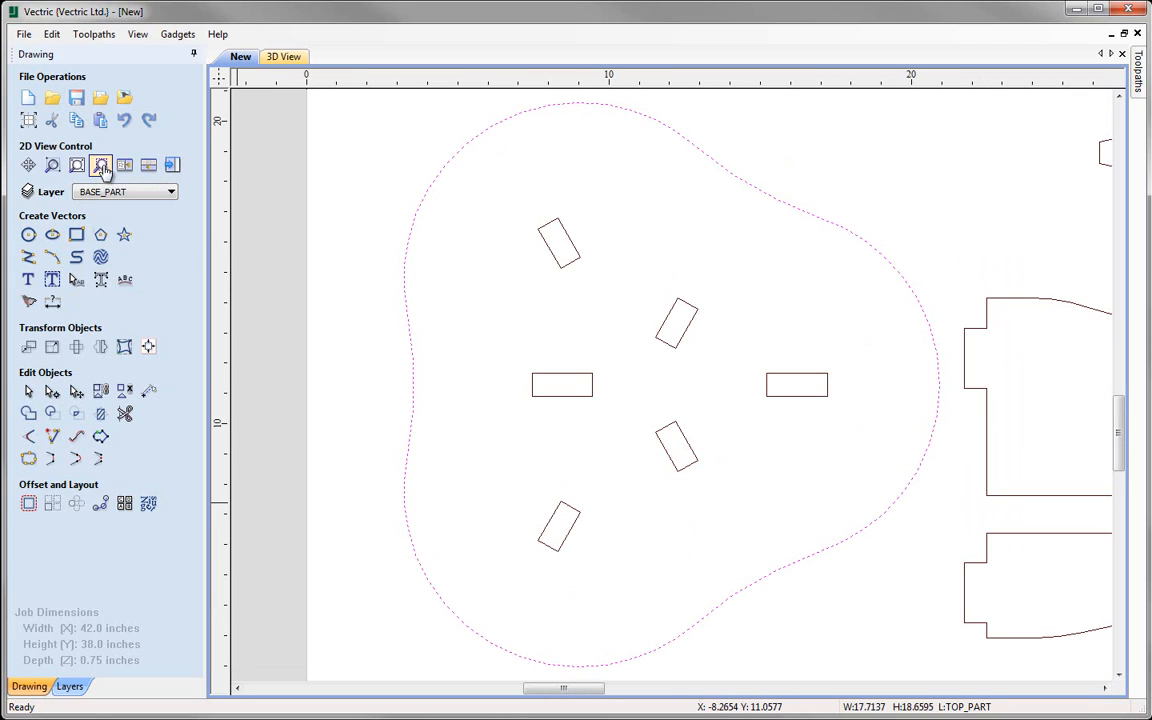
pyautogui.click(101, 165)
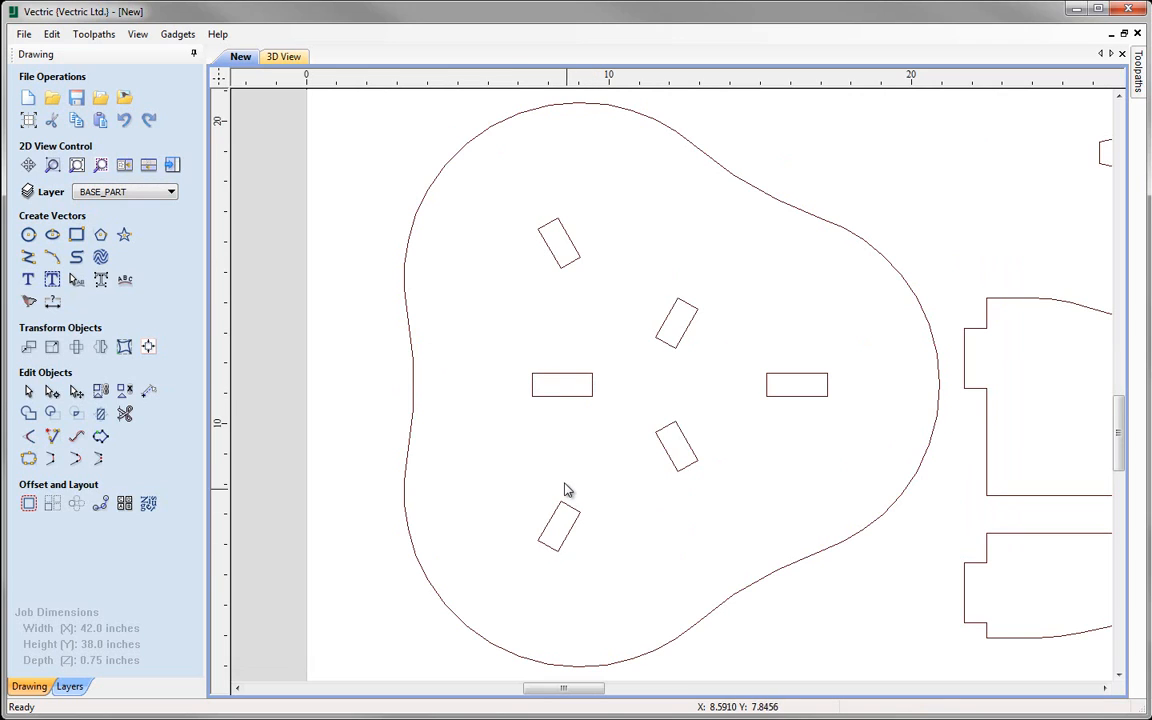
pyautogui.moveTo(28, 436)
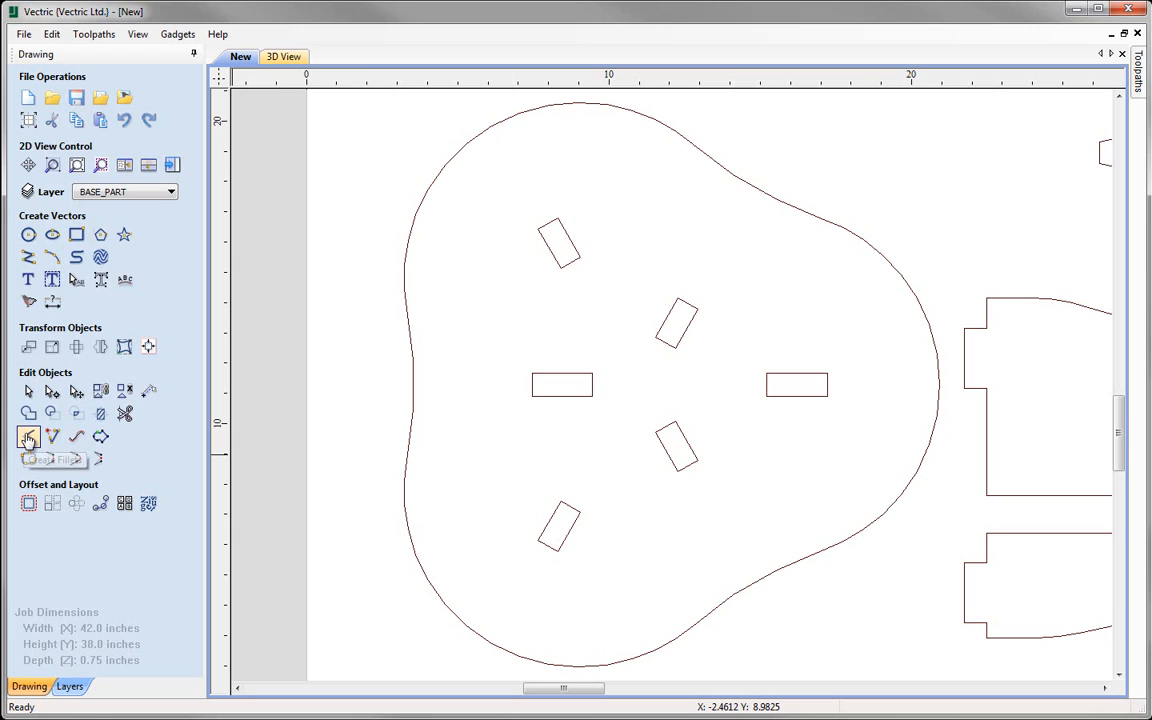
pyautogui.click(28, 436)
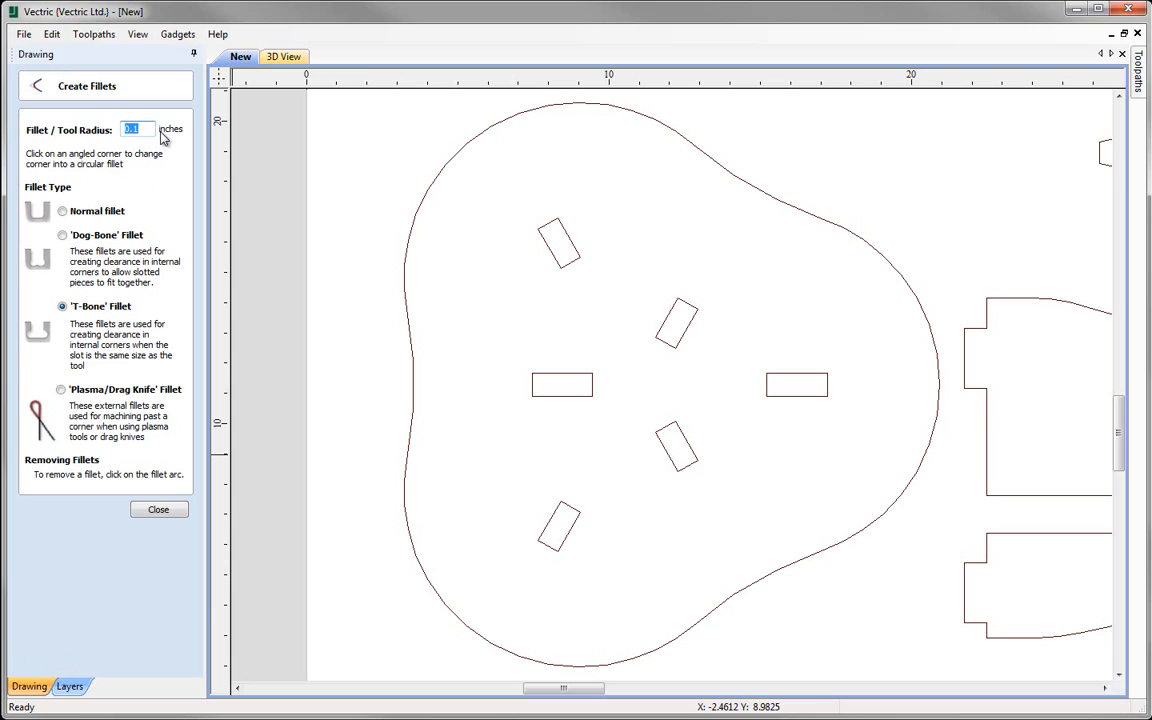
# Add 0.135-inch dog-bone fillets to corners of five seat slots, leaving the right slot square.
pyautogui.write('0.125')
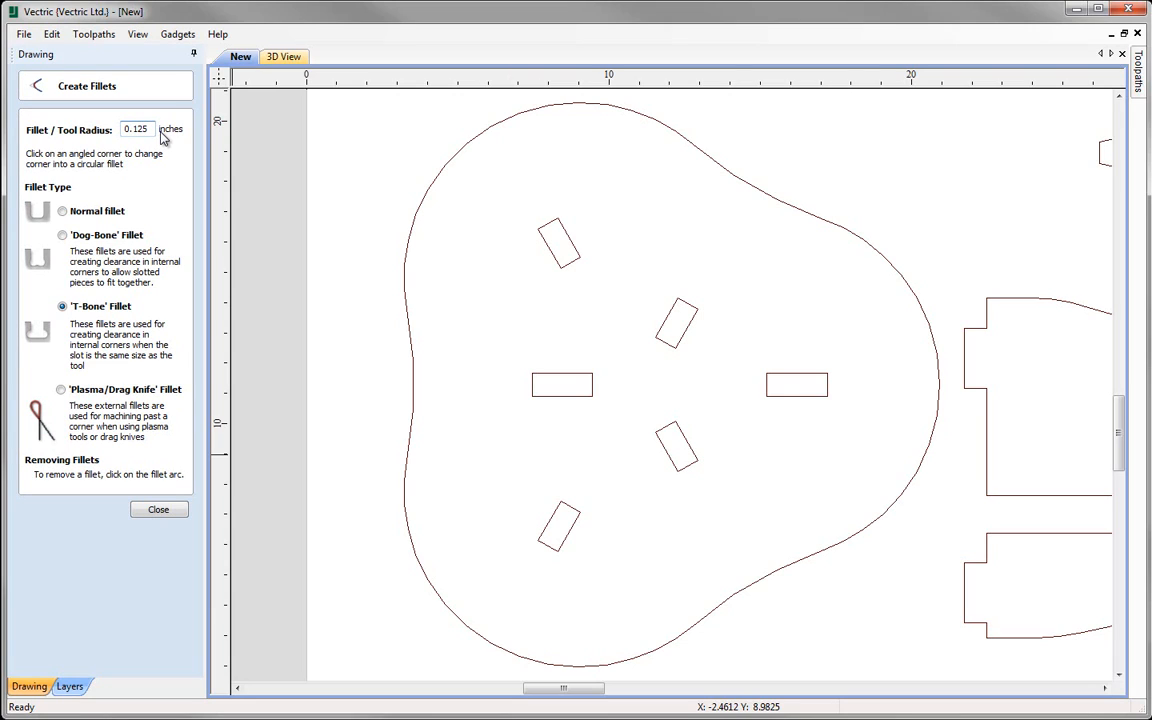
pyautogui.write('0.13')
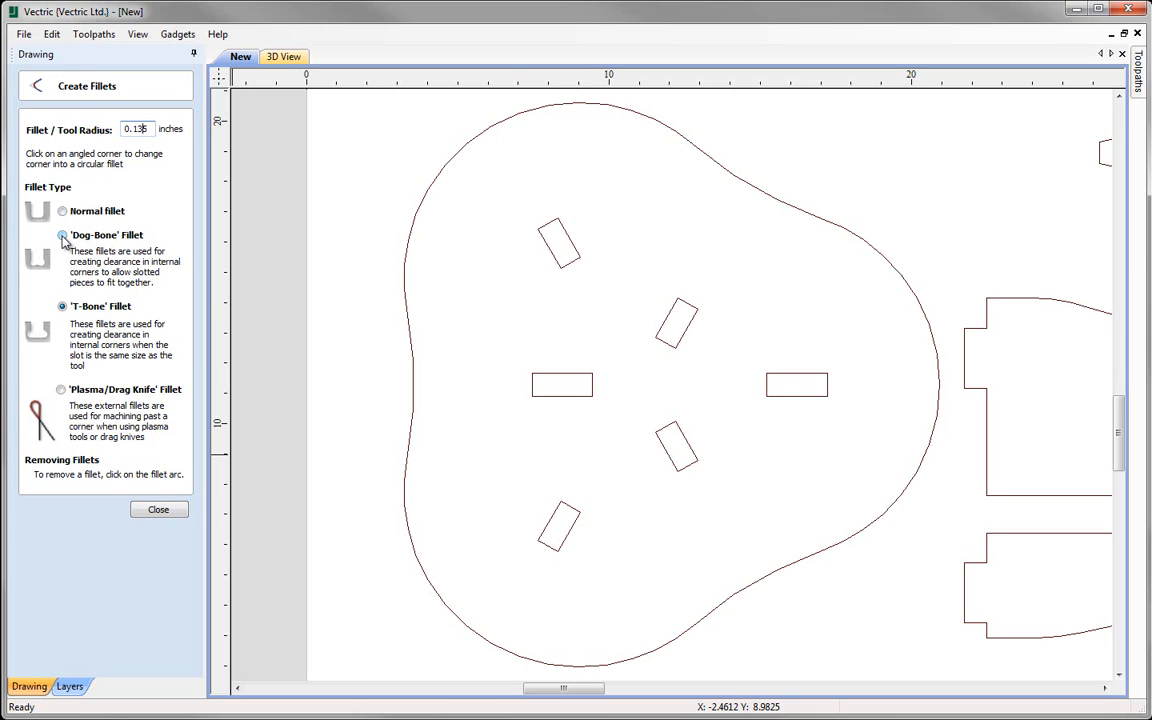
pyautogui.click(61, 235)
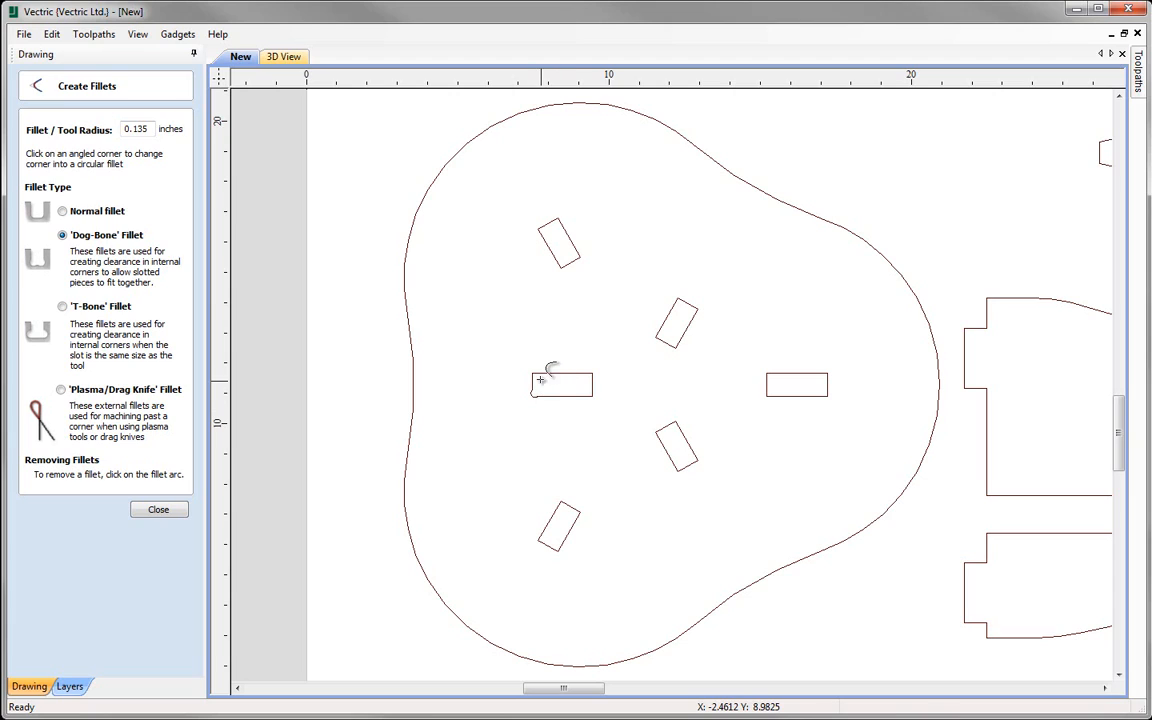
pyautogui.moveTo(542, 374)
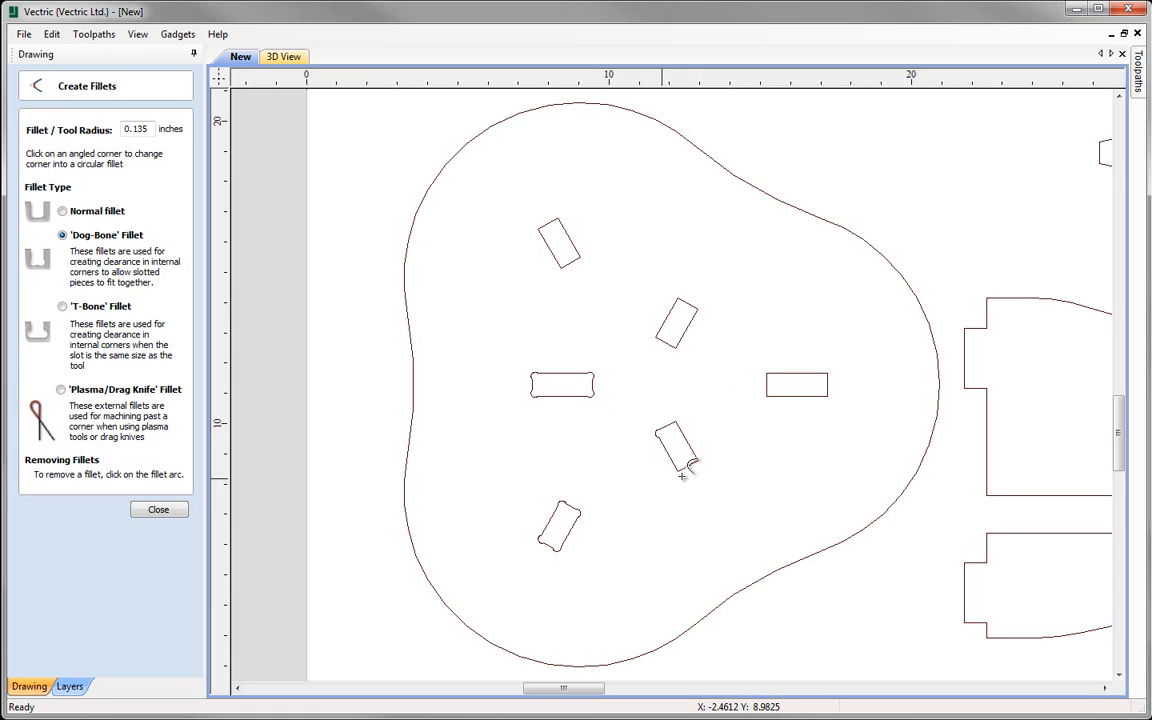
pyautogui.moveTo(708, 452)
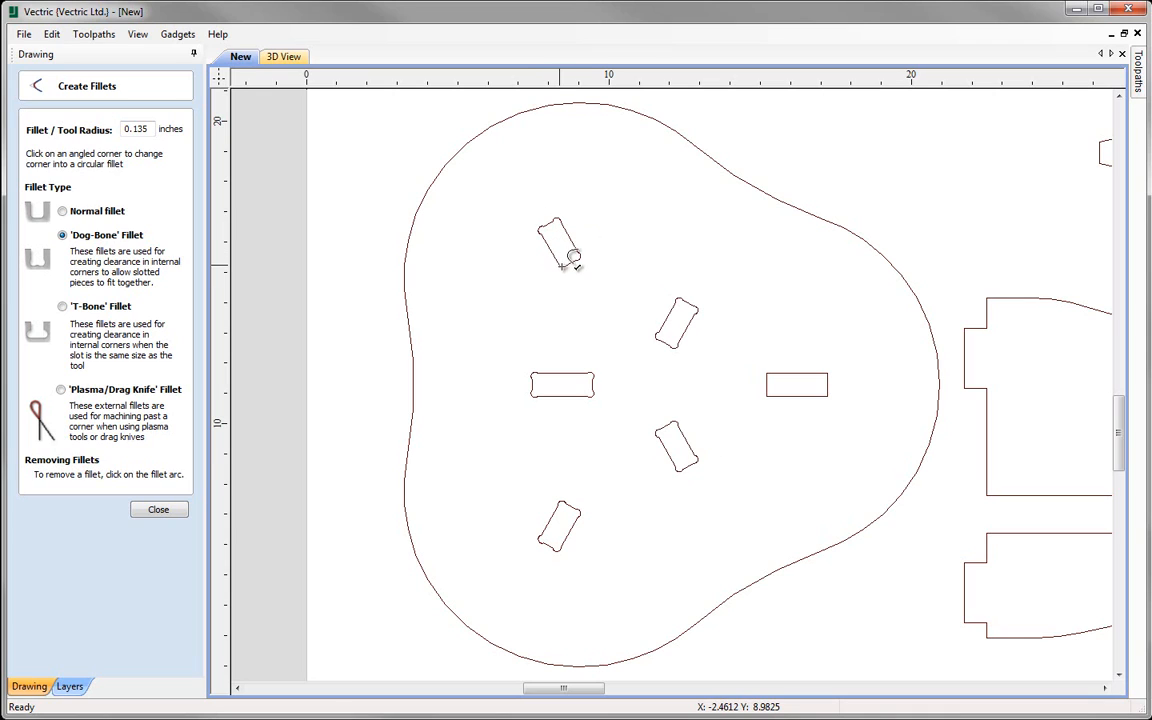
pyautogui.click(158, 509)
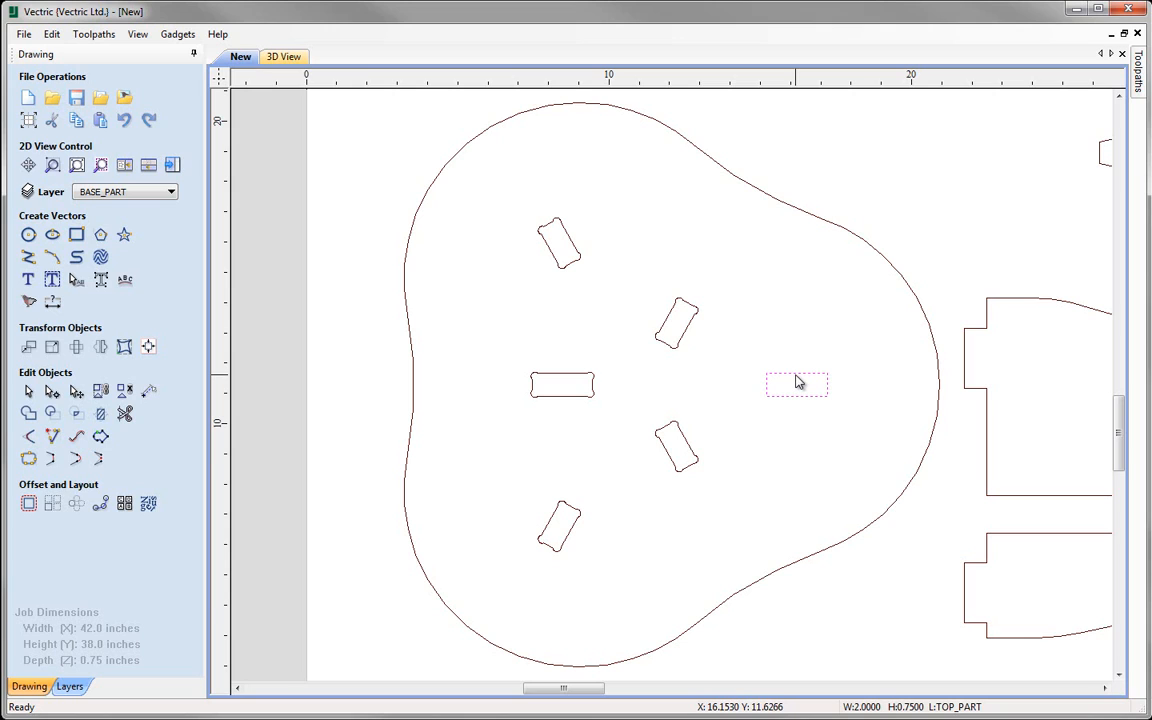
pyautogui.moveTo(669, 390)
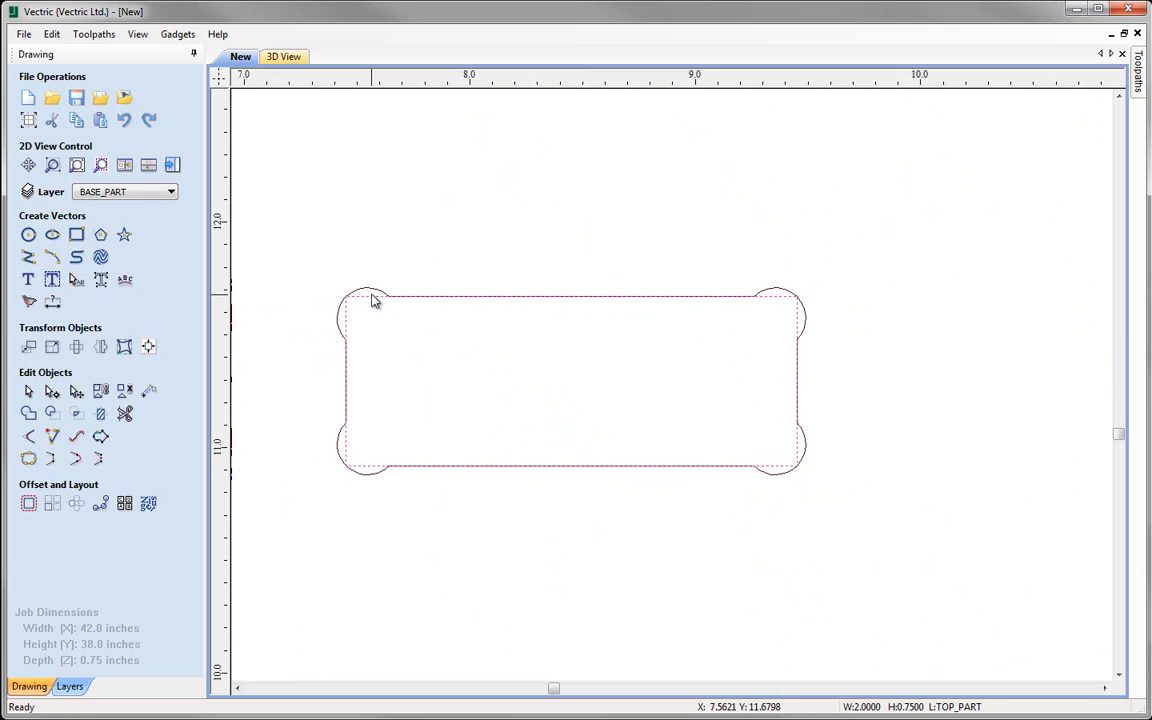
pyautogui.moveTo(390, 335)
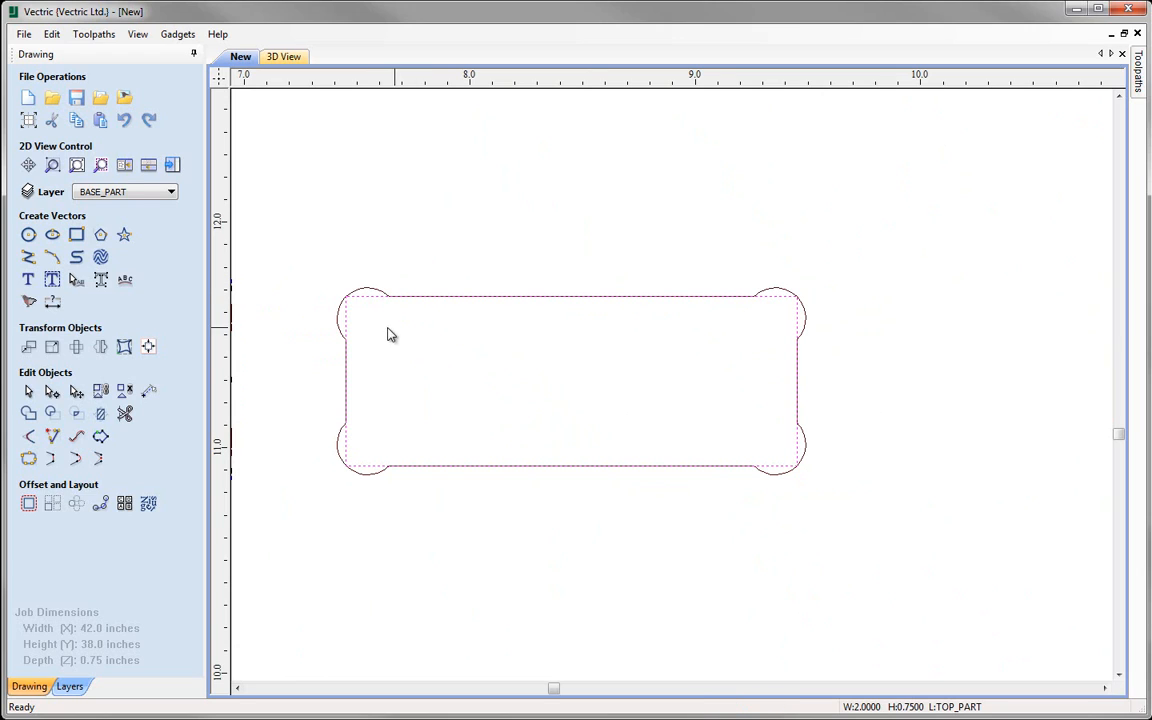
pyautogui.moveTo(344, 424)
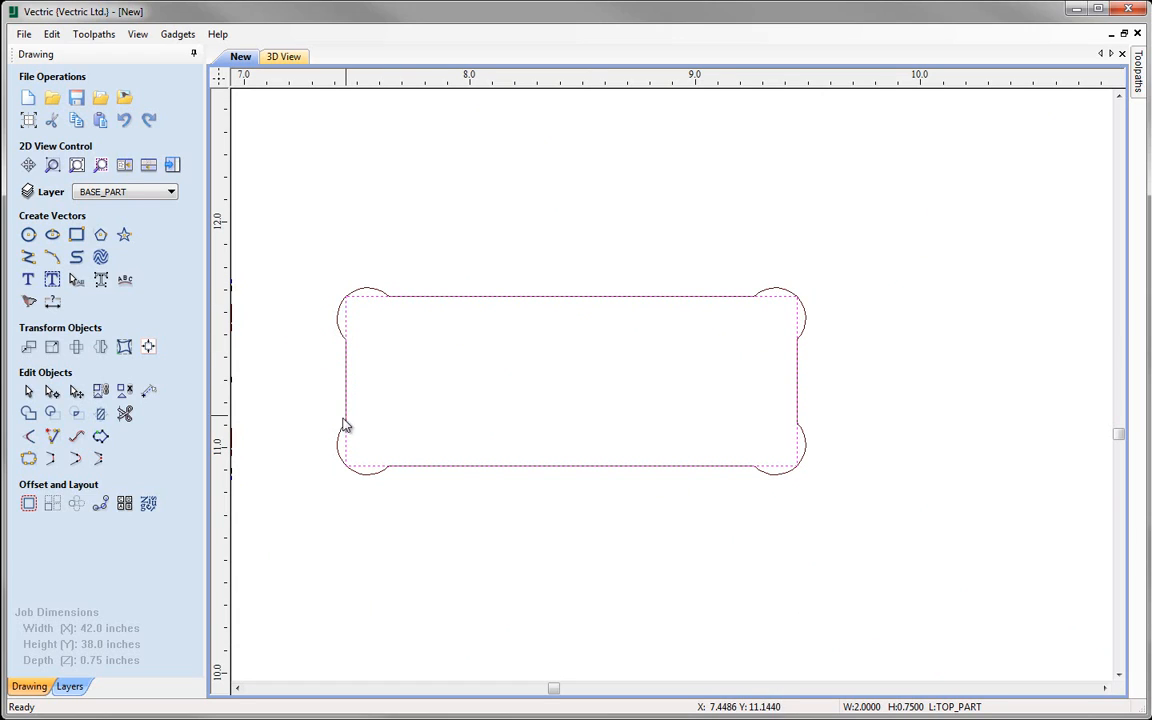
pyautogui.moveTo(358, 308)
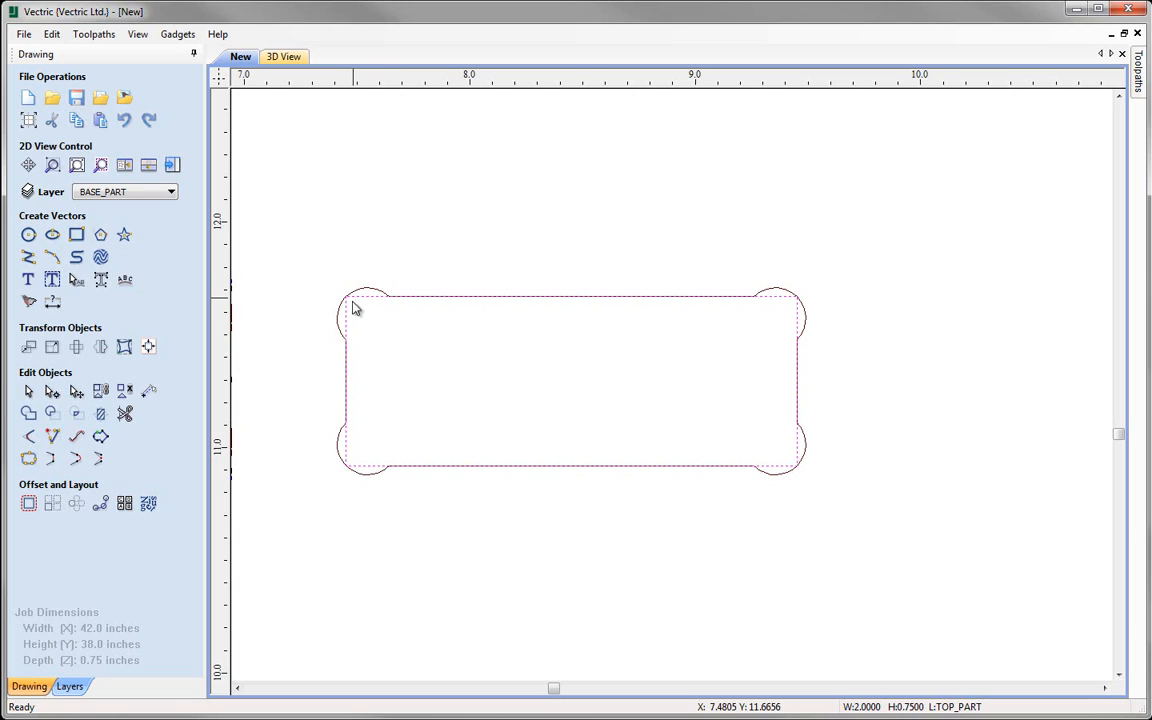
pyautogui.moveTo(805, 476)
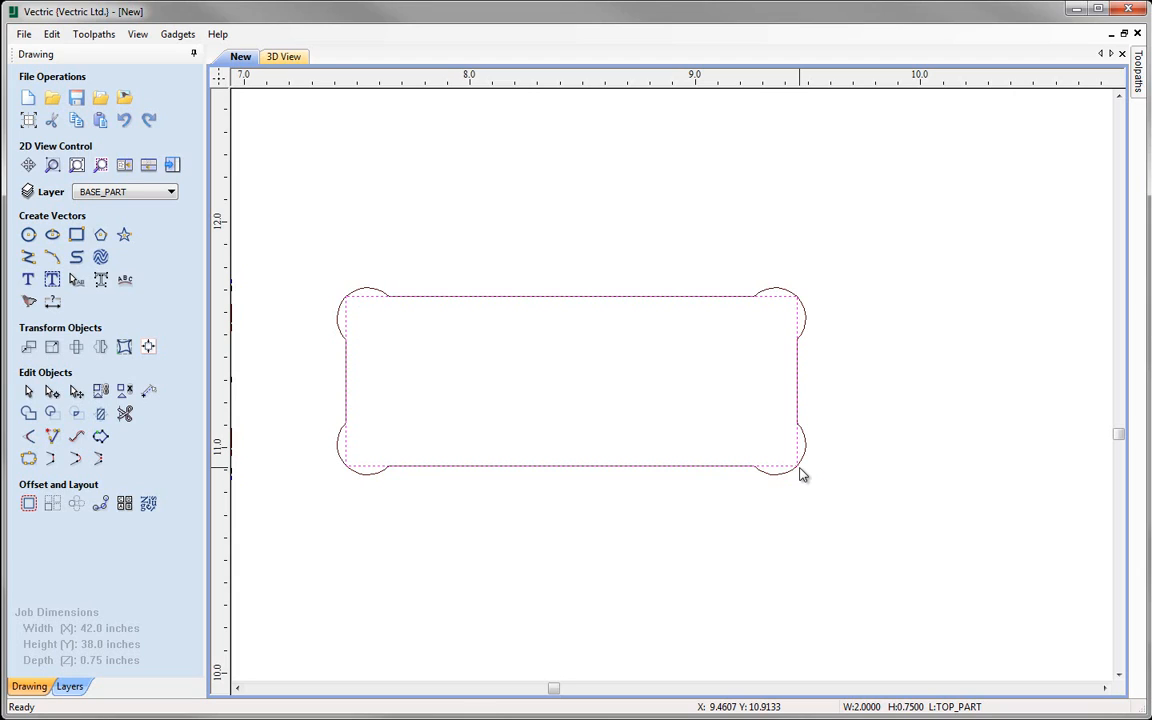
pyautogui.moveTo(805, 461)
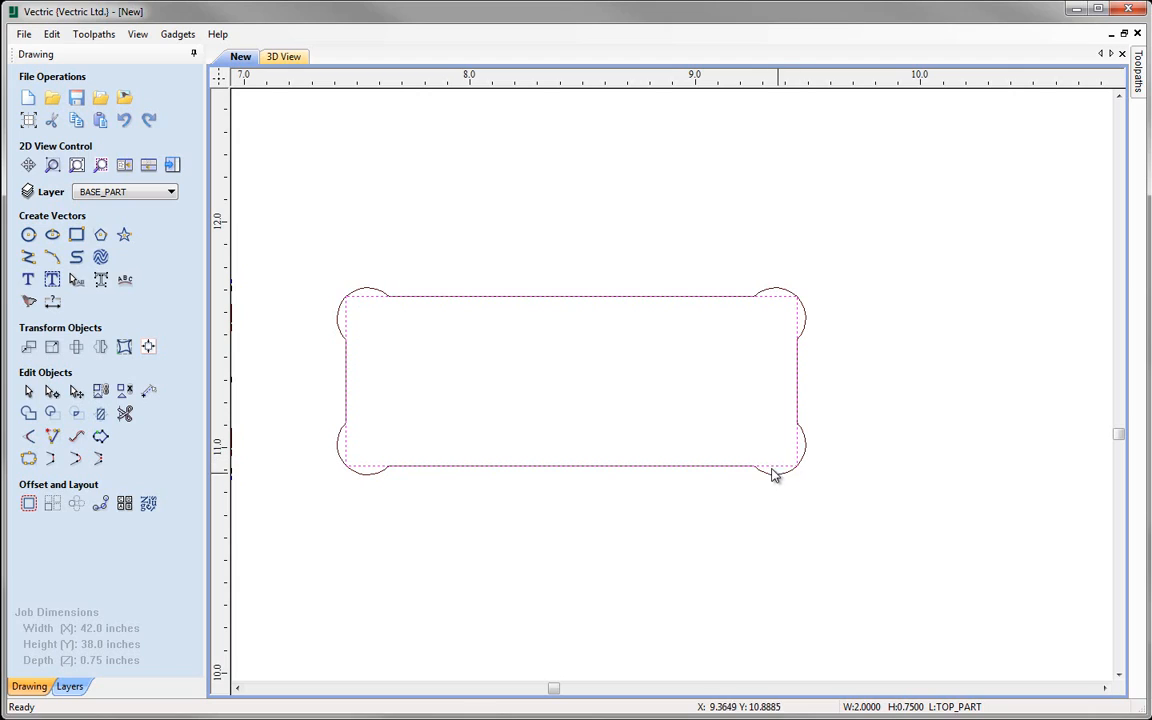
pyautogui.moveTo(797, 336)
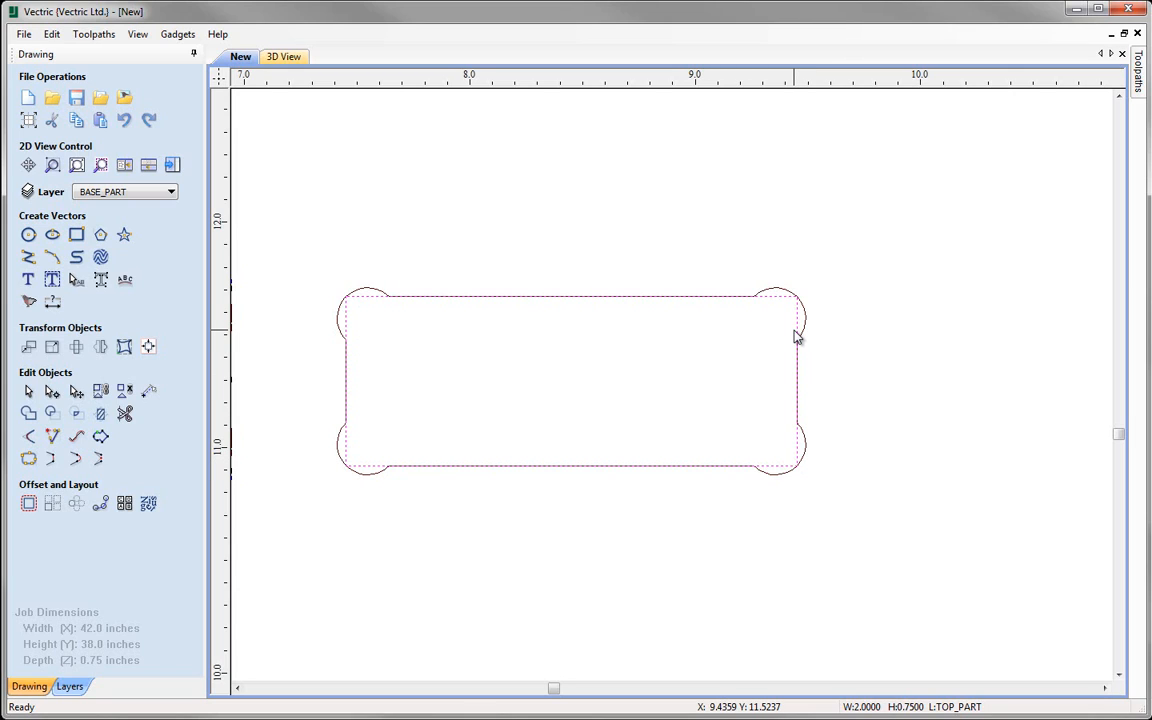
pyautogui.moveTo(184, 542)
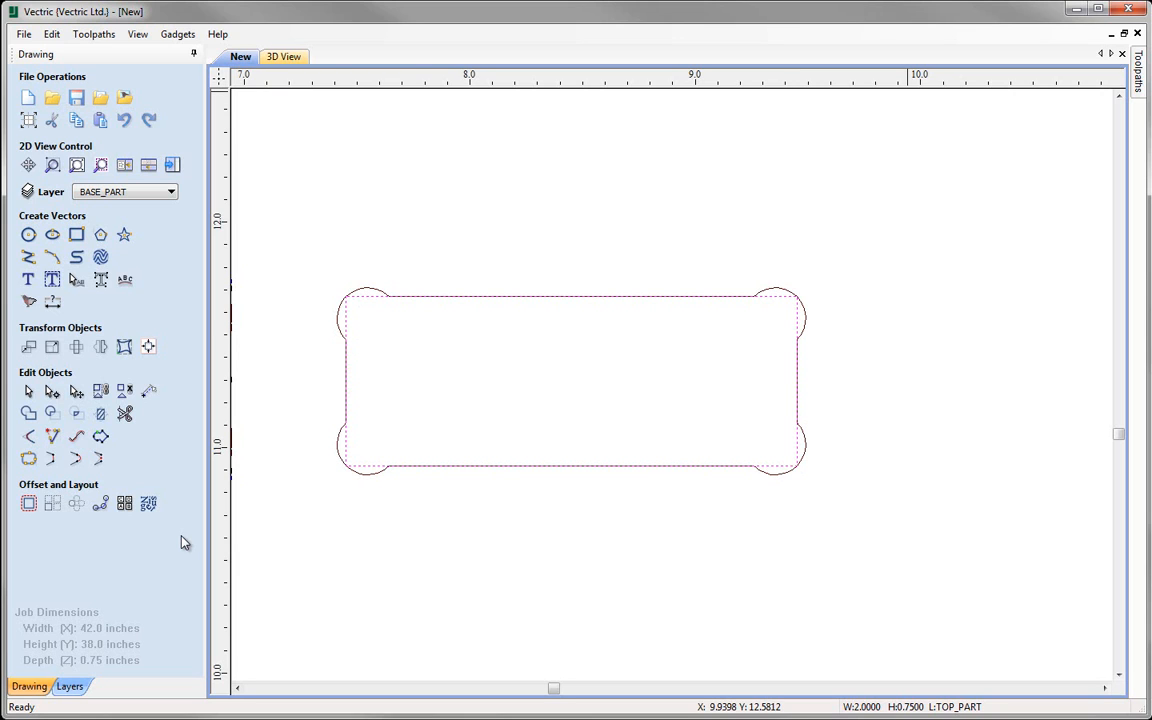
pyautogui.click(720, 477)
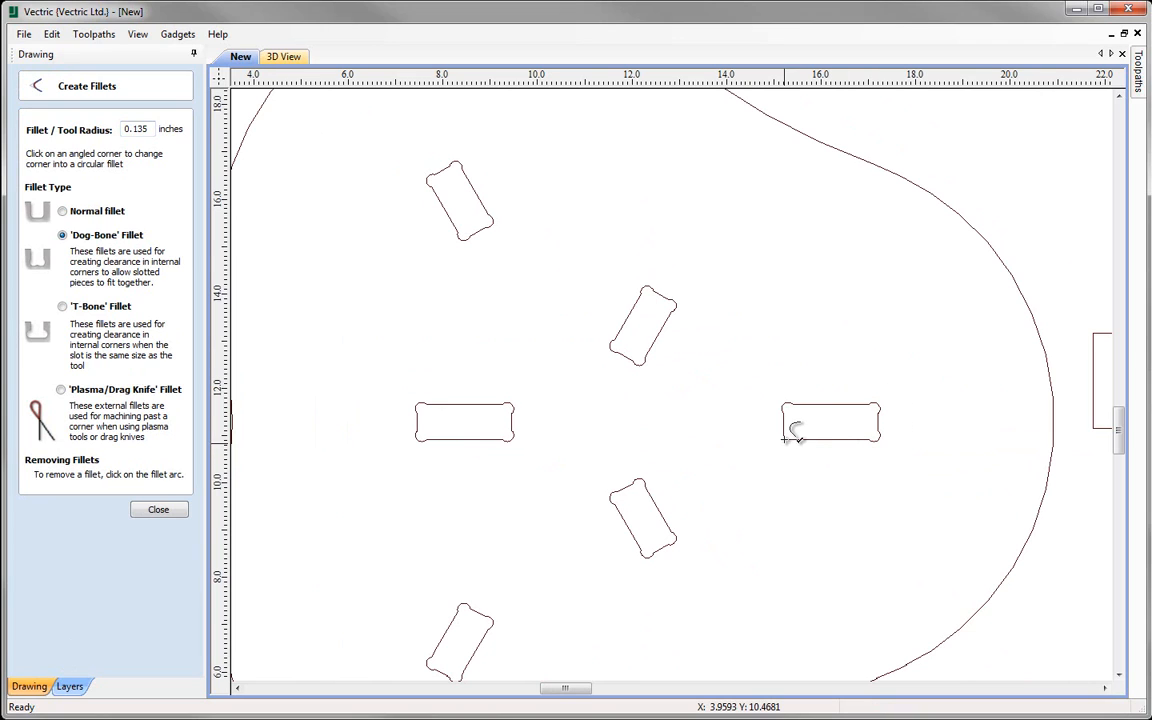
pyautogui.moveTo(685, 430)
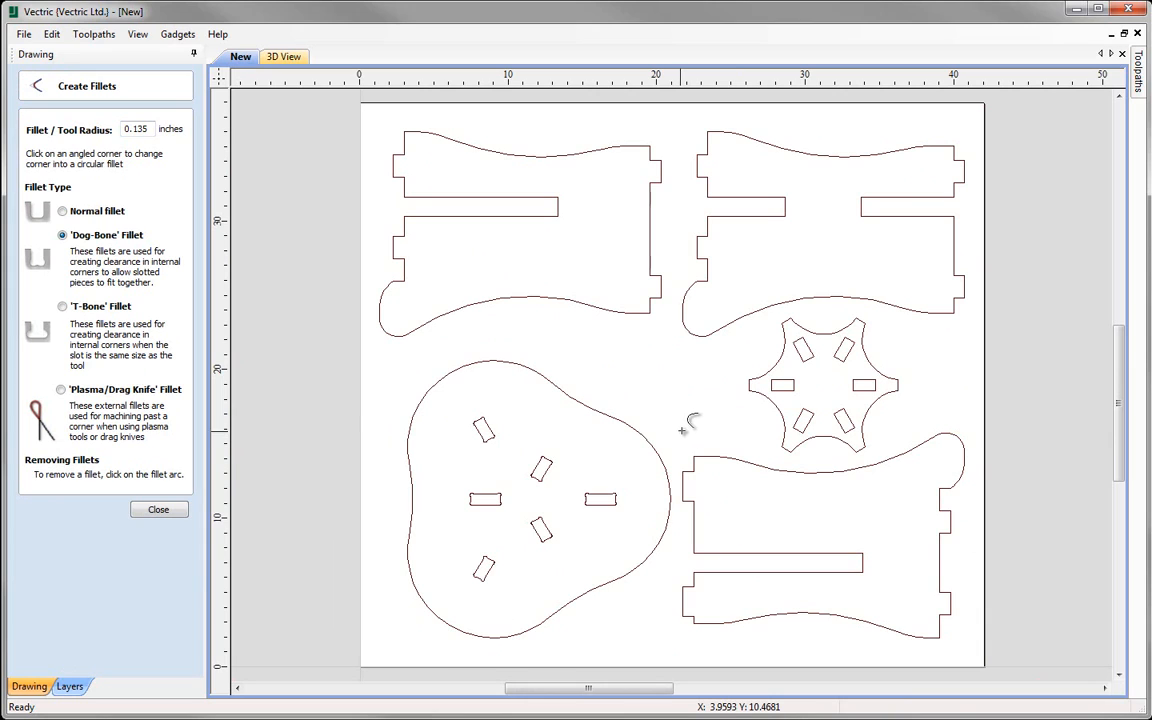
# Add dog-bone fillets to the six slots of the six-pointed connector piece.
pyautogui.click(158, 510)
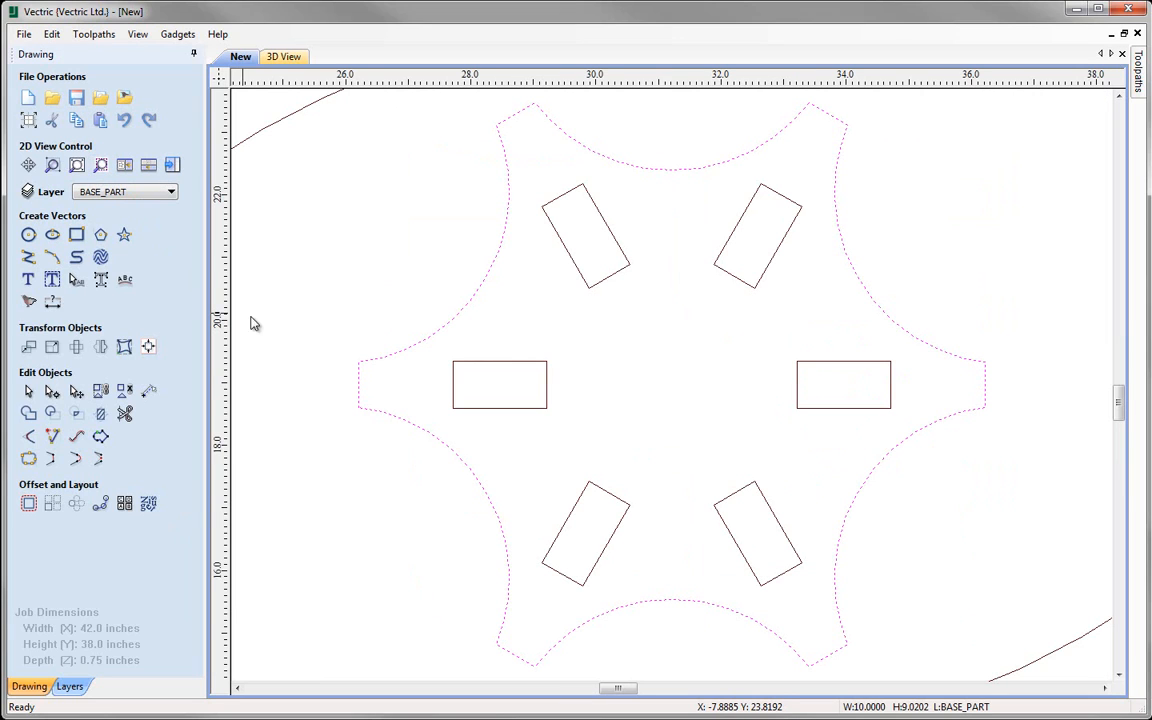
pyautogui.moveTo(758, 535)
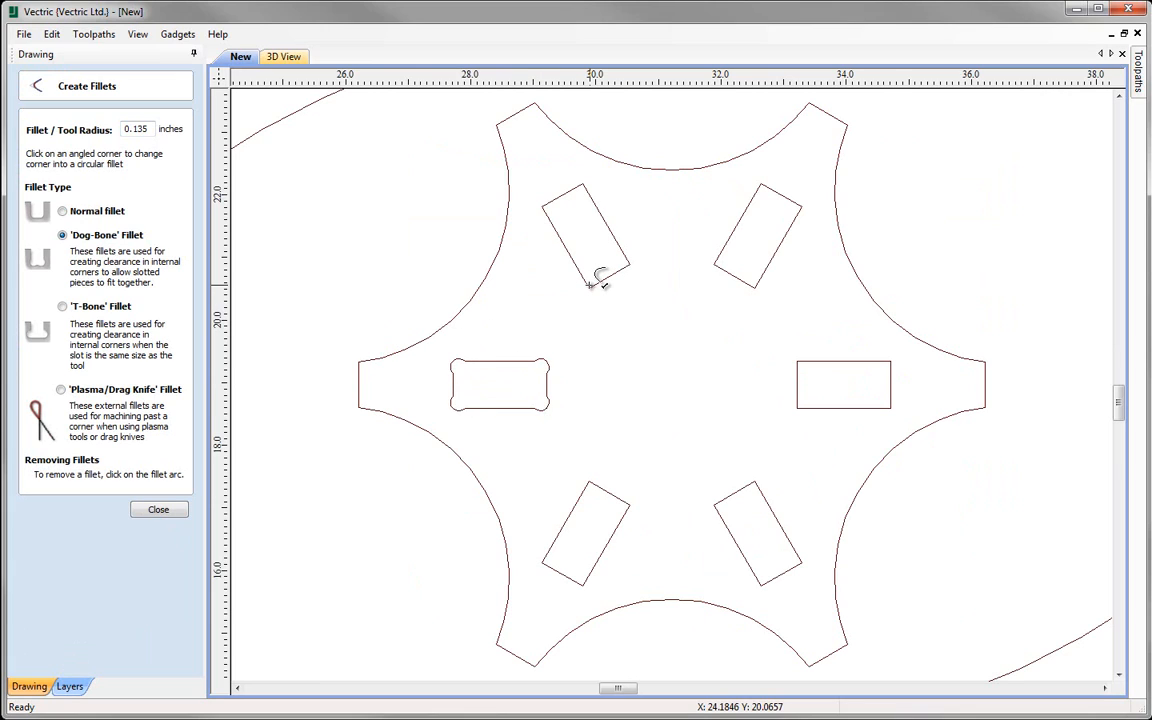
pyautogui.moveTo(640, 260)
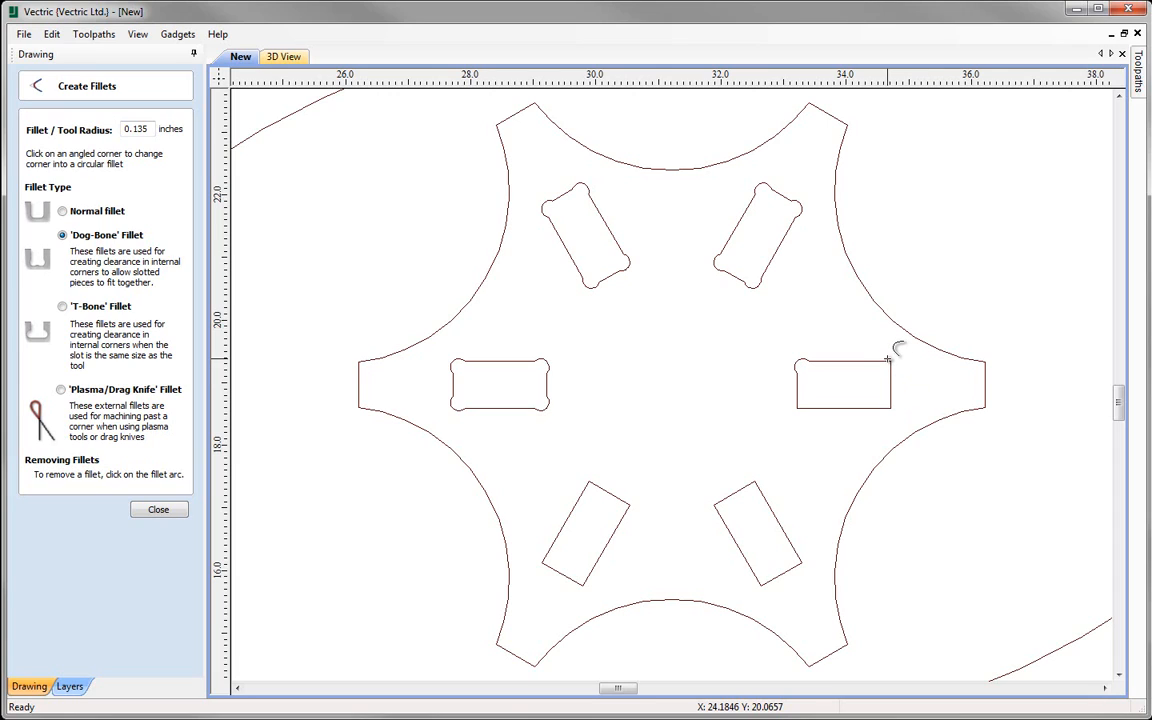
pyautogui.click(888, 356)
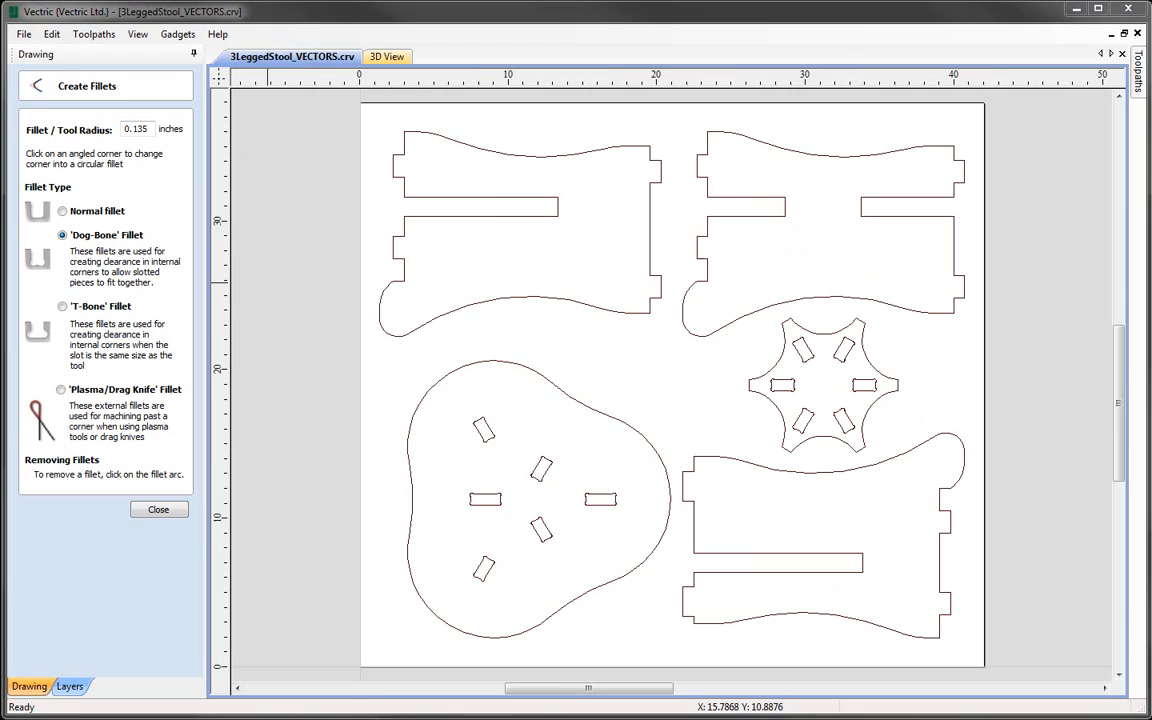
pyautogui.moveTo(451, 460)
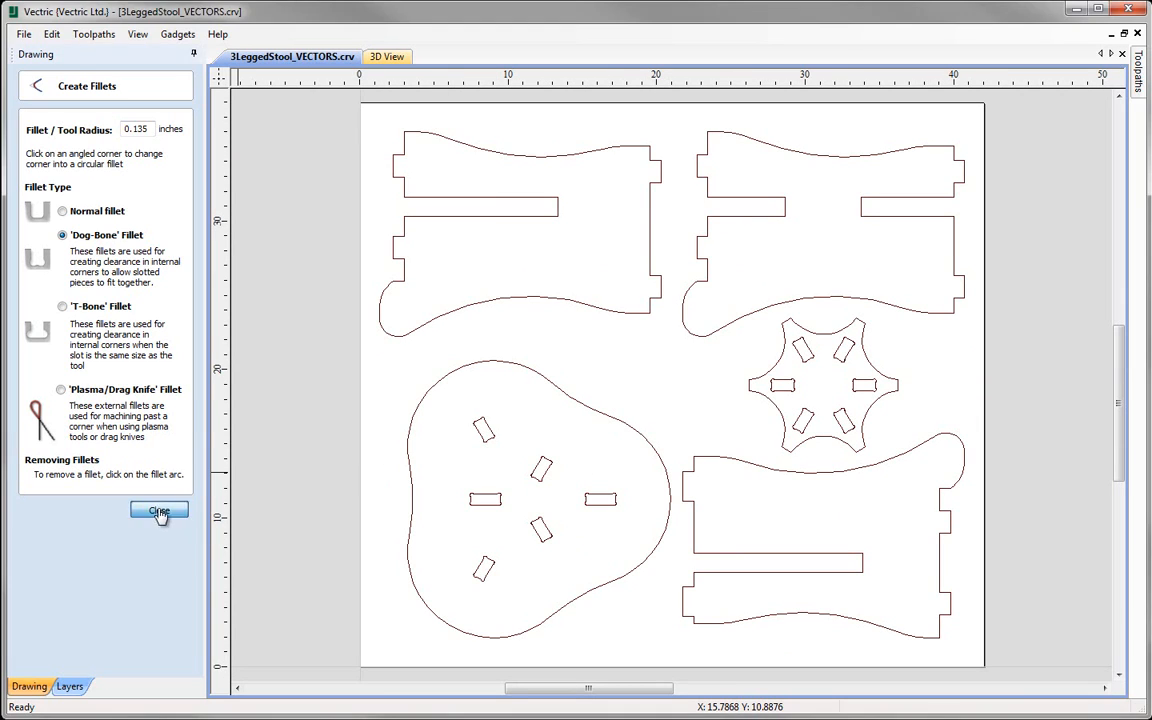
# Close Create Fillets and draw a 0.25-inch circle at X 22.2448, Y 10.989.
pyautogui.click(158, 516)
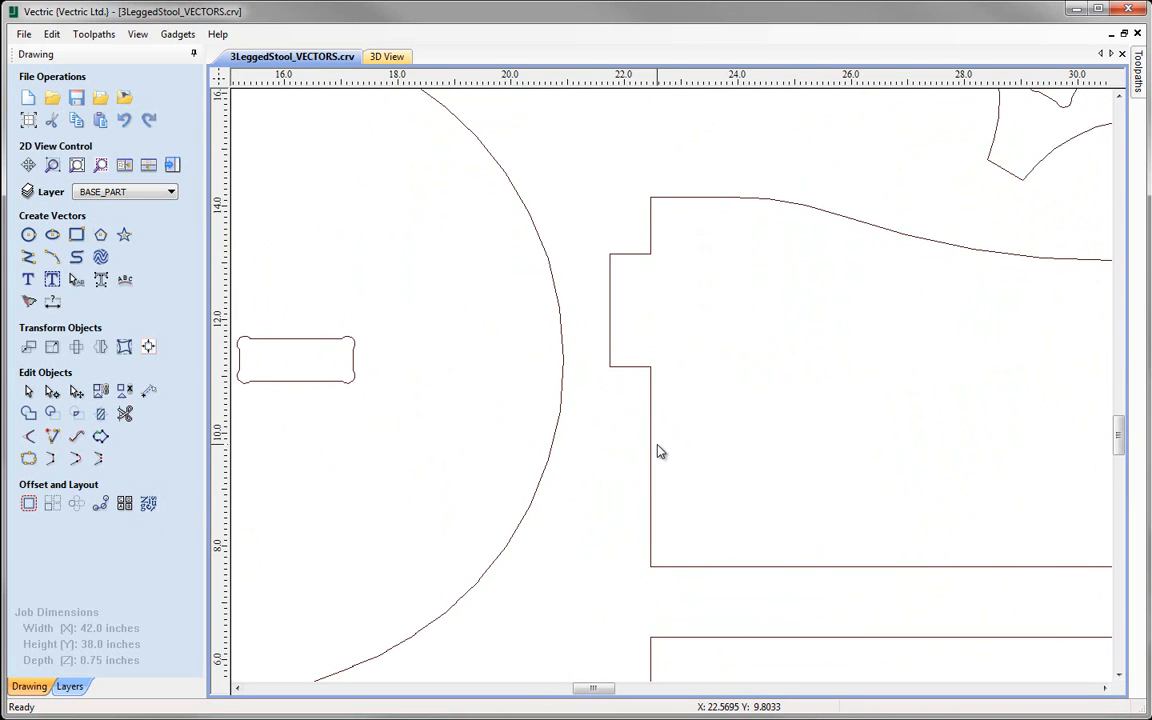
pyautogui.click(28, 234)
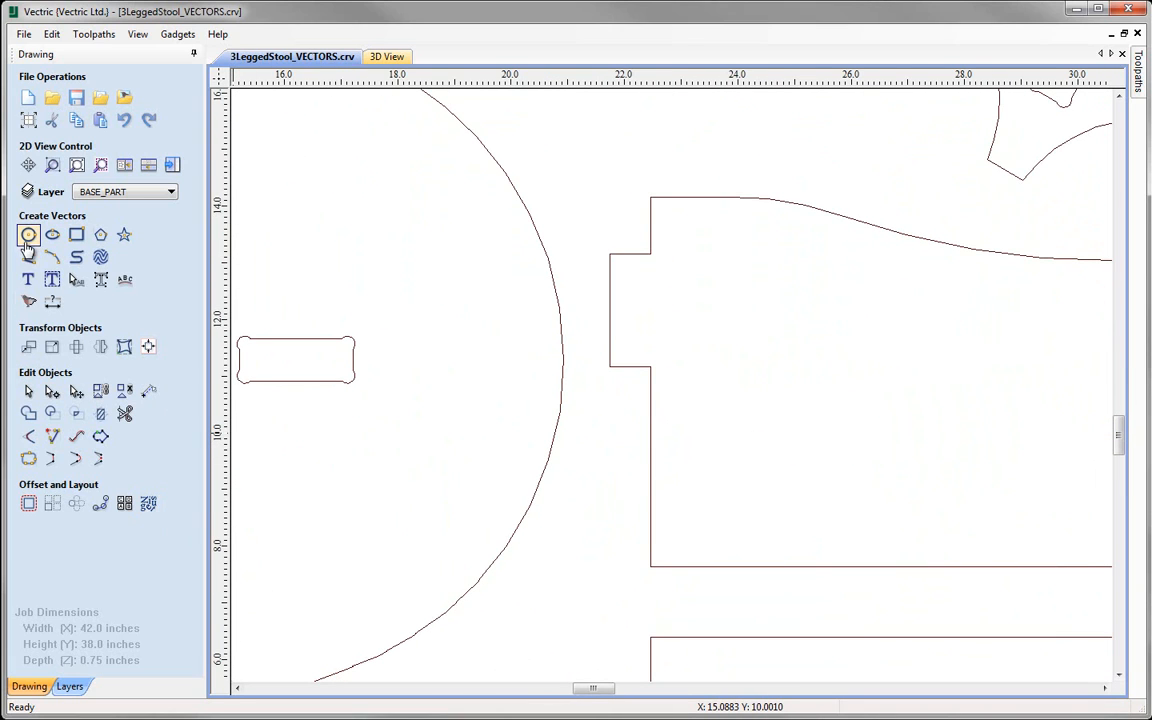
pyautogui.click(28, 235)
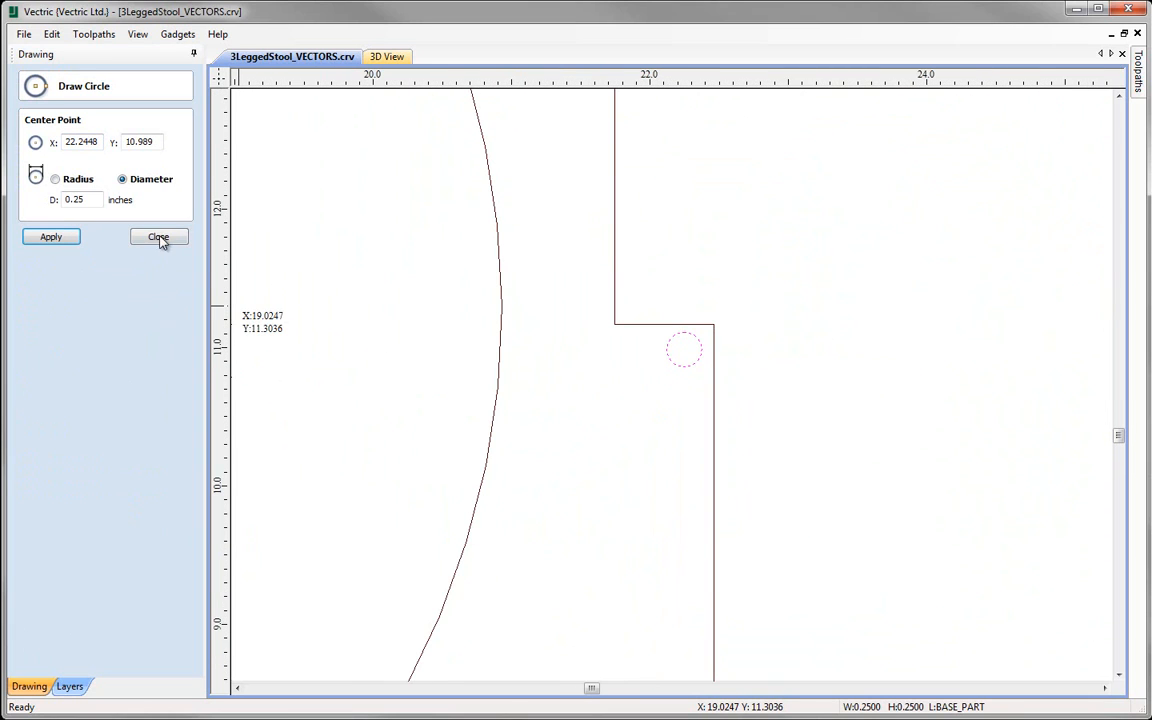
pyautogui.click(158, 237)
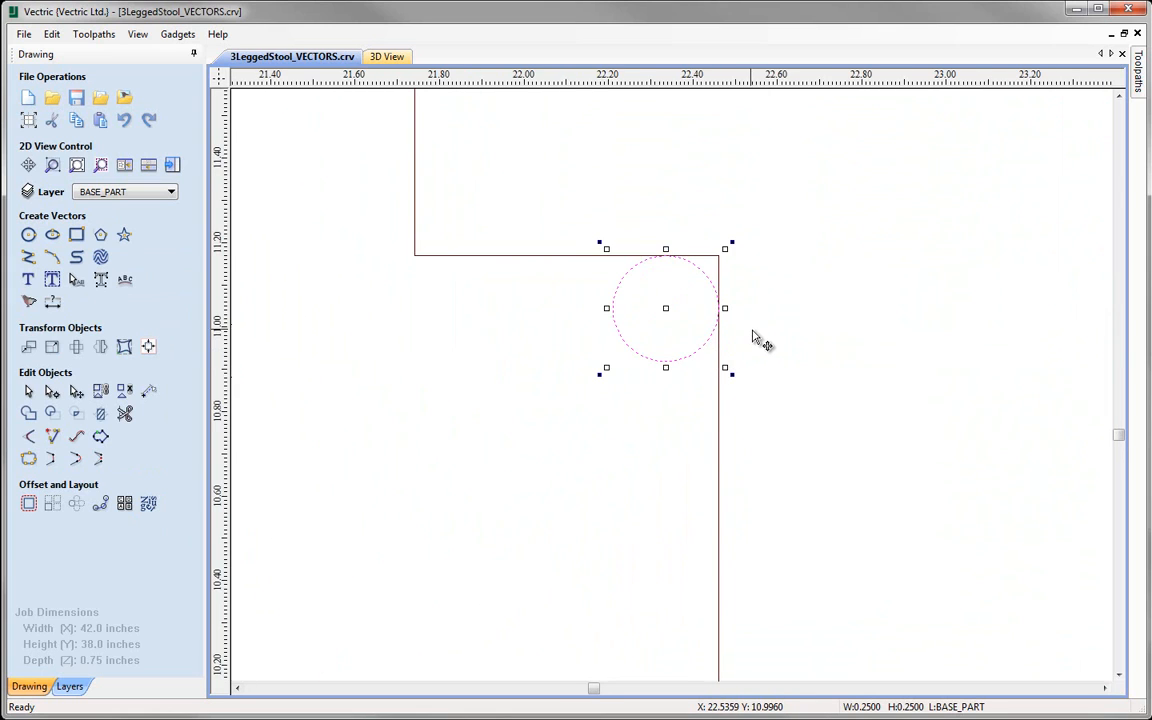
pyautogui.scroll(-3)
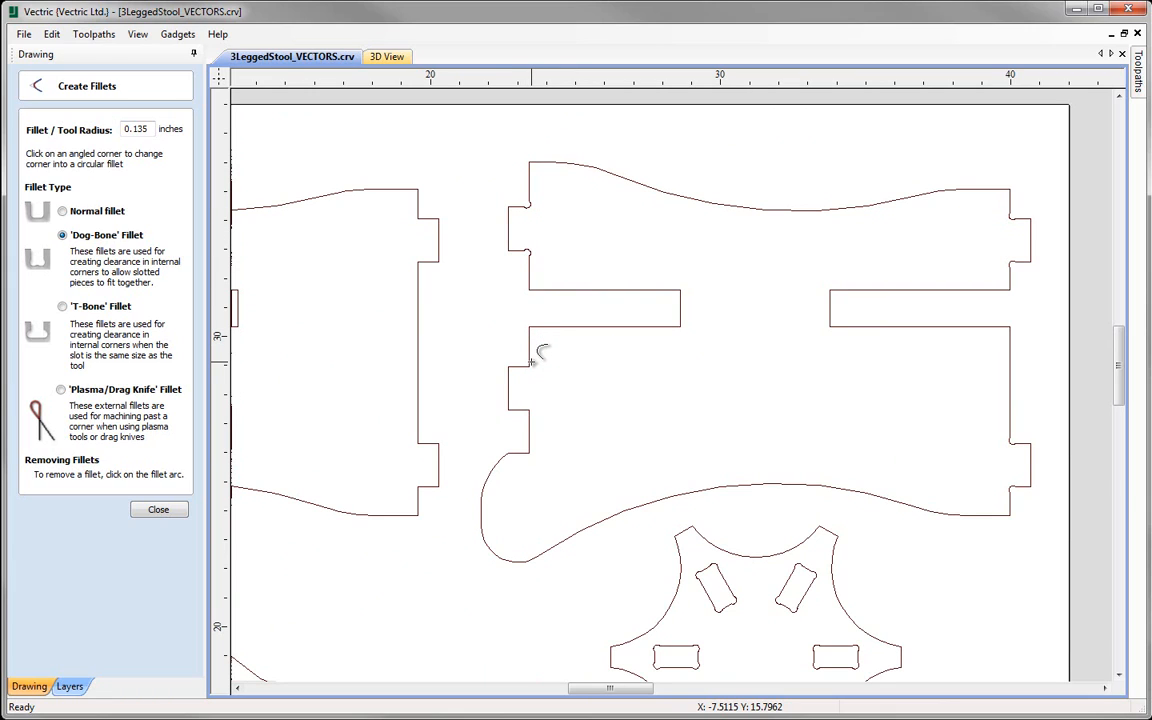
pyautogui.moveTo(535, 360)
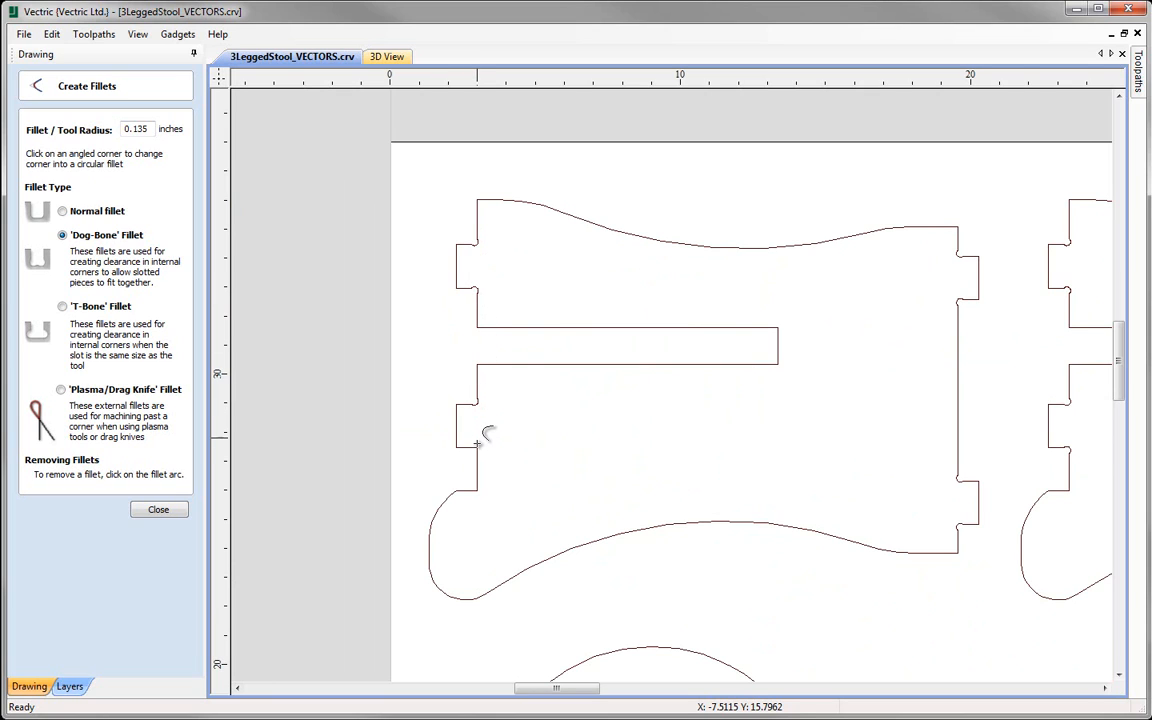
pyautogui.moveTo(548, 530)
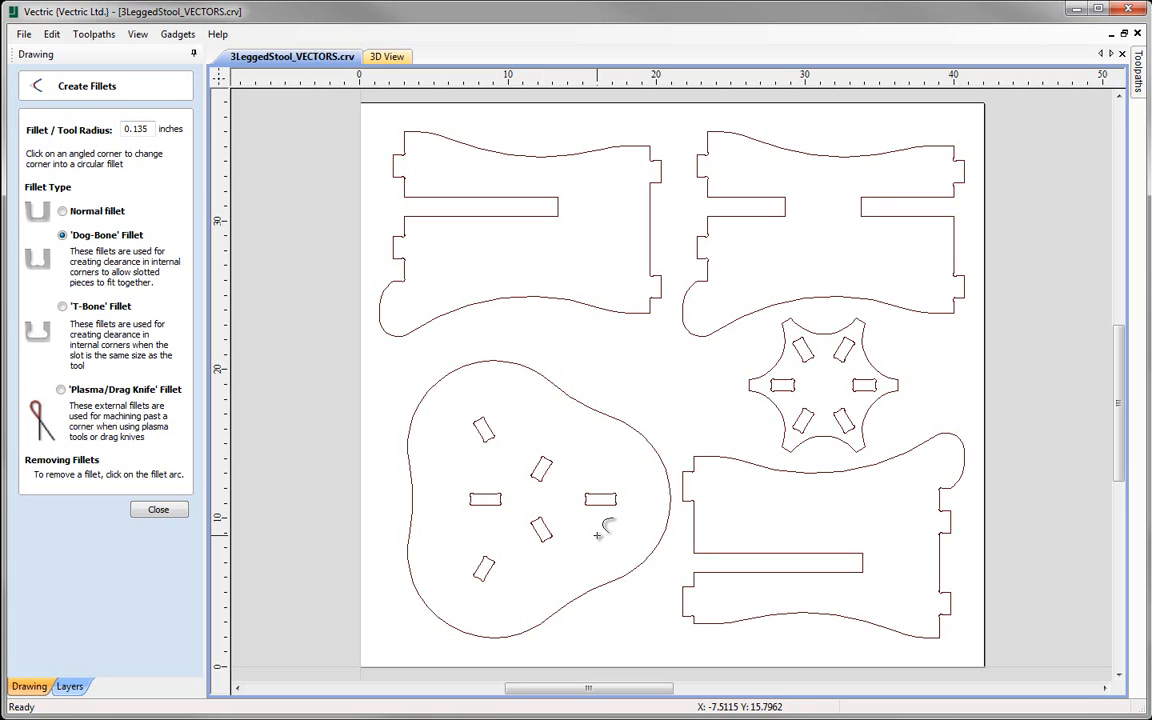
pyautogui.moveTo(578, 222)
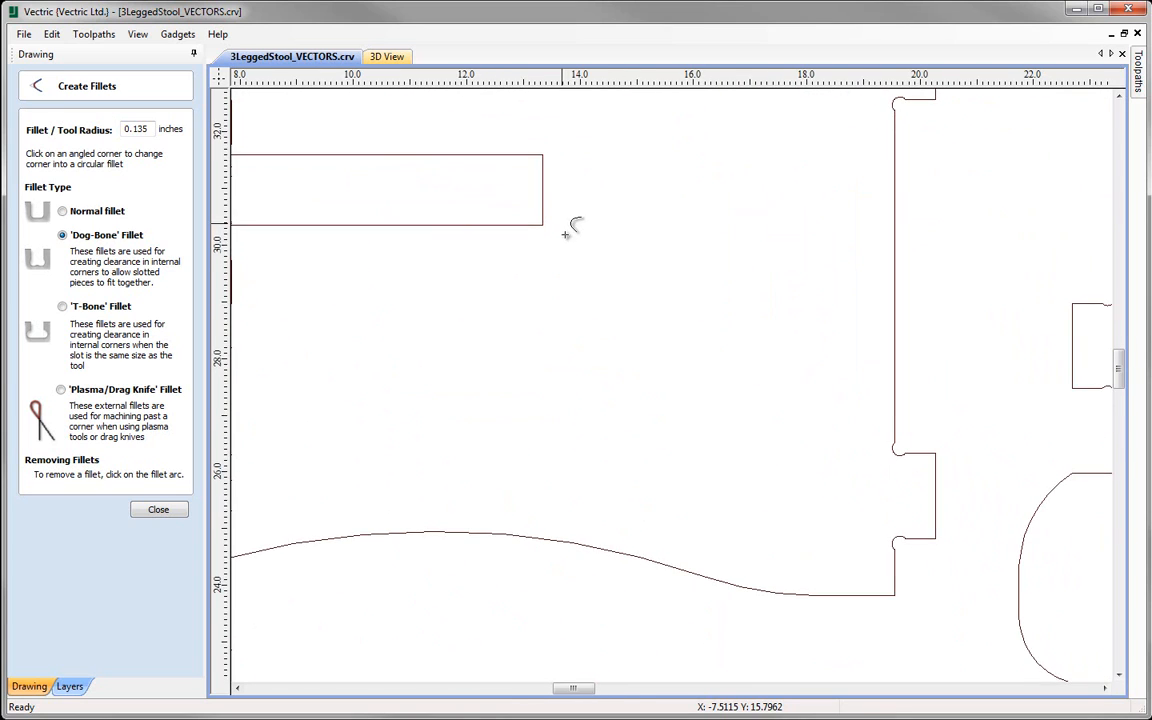
# Add dog-bone fillets to the internal notch corners along the vertical leg part.
pyautogui.scroll(-3)
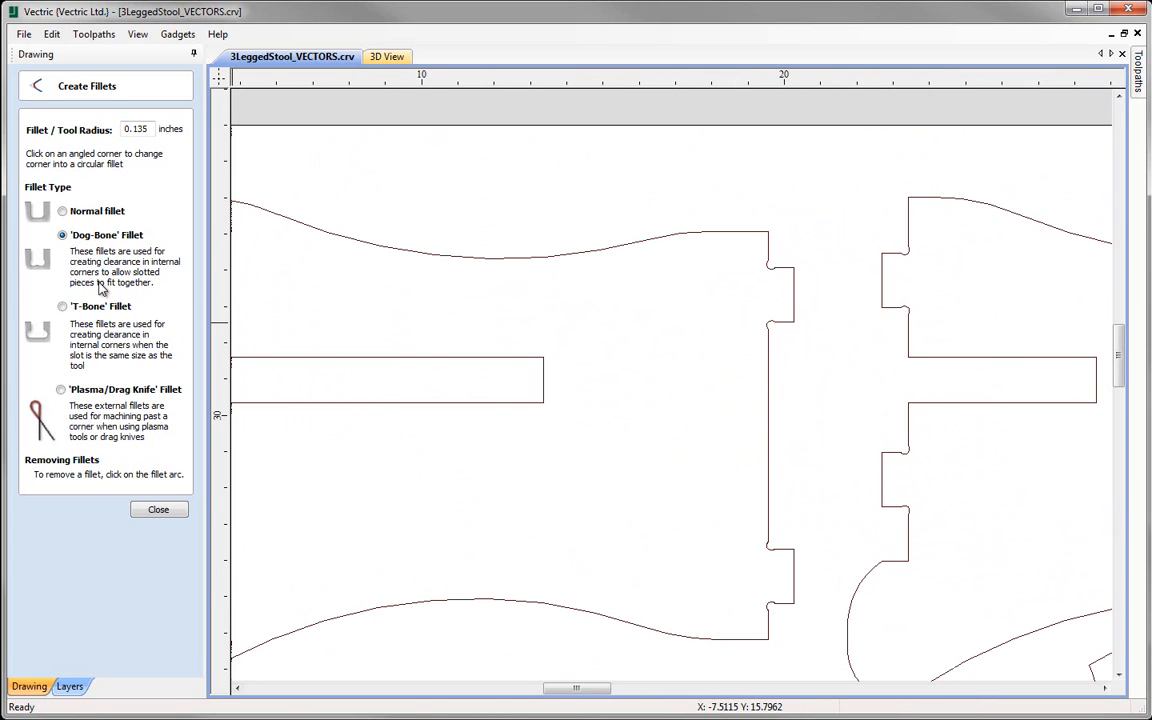
# Switch to T-Bone Fillet and round the inner end corners of the long leg slot.
pyautogui.click(62, 306)
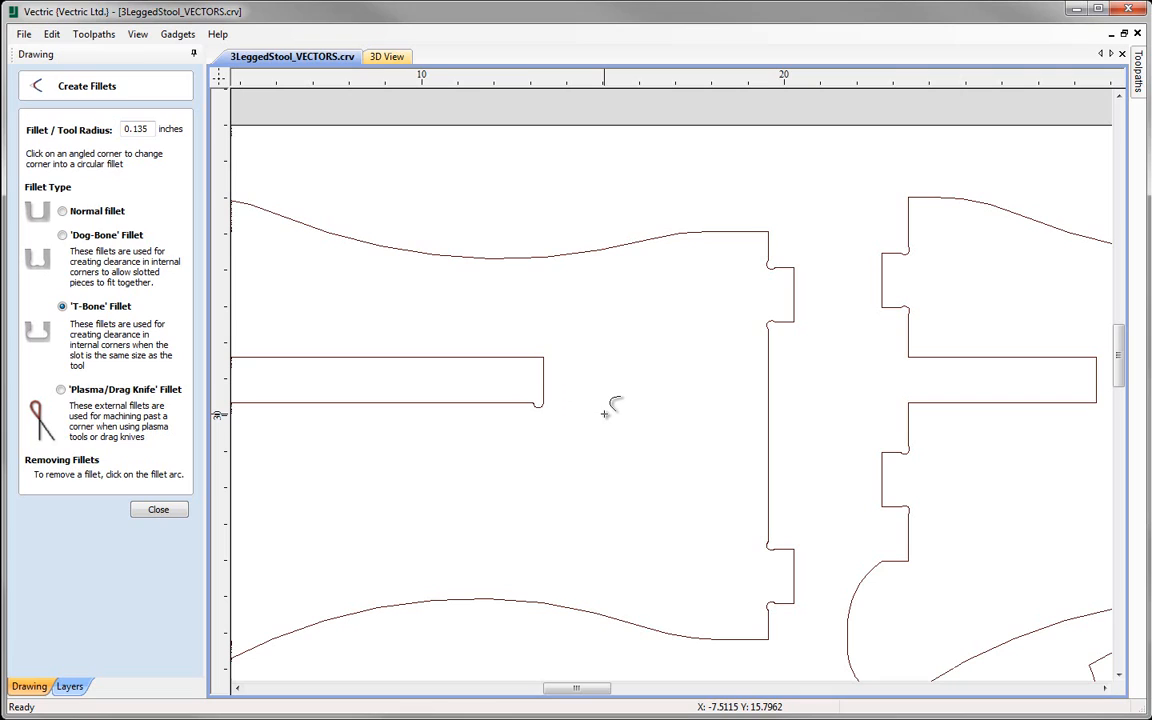
pyautogui.moveTo(590, 410)
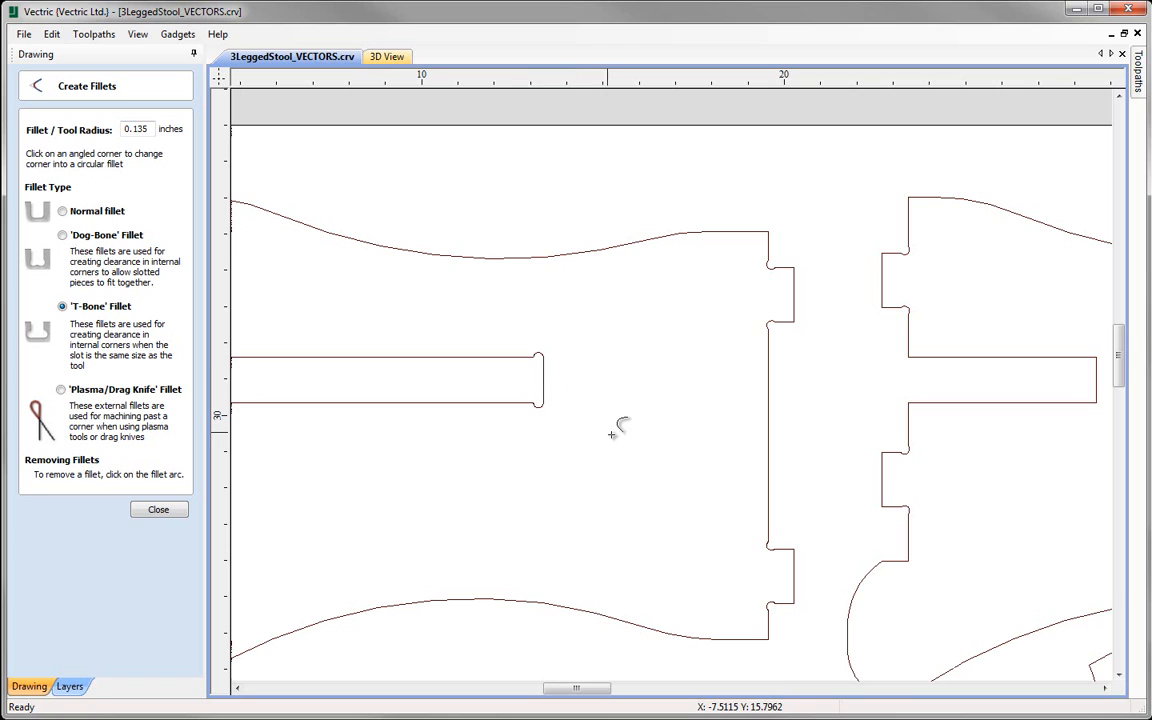
pyautogui.hscroll(3)
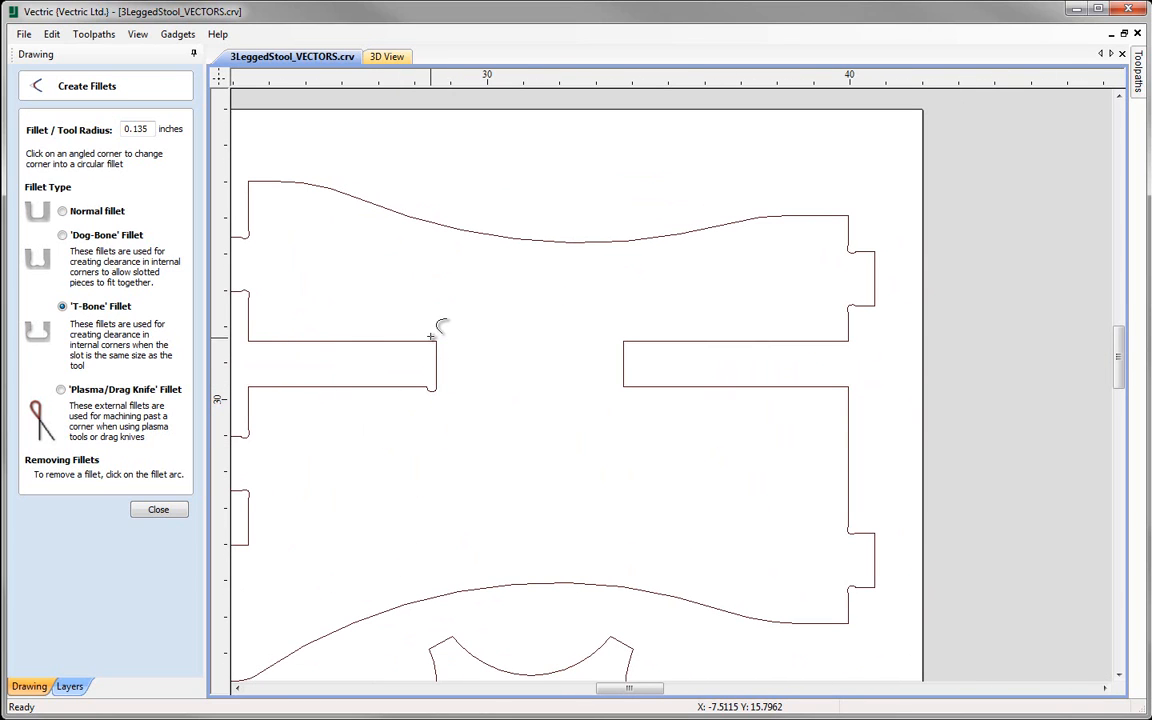
pyautogui.moveTo(632, 378)
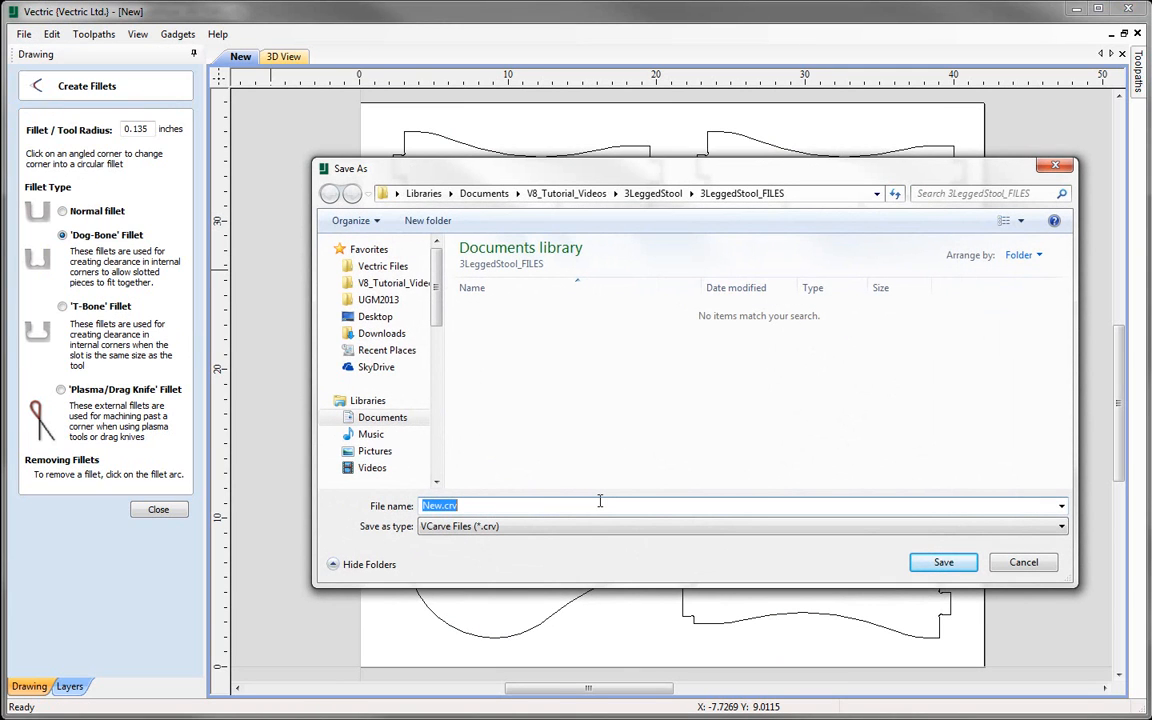
# Name the file 3LeggedStool_VECTORS and save it in 3LeggedStool_FILES.
pyautogui.write('3LeggedStool_')
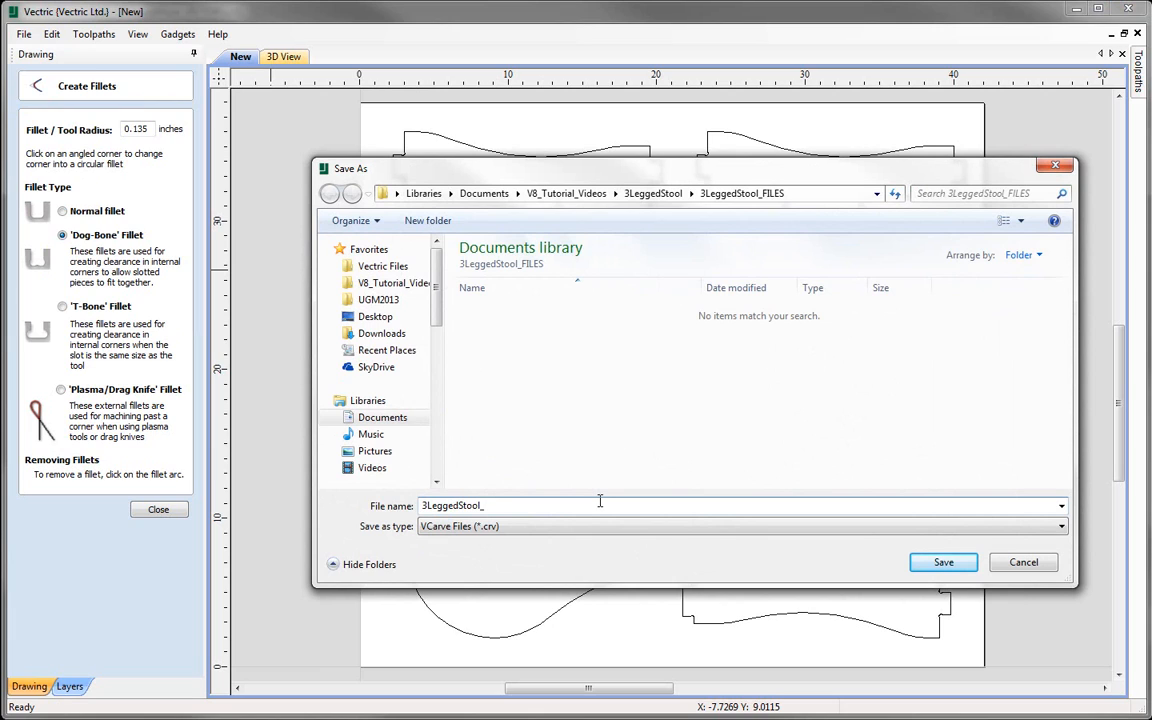
pyautogui.write('VECTOR')
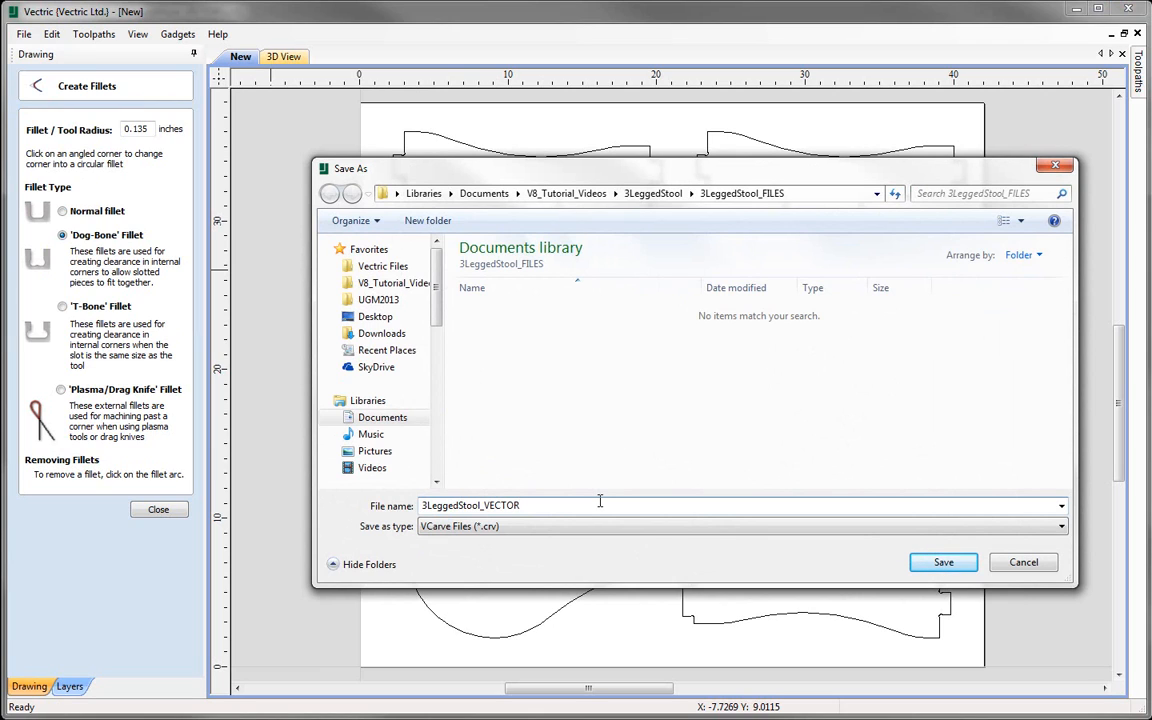
pyautogui.write('S')
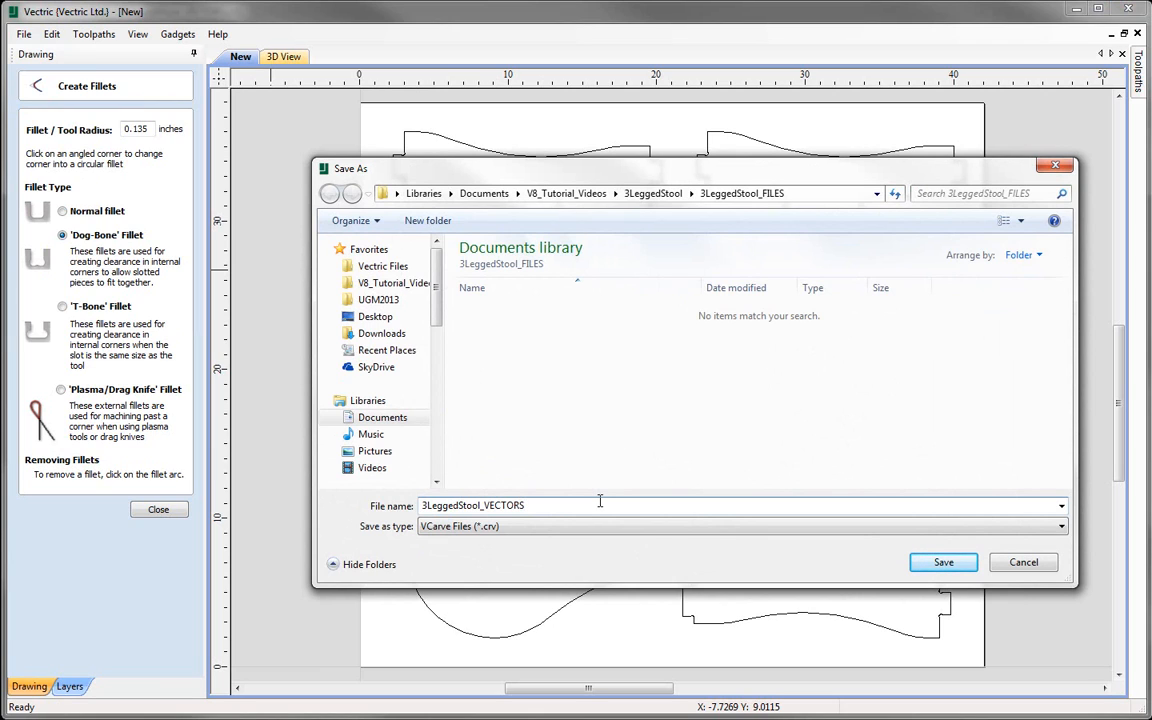
pyautogui.click(942, 562)
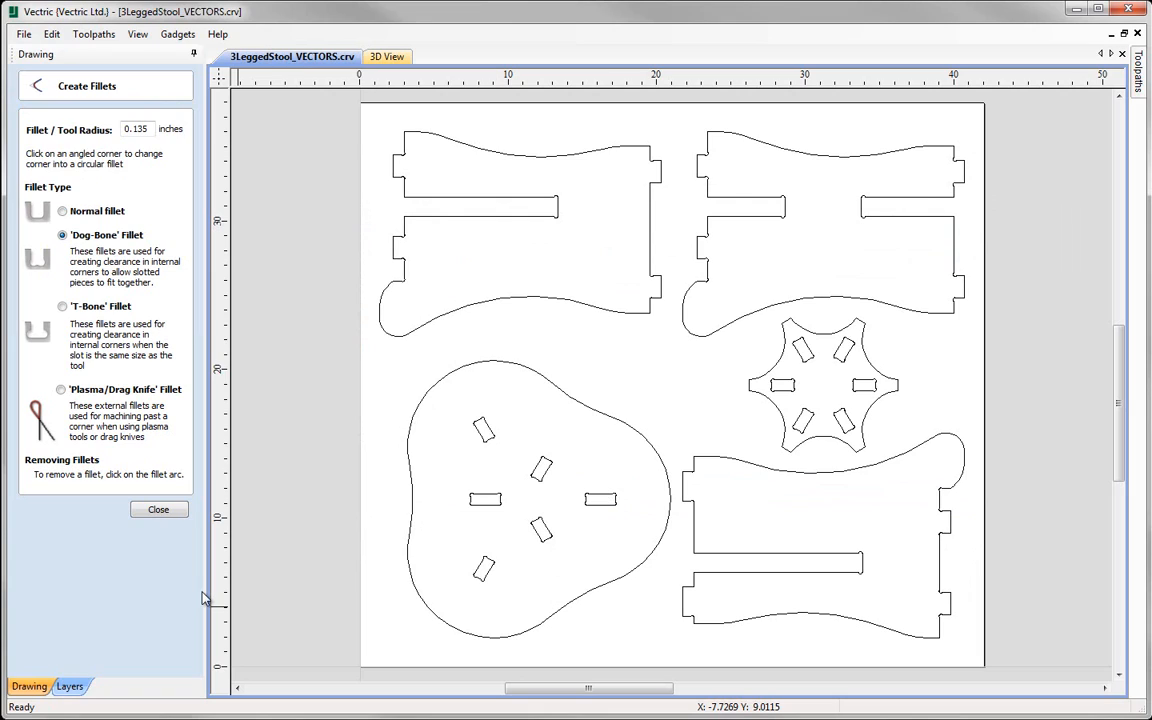